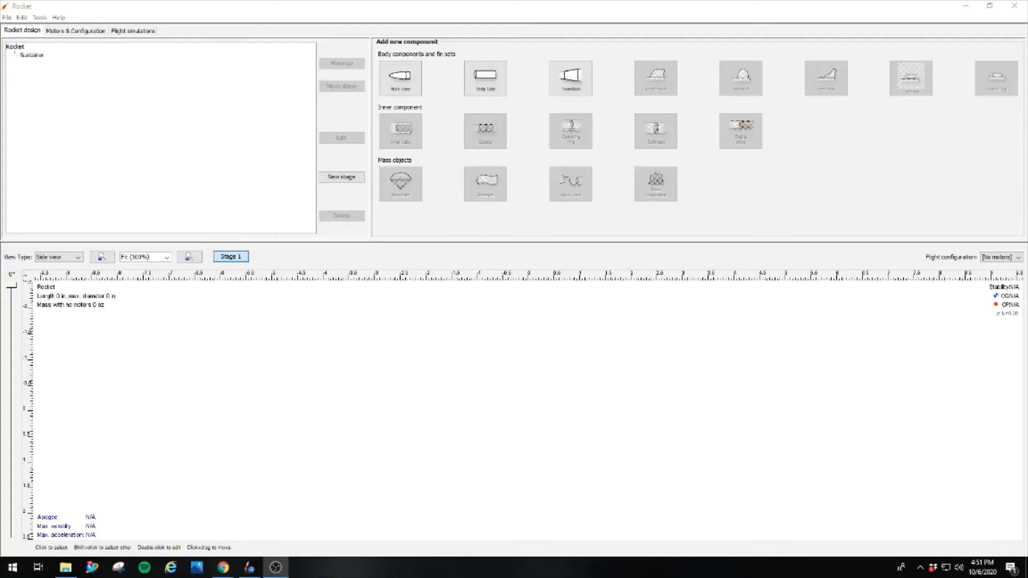
pyautogui.moveTo(761, 324)
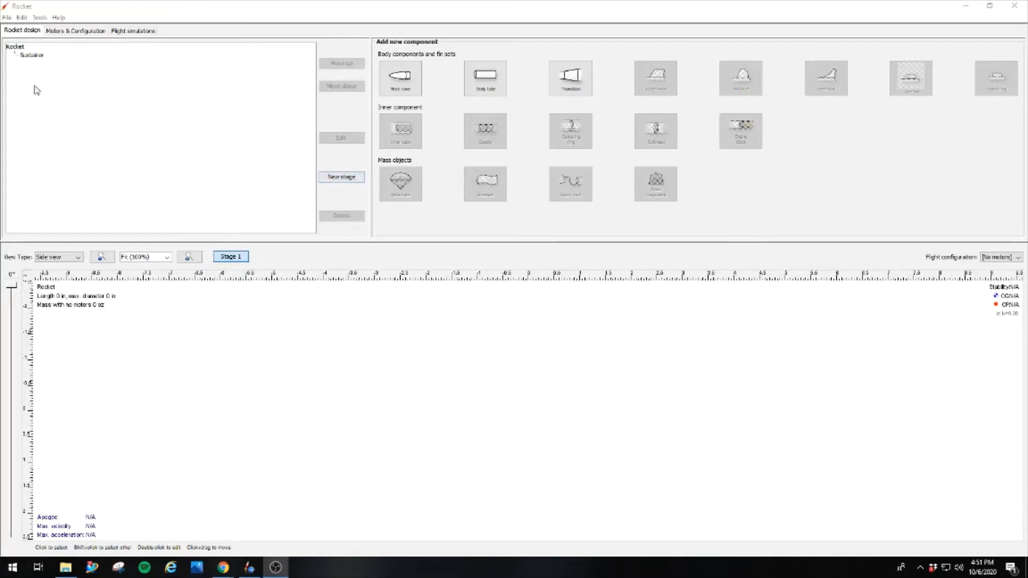
pyautogui.moveTo(474, 481)
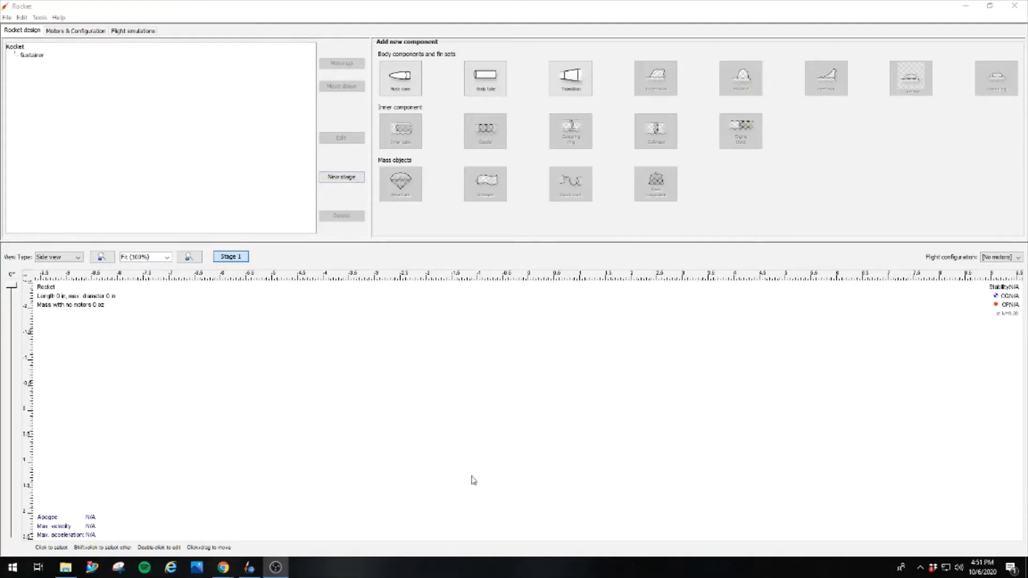
pyautogui.moveTo(601, 183)
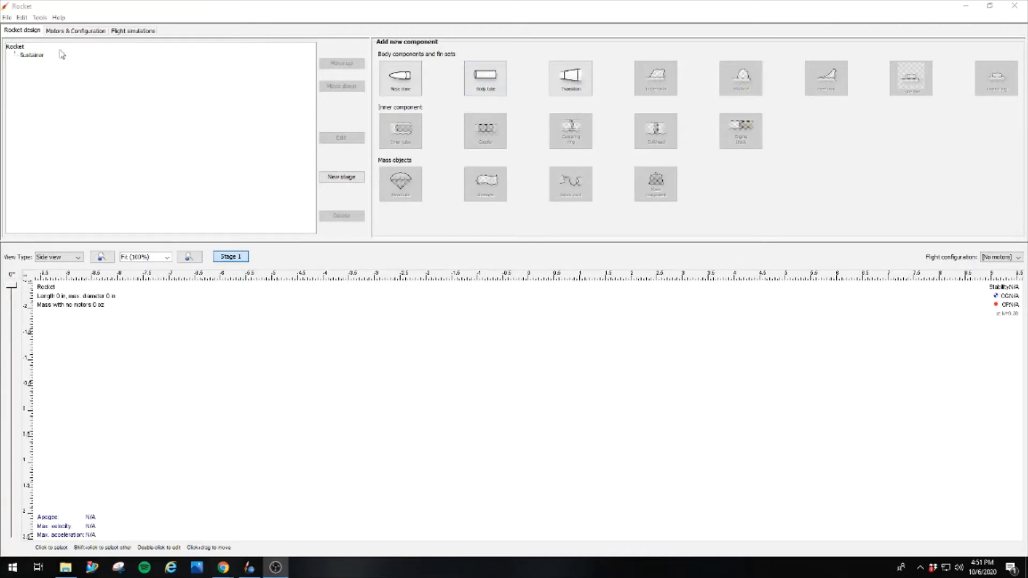
pyautogui.moveTo(67, 182)
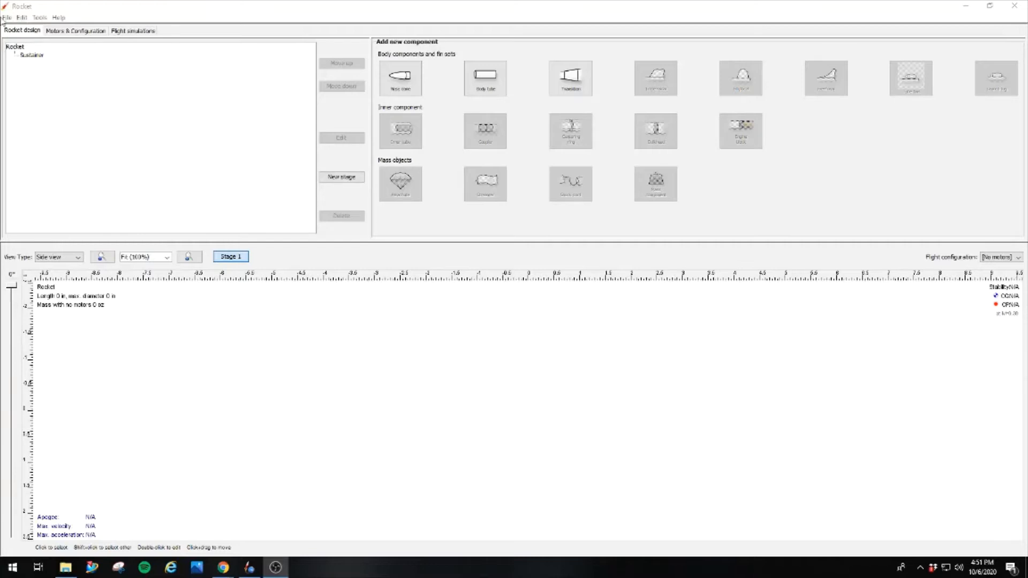
# - Review the unit preferences and the component analysis window, leaving both unchanged
pyautogui.click(20, 17)
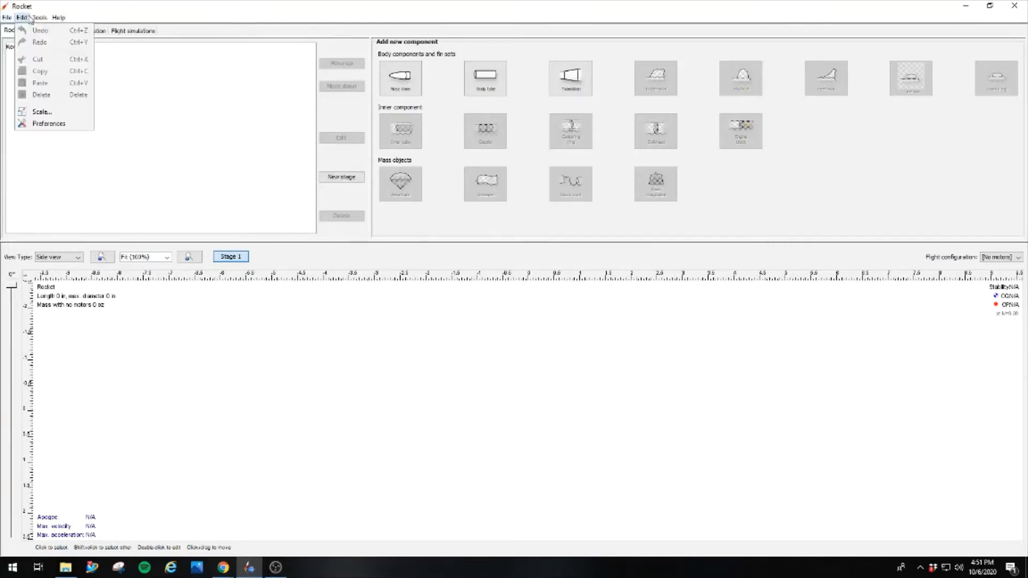
pyautogui.moveTo(49, 123)
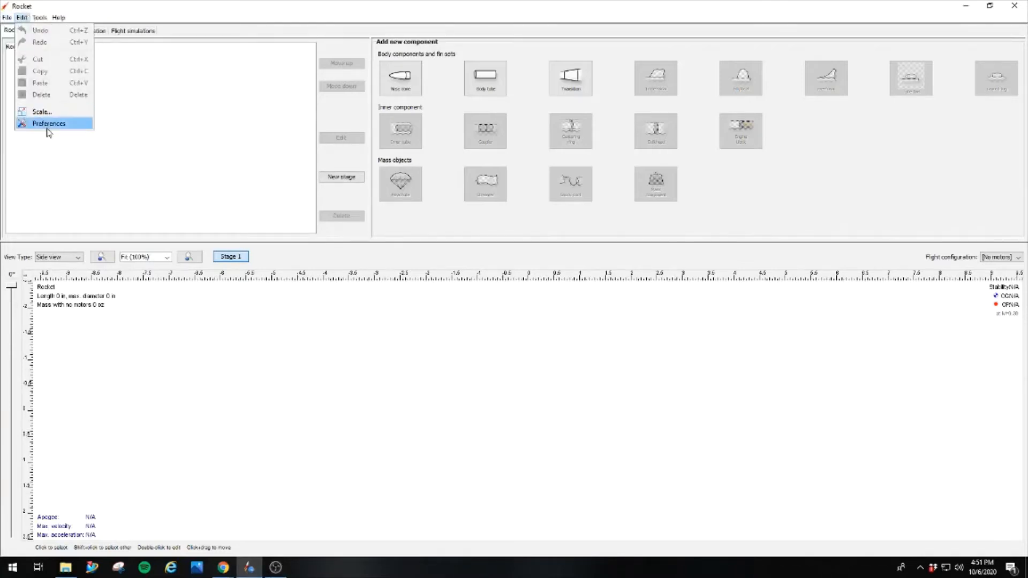
pyautogui.click(49, 123)
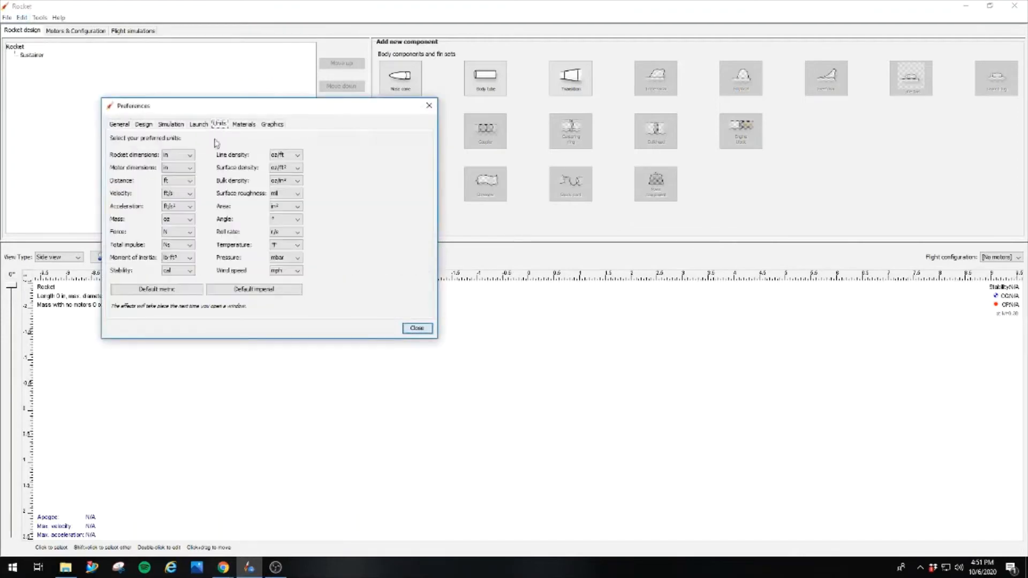
pyautogui.click(416, 328)
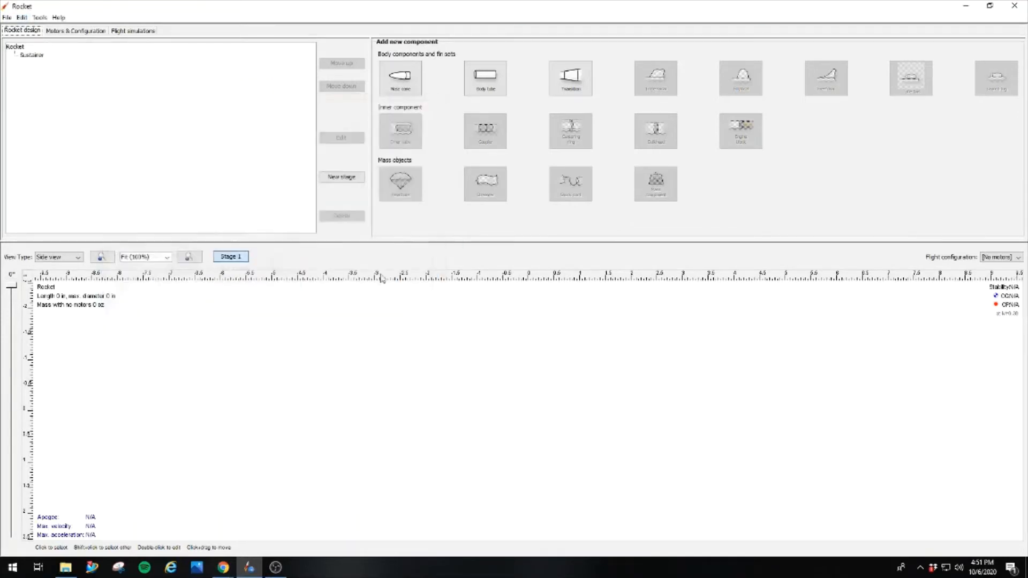
pyautogui.click(40, 17)
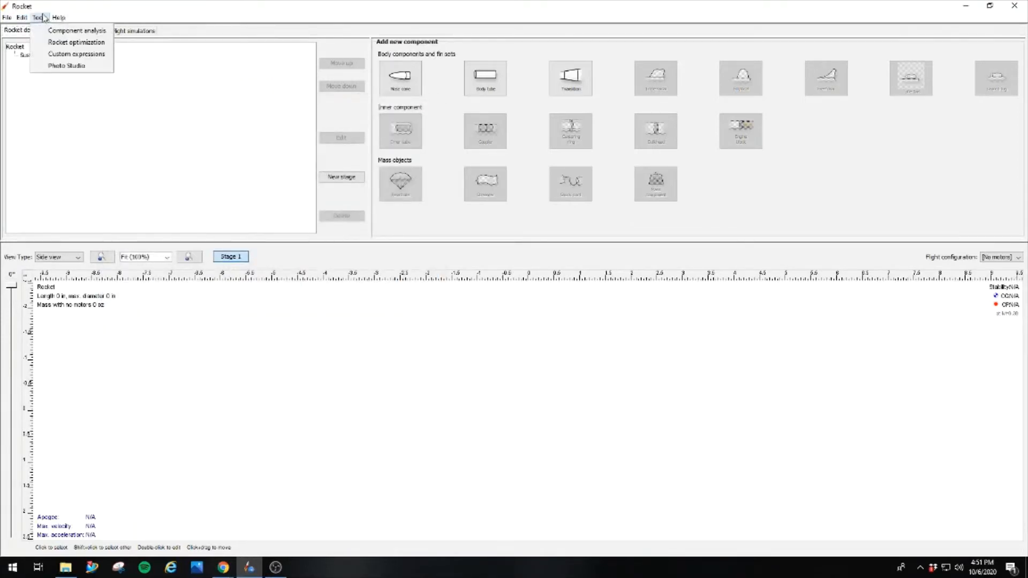
pyautogui.moveTo(76, 30)
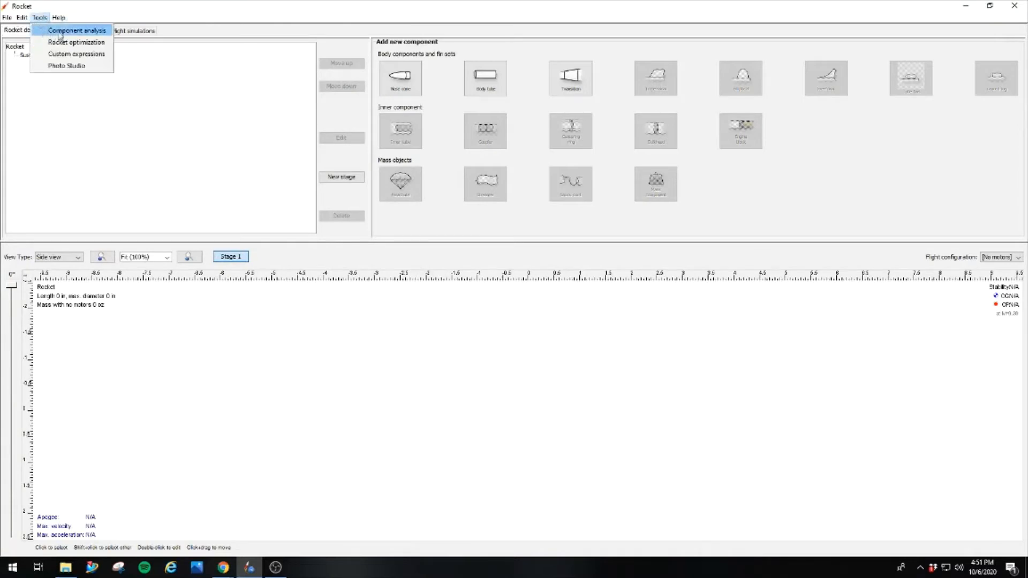
pyautogui.moveTo(76, 66)
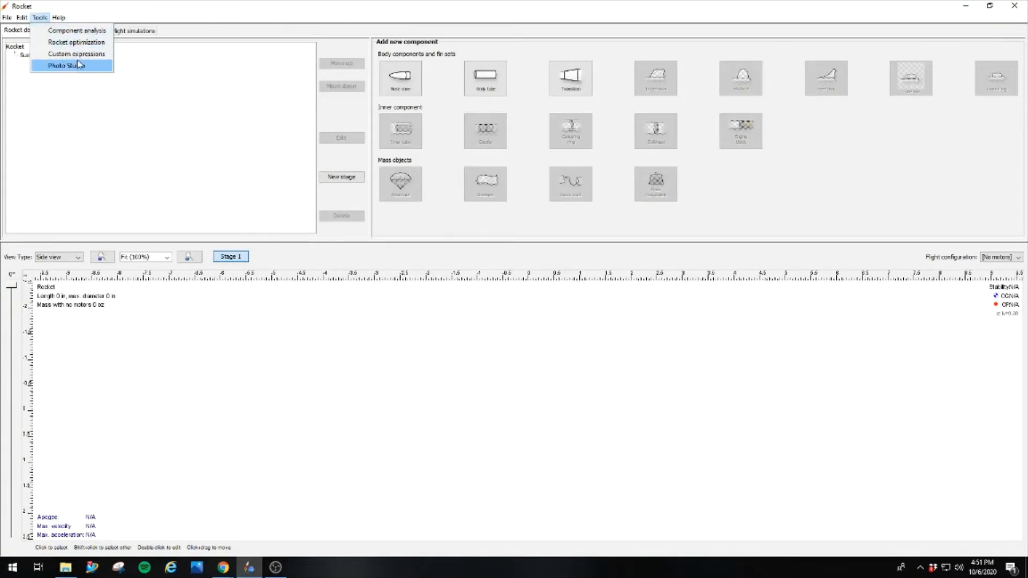
pyautogui.moveTo(76, 41)
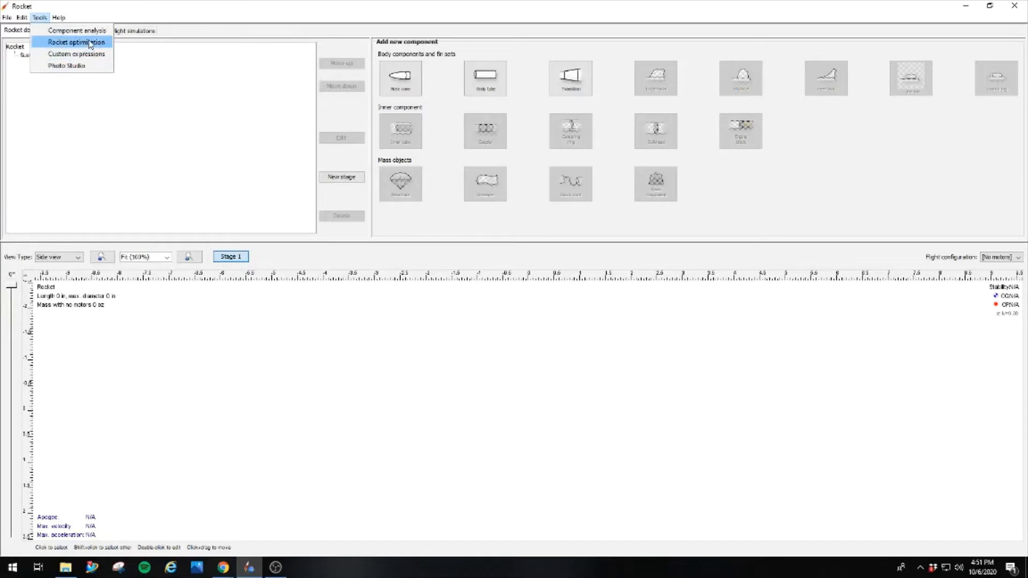
pyautogui.moveTo(75, 30)
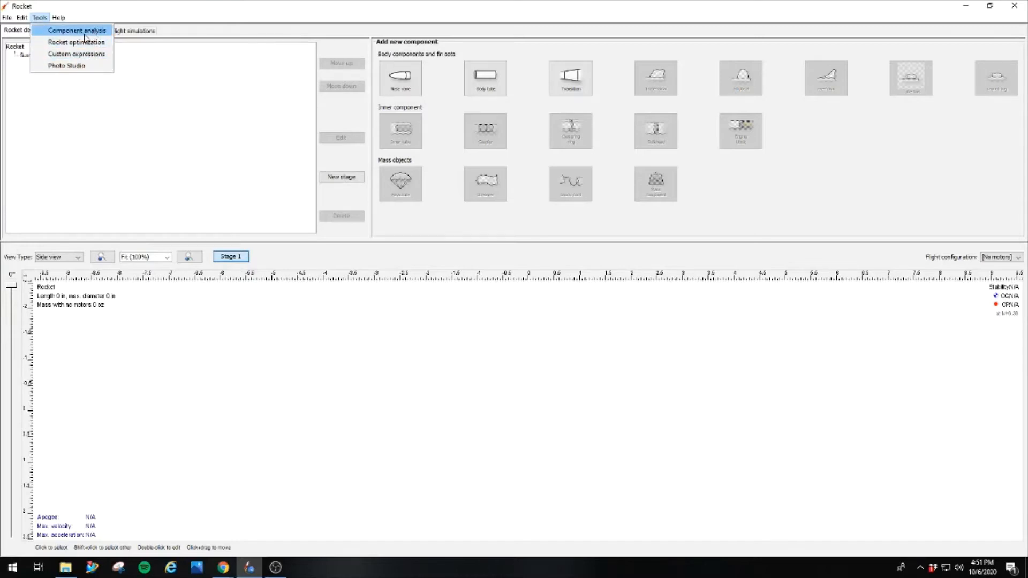
pyautogui.click(75, 30)
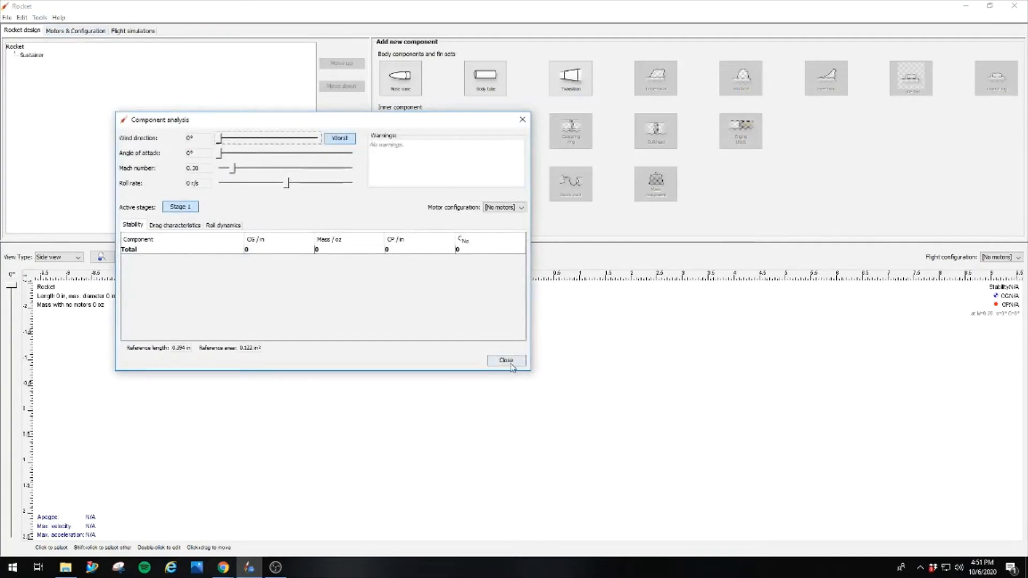
pyautogui.click(505, 361)
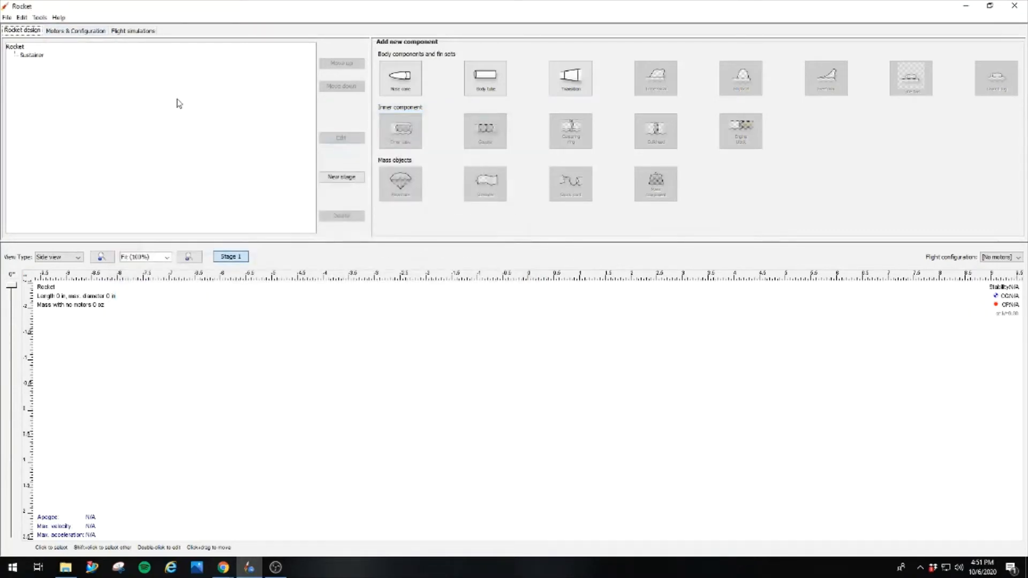
pyautogui.moveTo(248, 96)
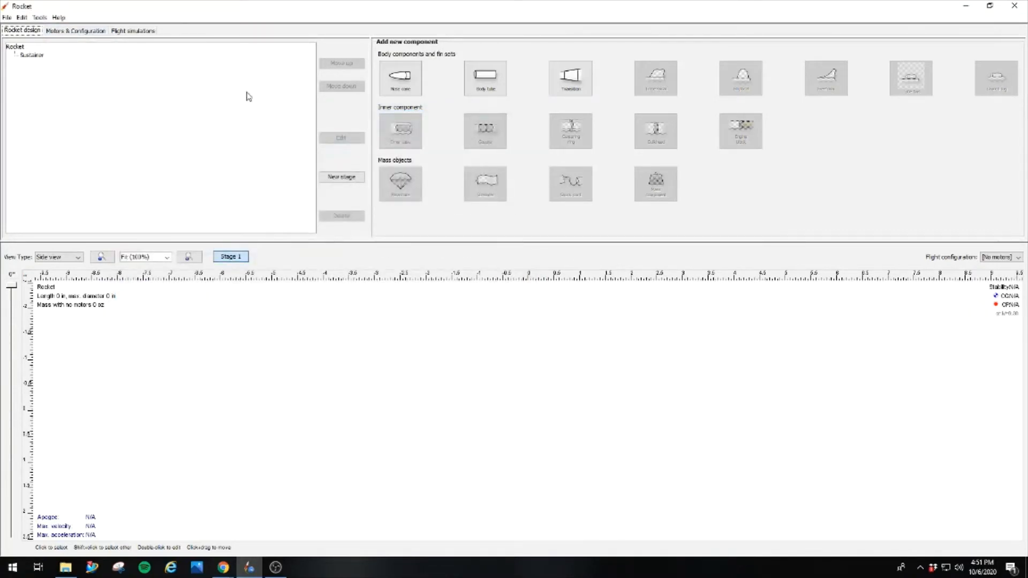
# - Add an ogive nose cone with a 3 in base diameter and a 2.9 in by 3 in shoulder
pyautogui.click(399, 78)
pyautogui.write('12.5')
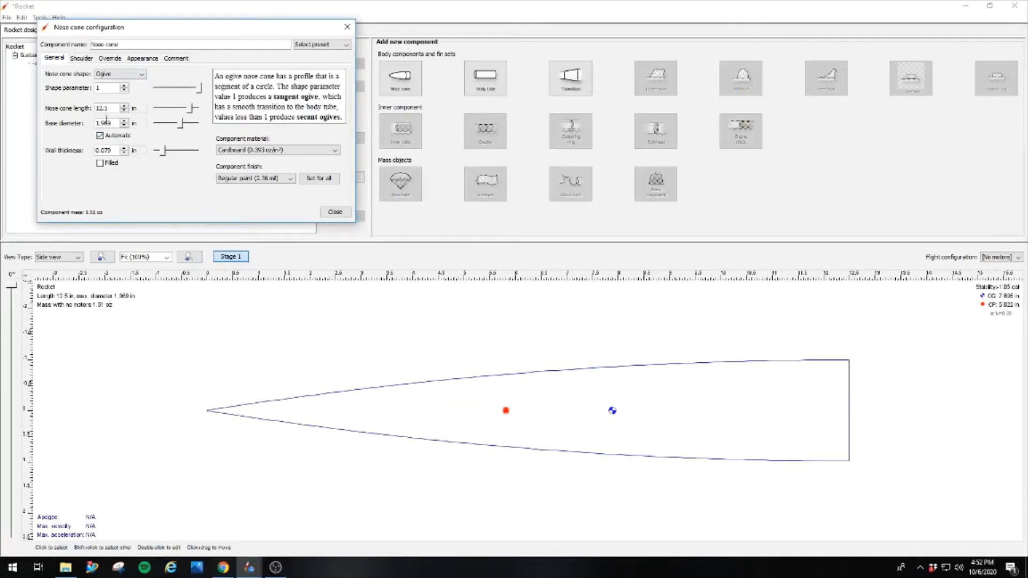
pyautogui.tripleClick(103, 123)
pyautogui.write('3')
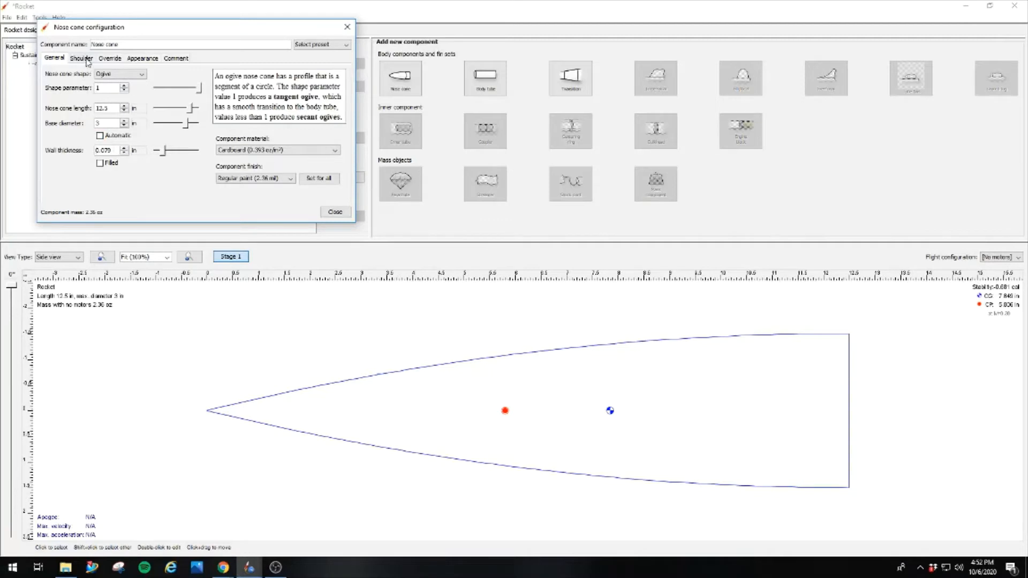
pyautogui.click(80, 58)
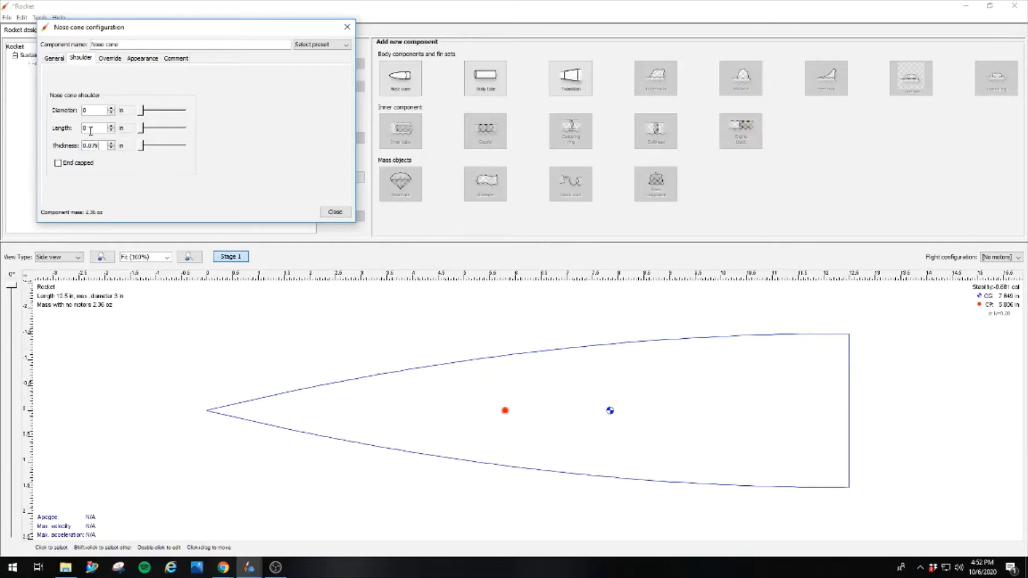
pyautogui.tripleClick(92, 128)
pyautogui.write('3')
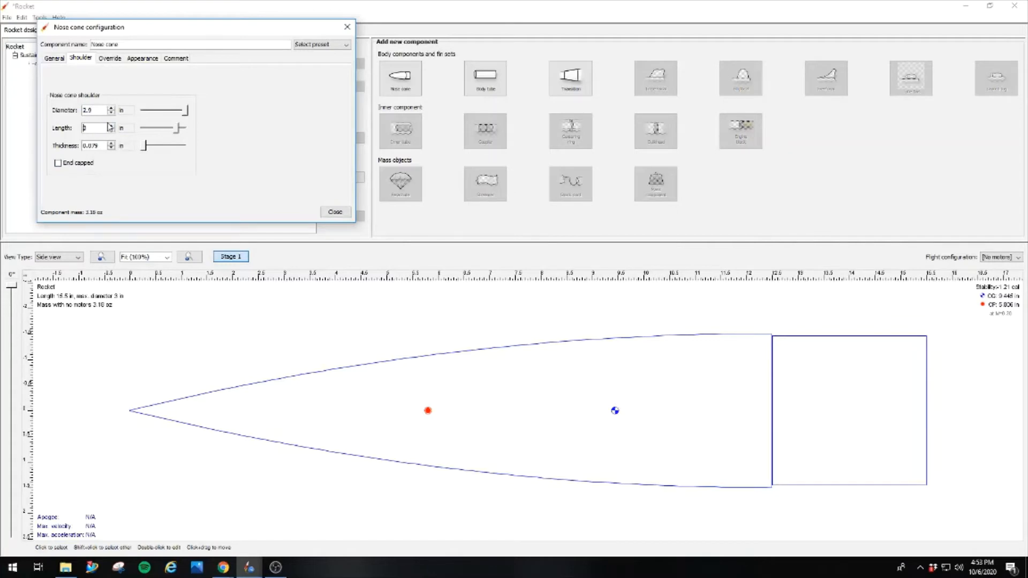
pyautogui.moveTo(178, 147)
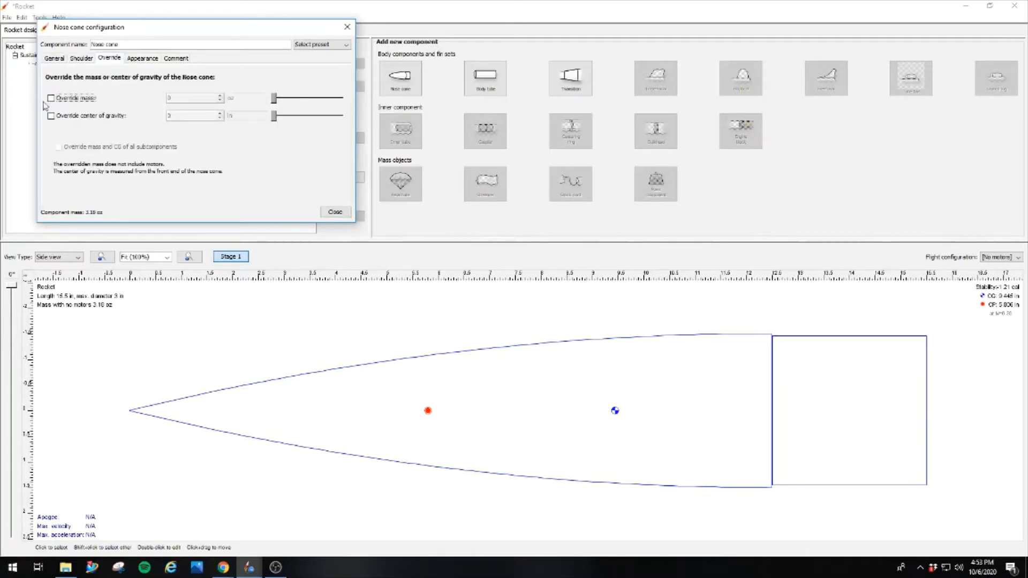
# - Attach a 30 in long, 3 in diameter body tube behind the nose cone and close the settings
pyautogui.click(334, 212)
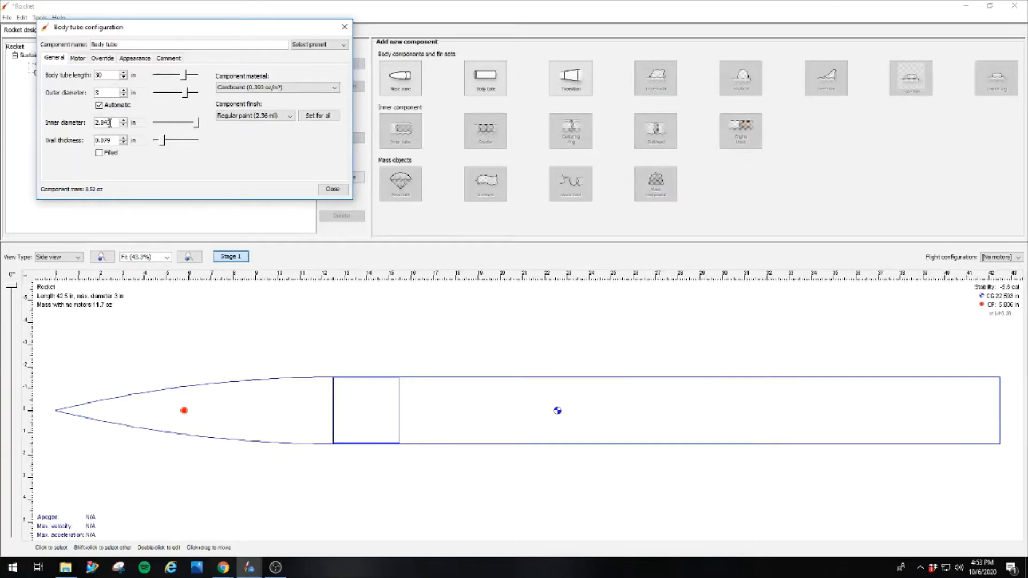
pyautogui.tripleClick(102, 123)
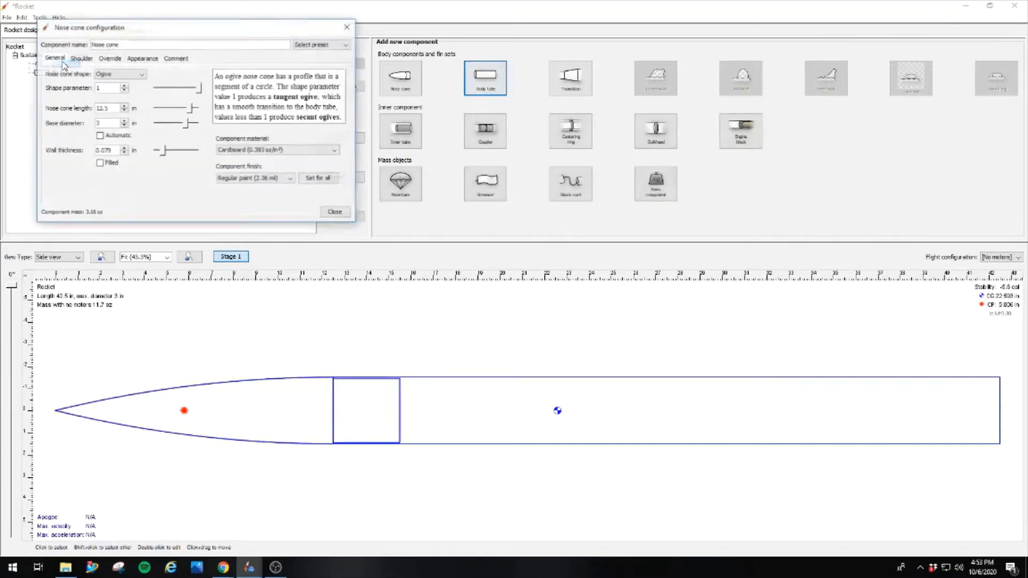
pyautogui.click(80, 58)
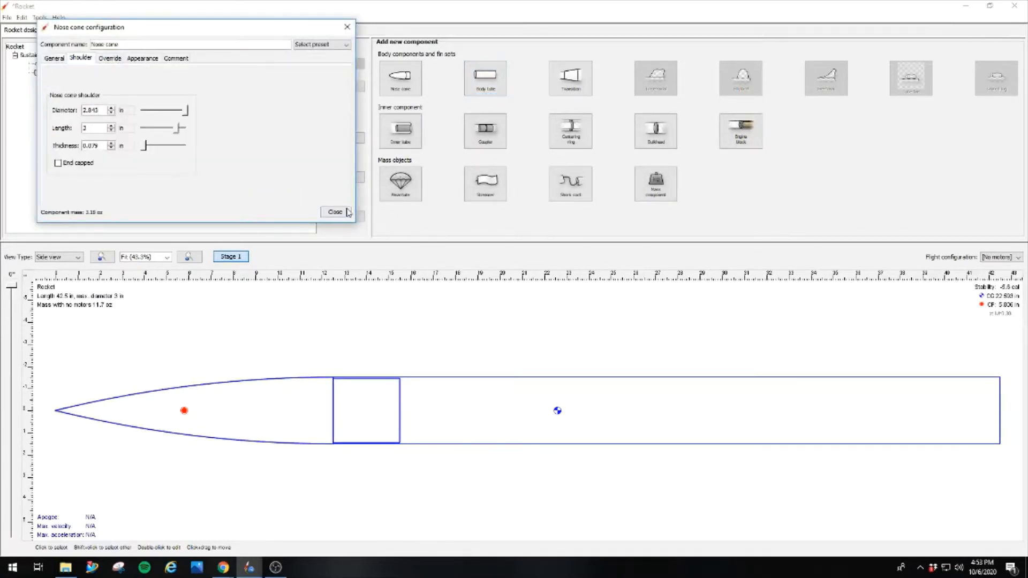
pyautogui.click(335, 212)
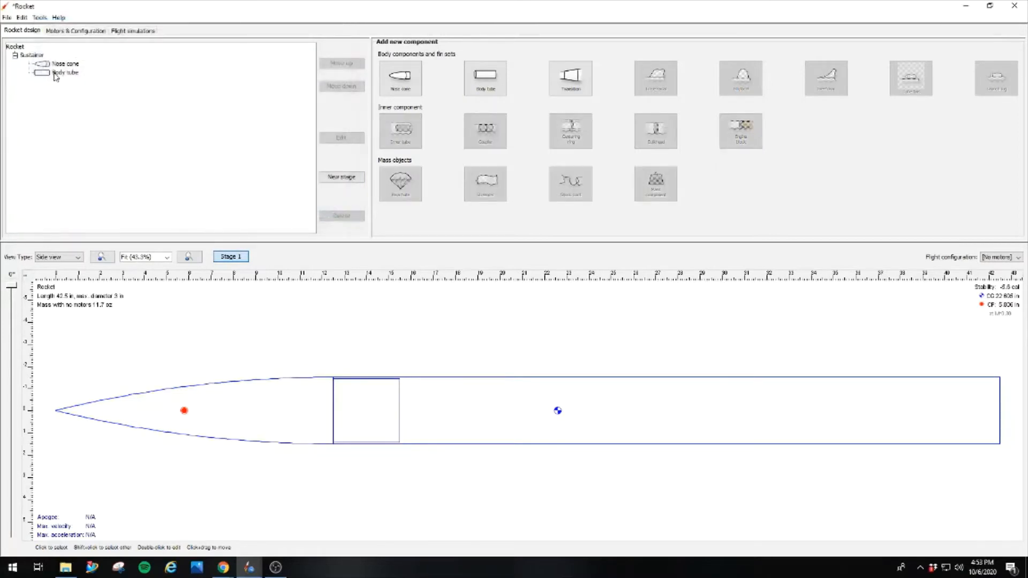
pyautogui.moveTo(65, 72)
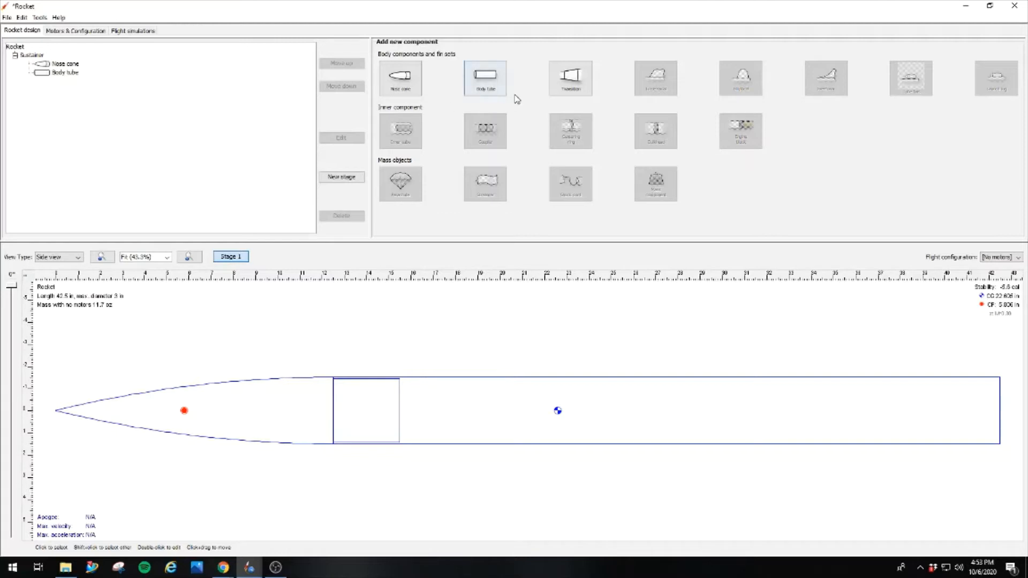
pyautogui.moveTo(441, 129)
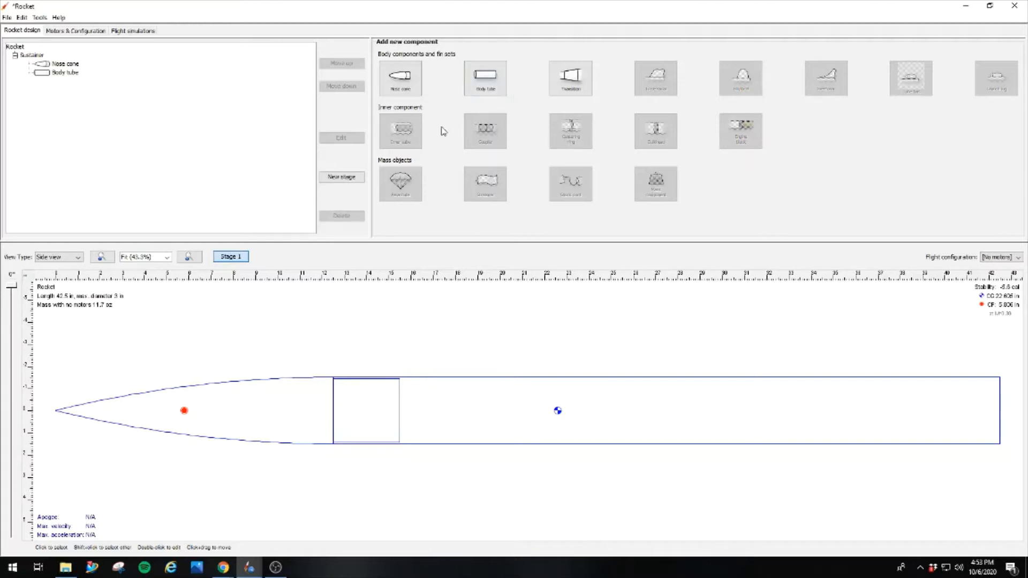
pyautogui.moveTo(538, 155)
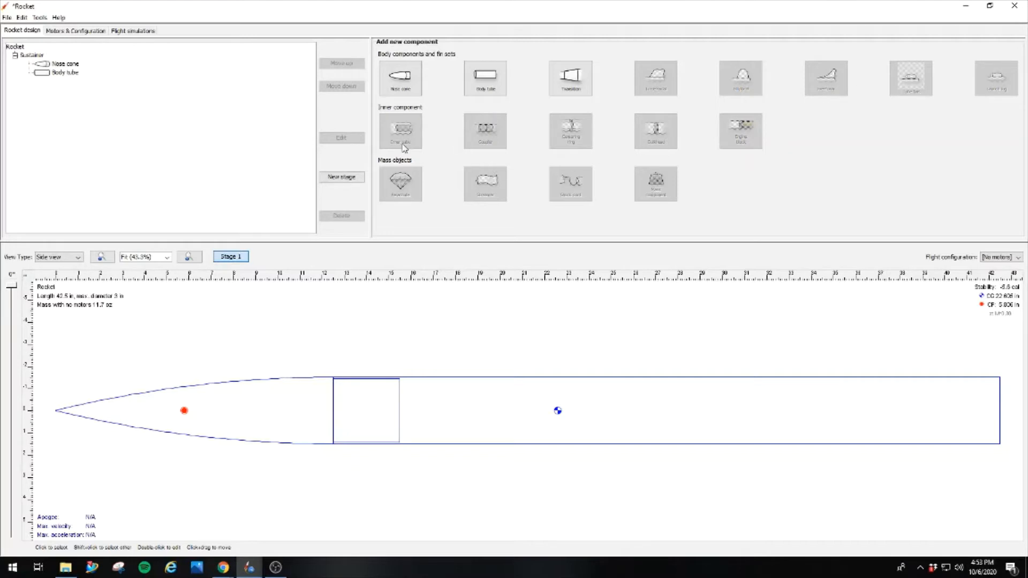
pyautogui.moveTo(615, 90)
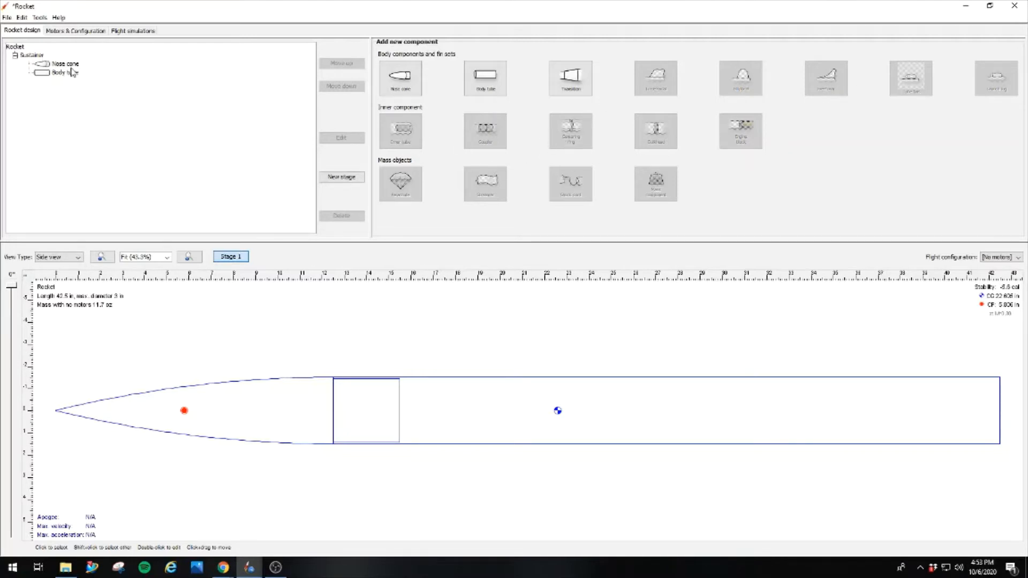
# - Add an inner tube inside the body tube, 38 mm outer diameter and 8 in long
pyautogui.click(65, 73)
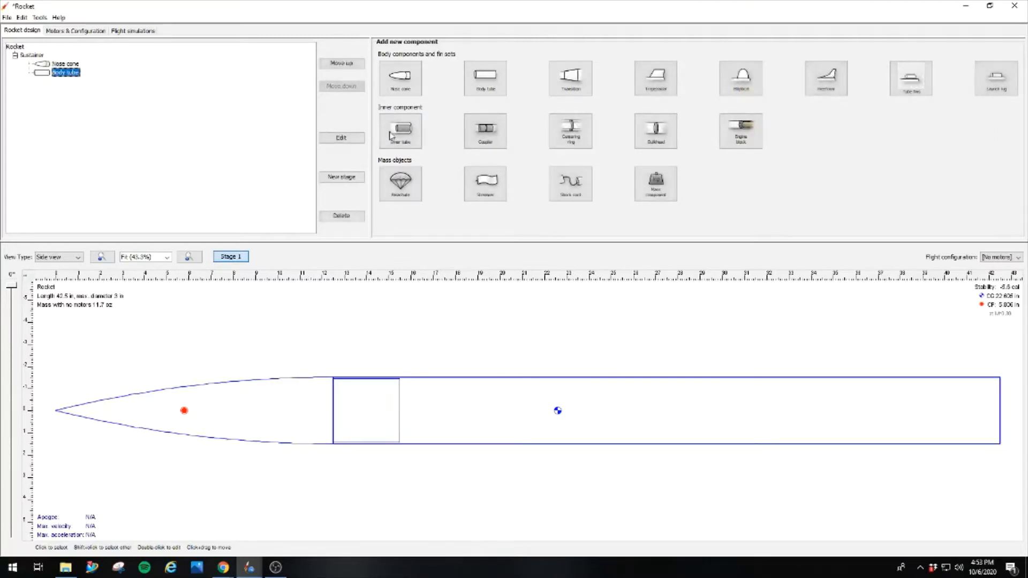
pyautogui.click(400, 130)
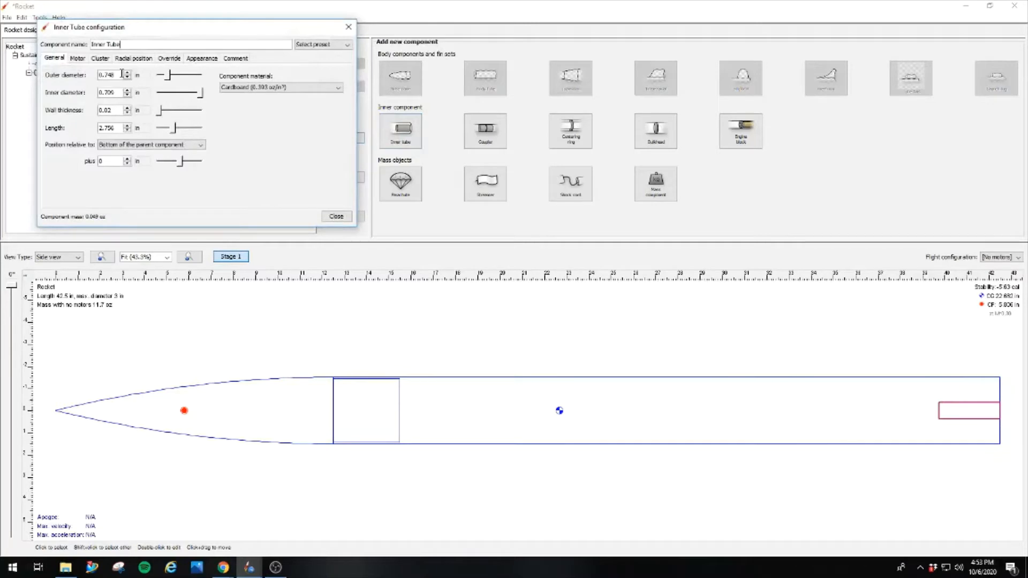
pyautogui.click(138, 75)
pyautogui.write('38')
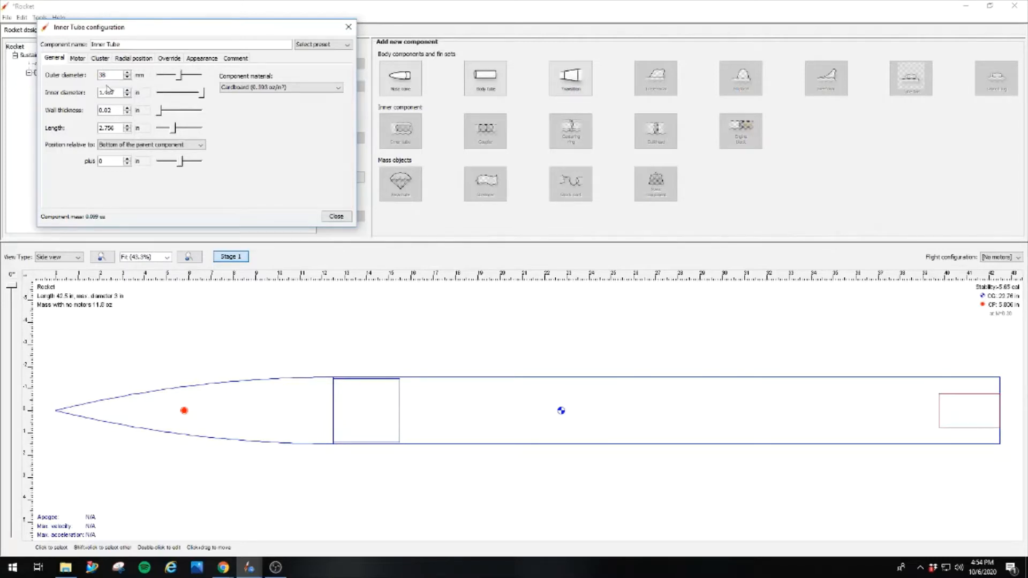
pyautogui.tripleClick(108, 128)
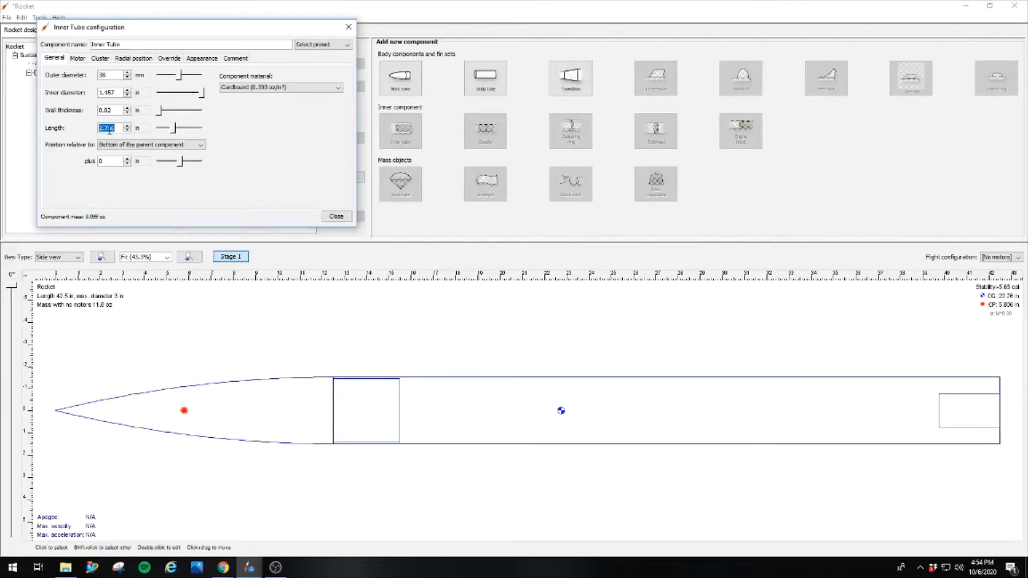
pyautogui.write('8')
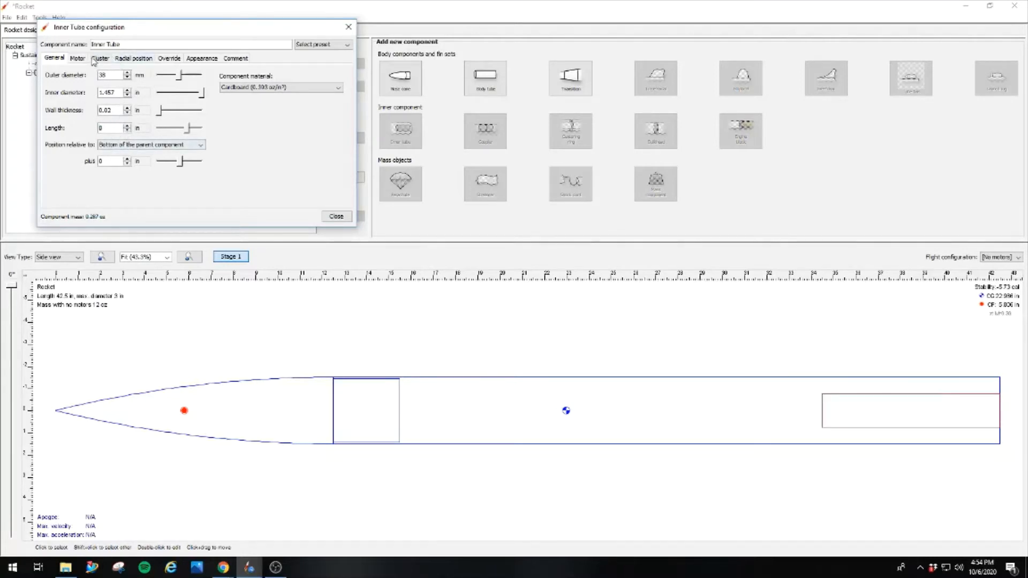
# - Mark the inner tube as the motor mount and return to its general settings
pyautogui.click(77, 58)
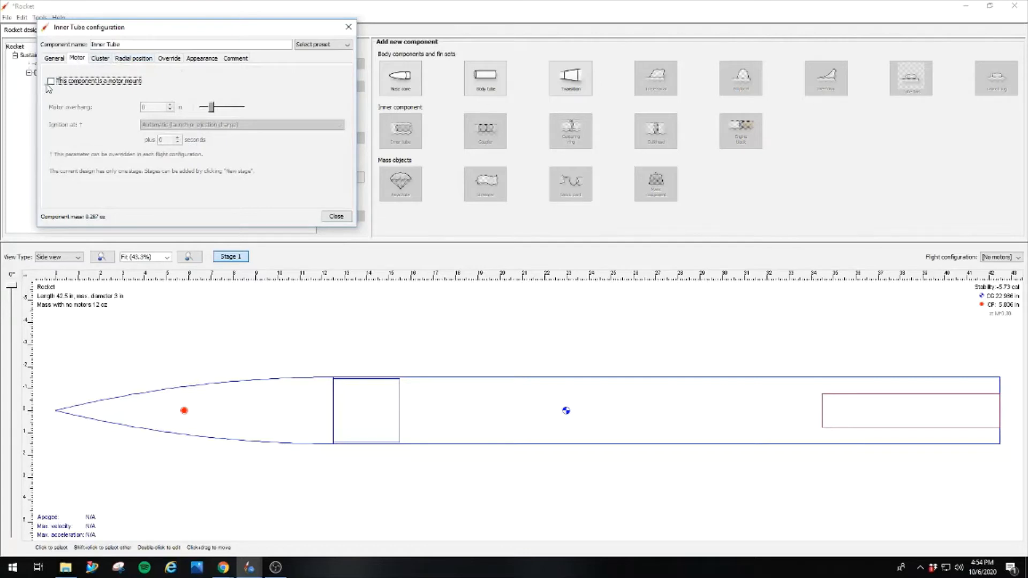
pyautogui.click(50, 81)
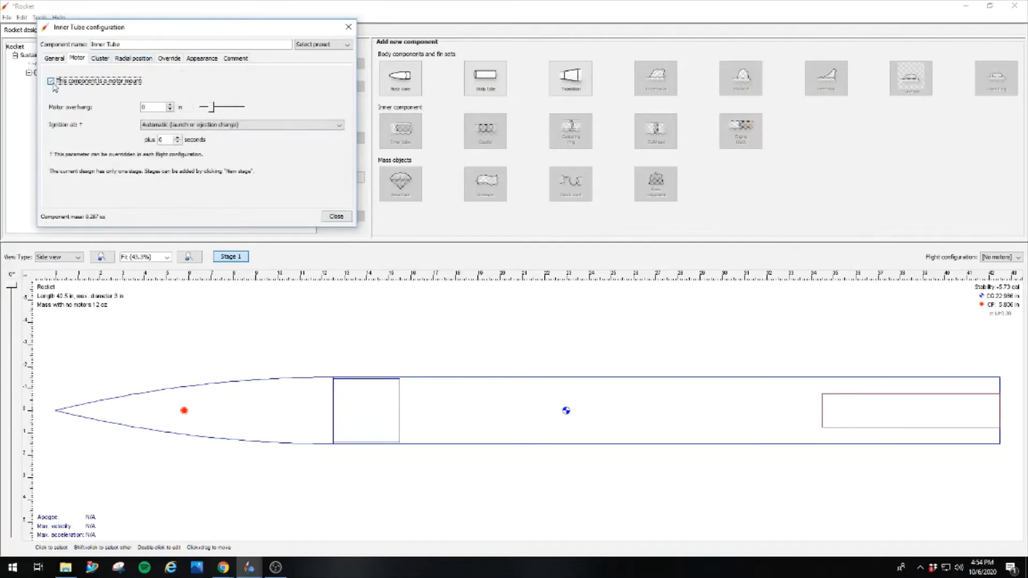
pyautogui.click(54, 58)
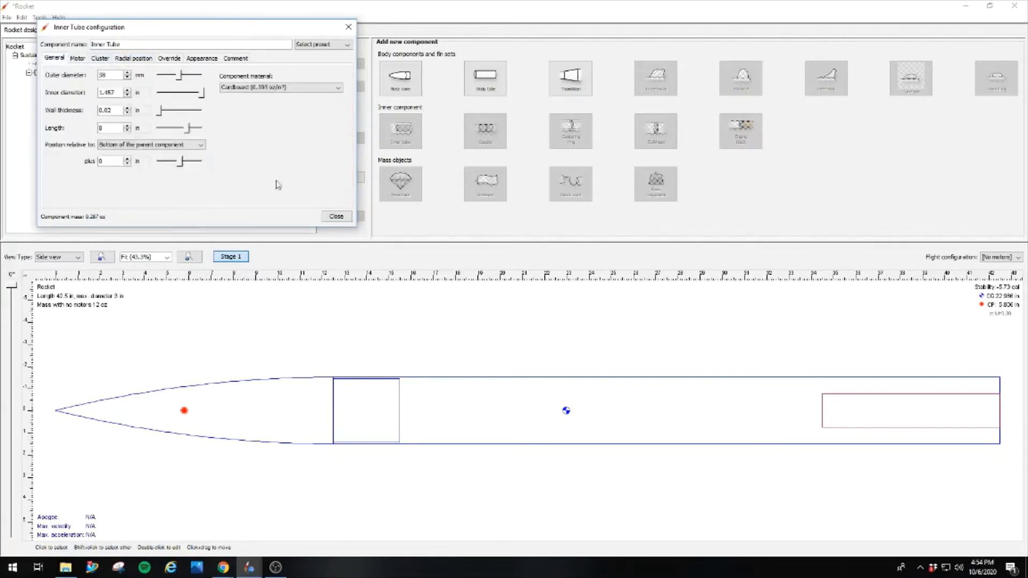
pyautogui.click(337, 87)
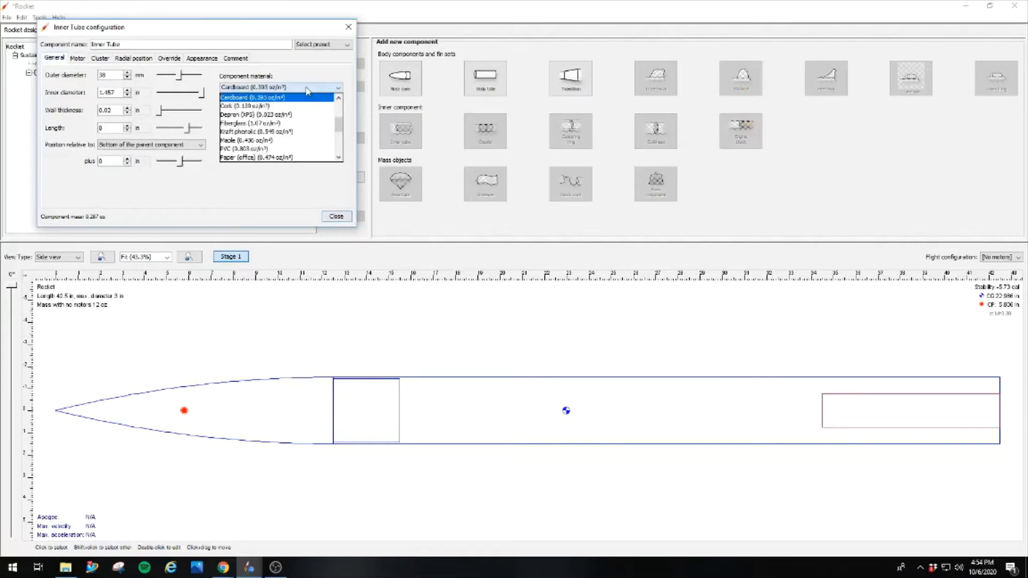
# - Set the inner tube's material, then make the nose cone PVC and close its settings
pyautogui.click(256, 123)
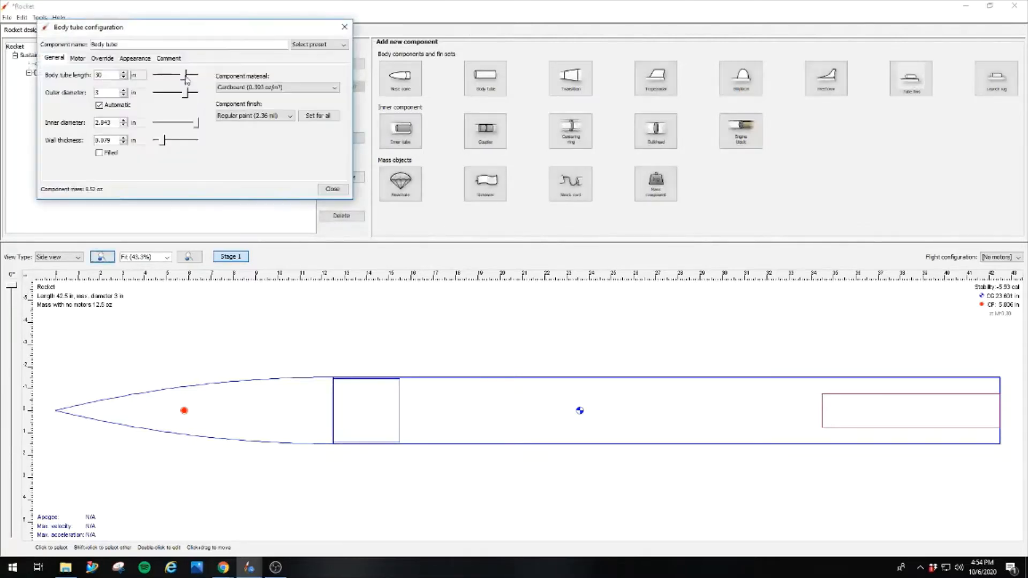
pyautogui.click(276, 87)
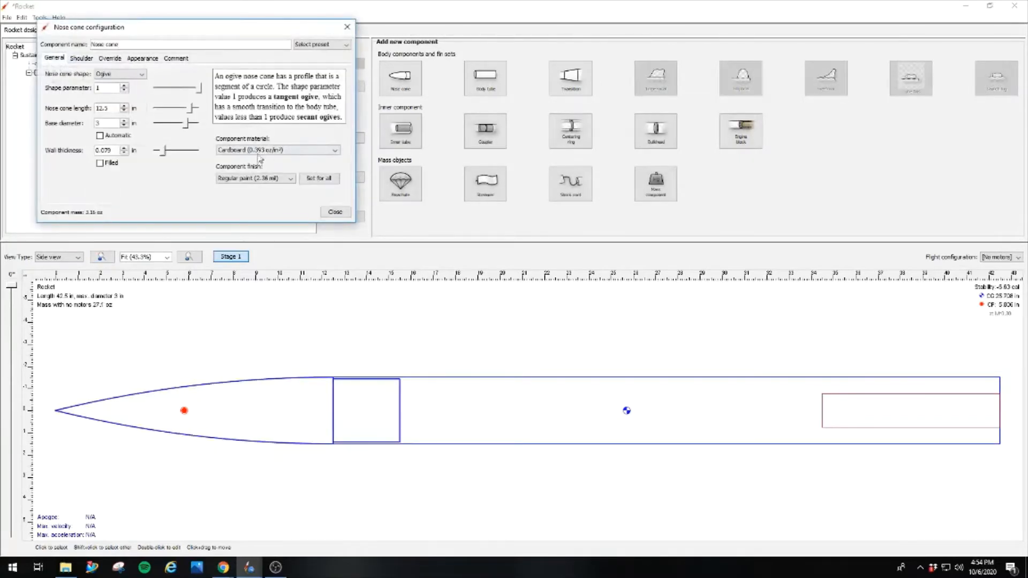
pyautogui.click(276, 150)
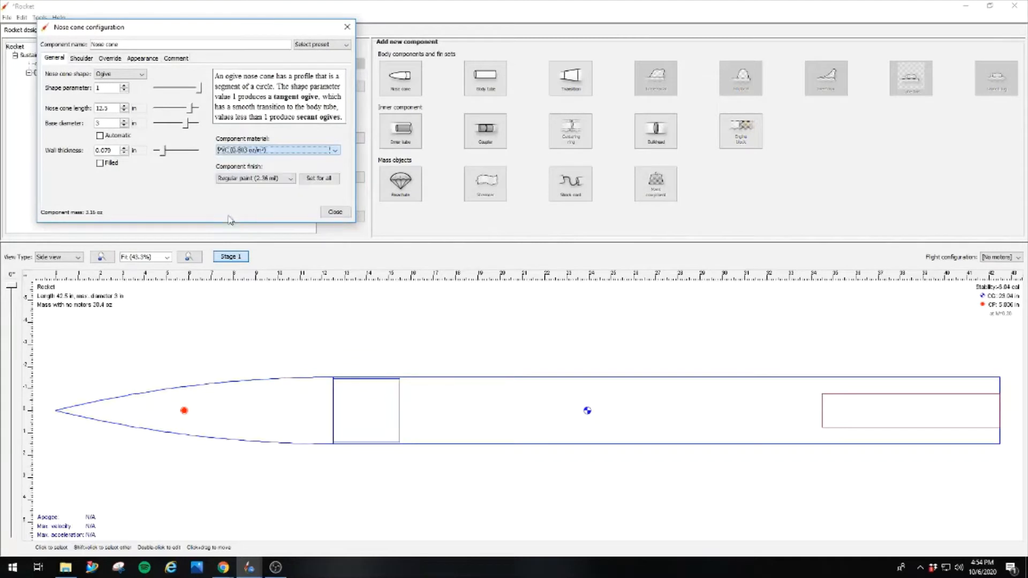
pyautogui.click(336, 211)
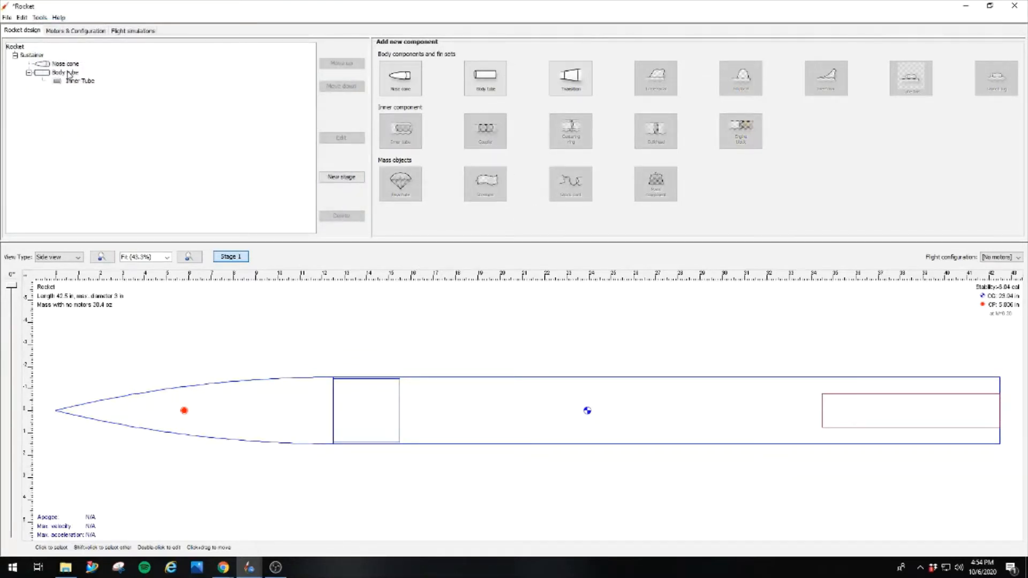
# - Add a fiberglass centering ring to the body tube, 0.5 in forward of its aft end
pyautogui.click(65, 72)
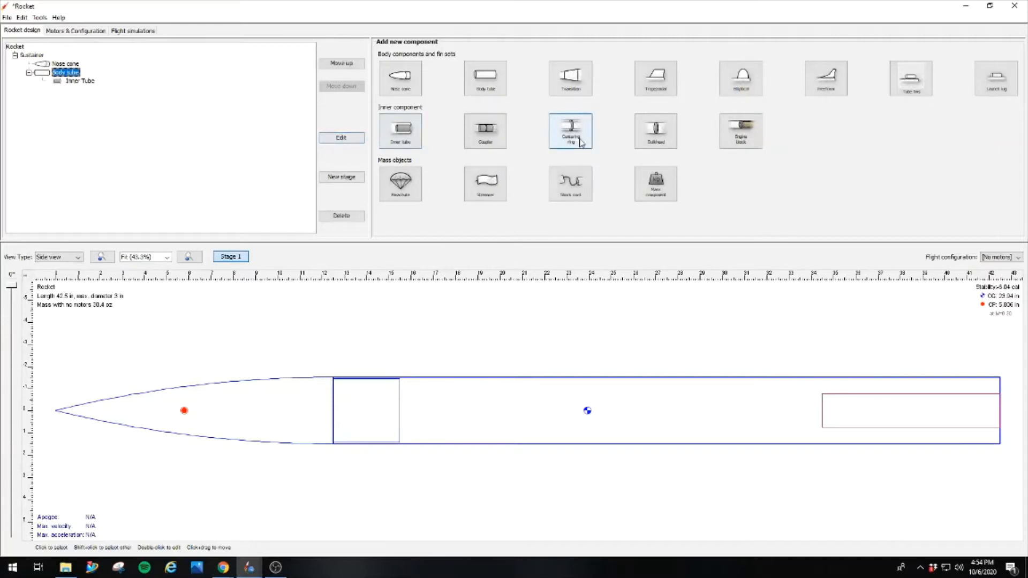
pyautogui.click(569, 131)
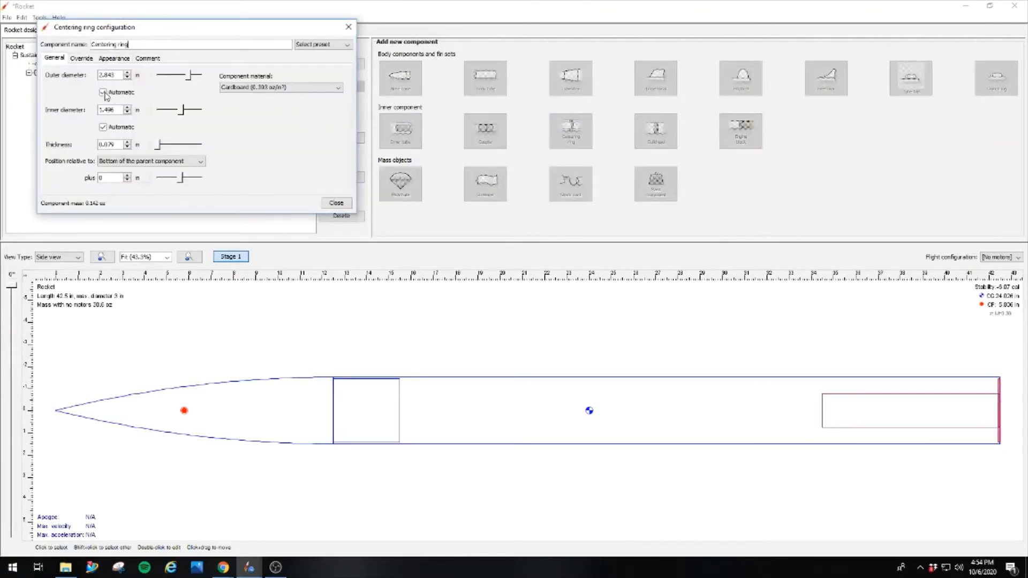
pyautogui.click(339, 86)
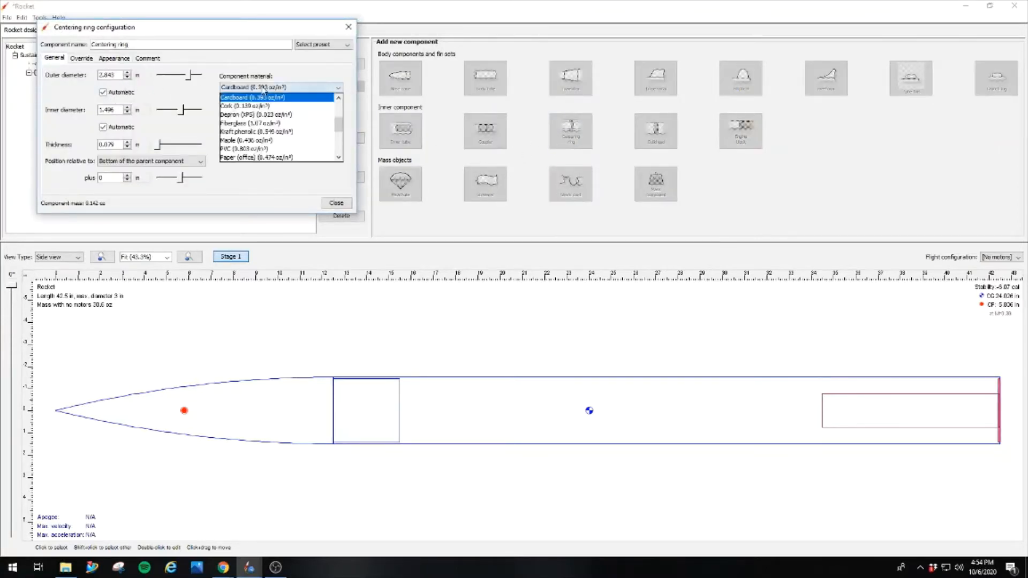
pyautogui.click(247, 124)
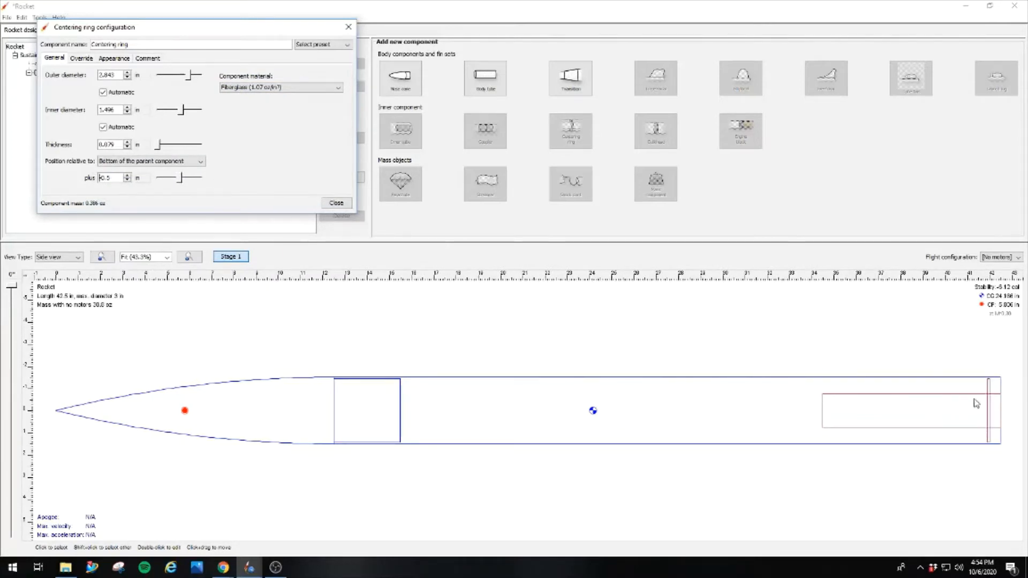
pyautogui.moveTo(900, 361)
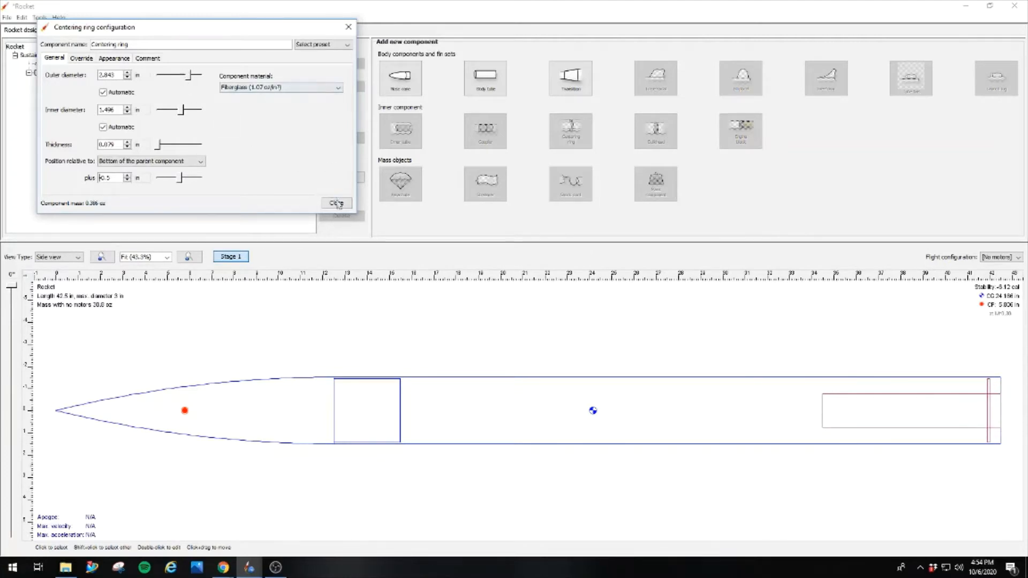
# - Add a second fiberglass ring 0.125 in thick at -6 in, then give the first ring 0.125 in thickness
pyautogui.click(335, 204)
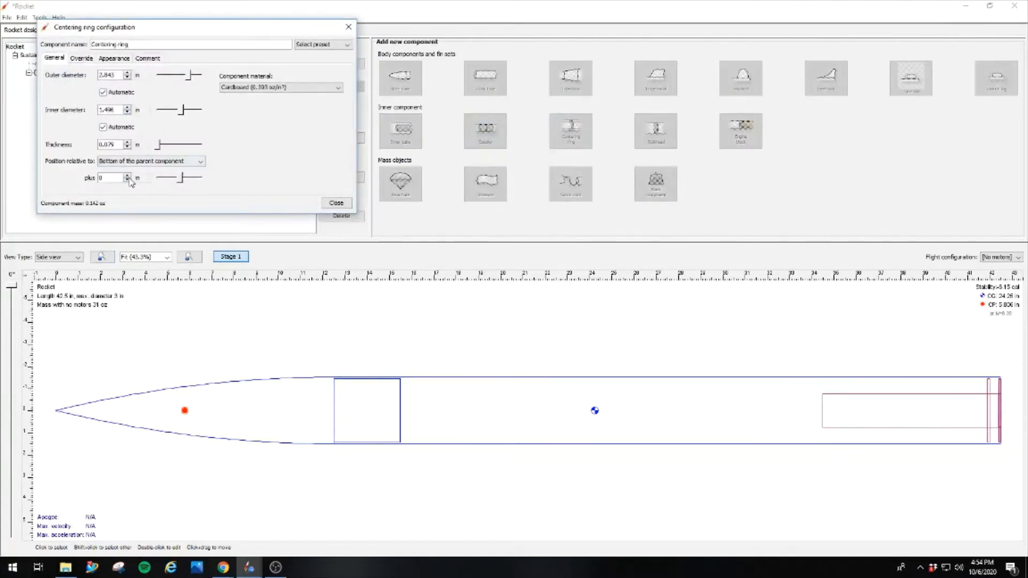
pyautogui.click(127, 175)
pyautogui.write('0.125')
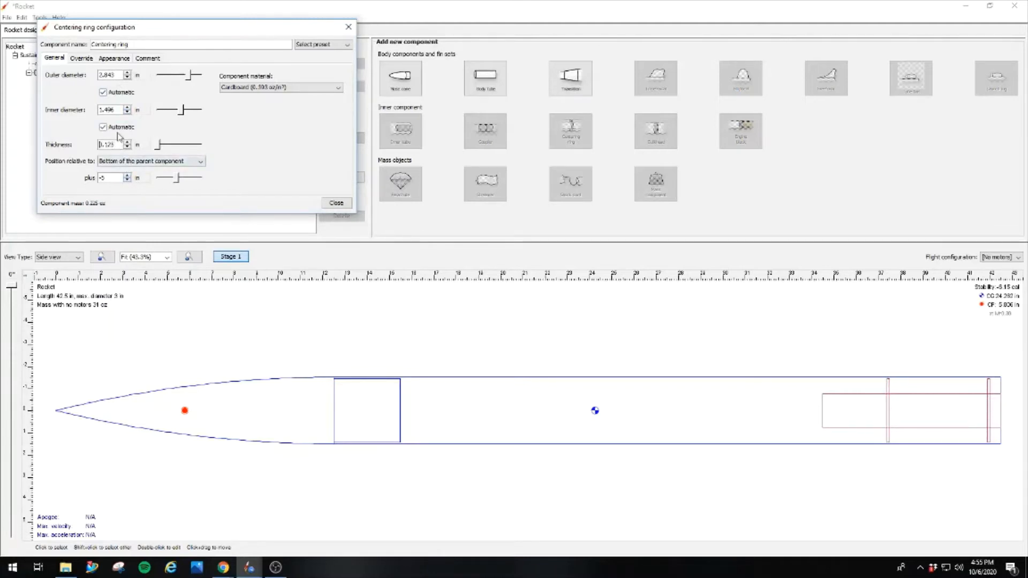
pyautogui.moveTo(109, 155)
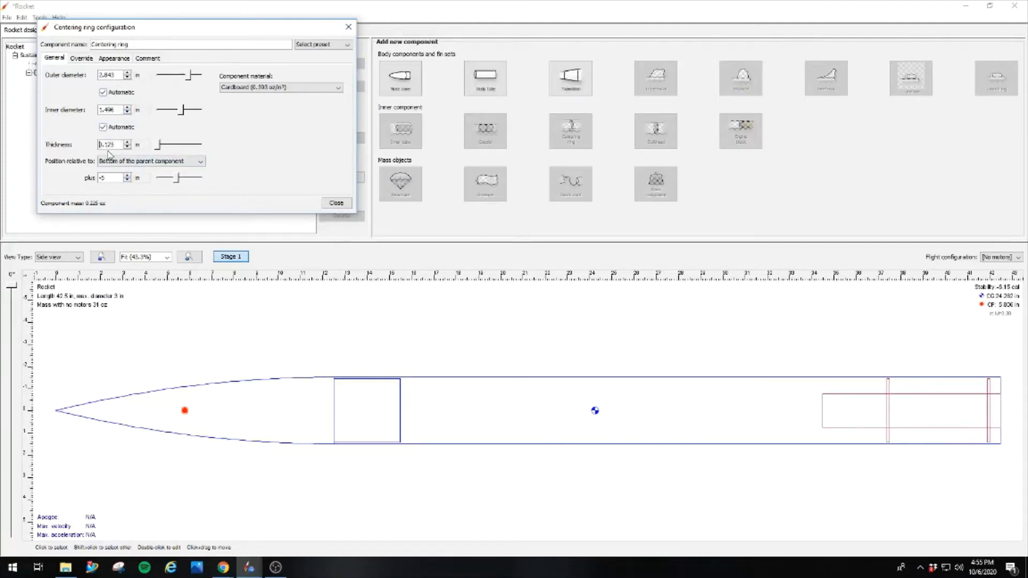
pyautogui.click(339, 87)
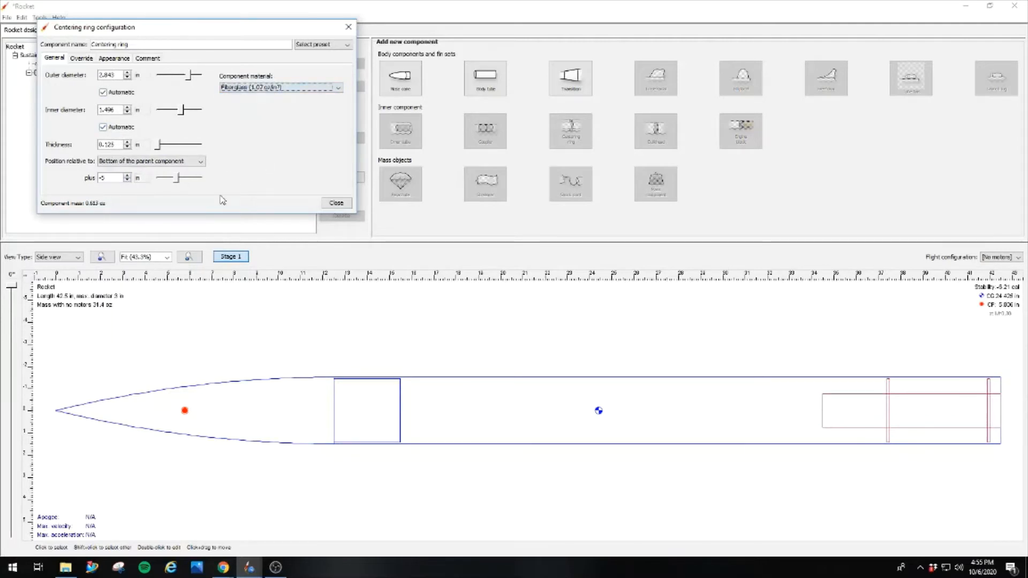
pyautogui.click(111, 178)
pyautogui.write('-6')
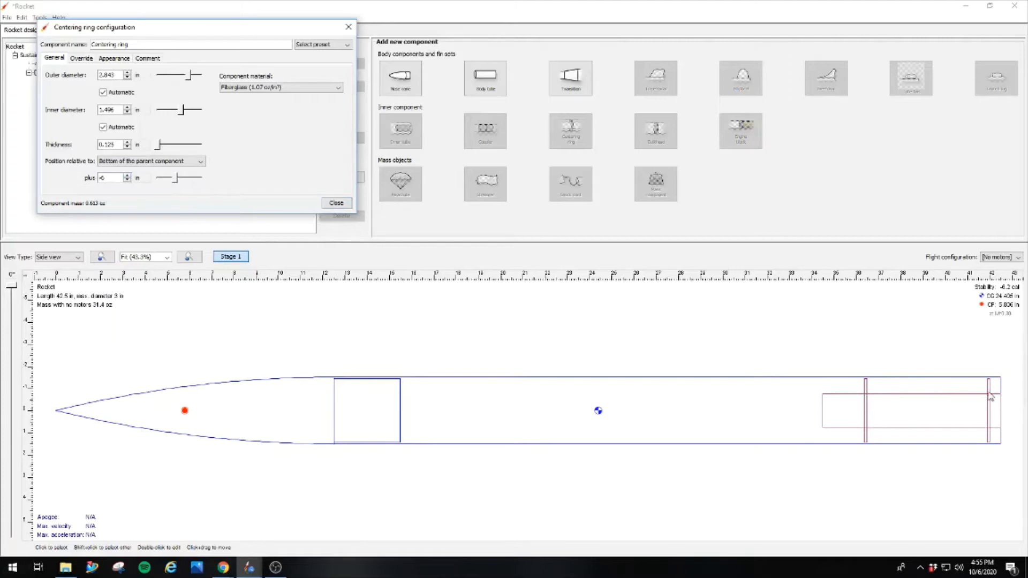
pyautogui.click(336, 203)
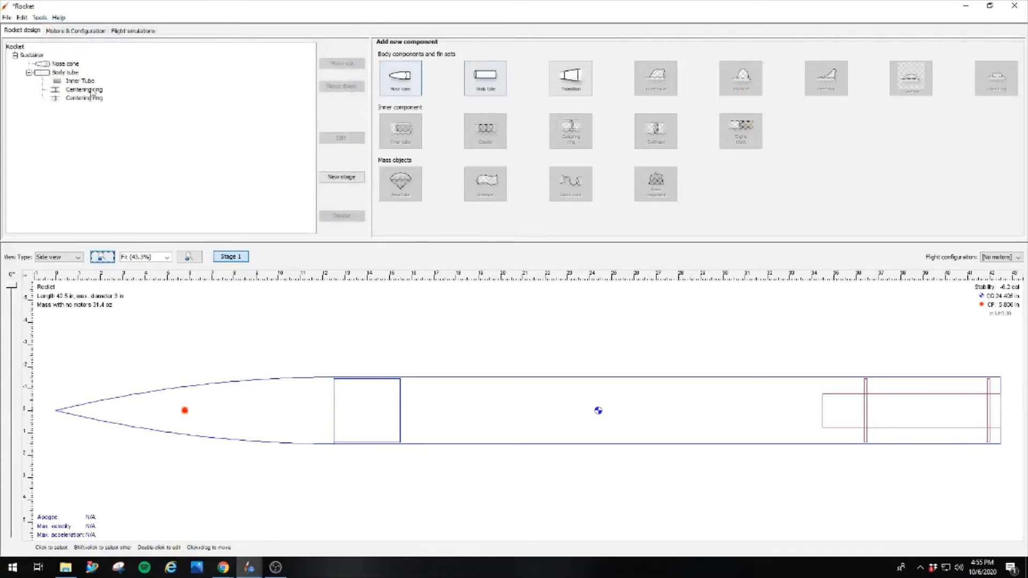
pyautogui.doubleClick(83, 89)
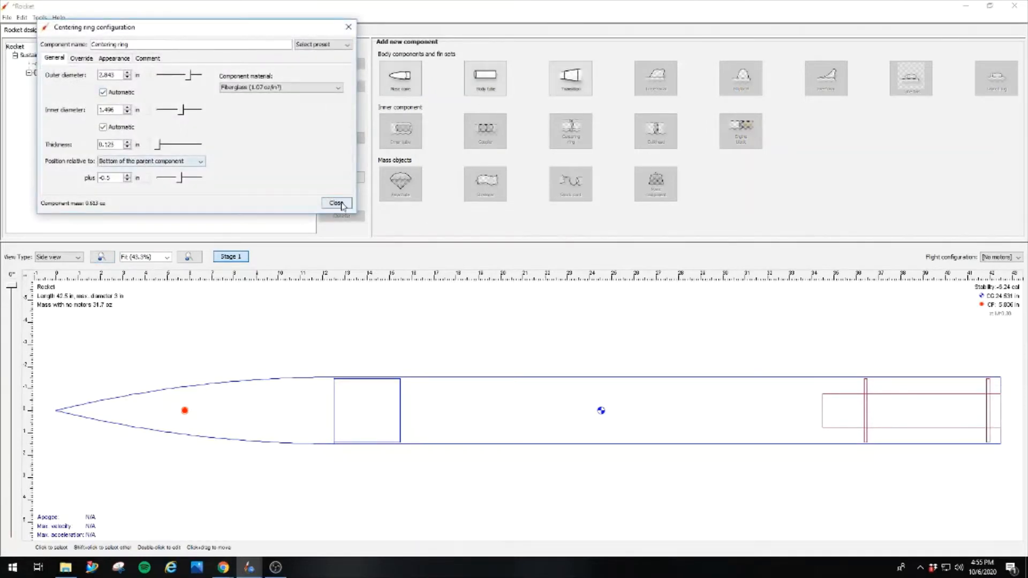
# - Add a third fiberglass centering ring, 0.125 in thick, at -7.375 in from the aft end
pyautogui.click(336, 202)
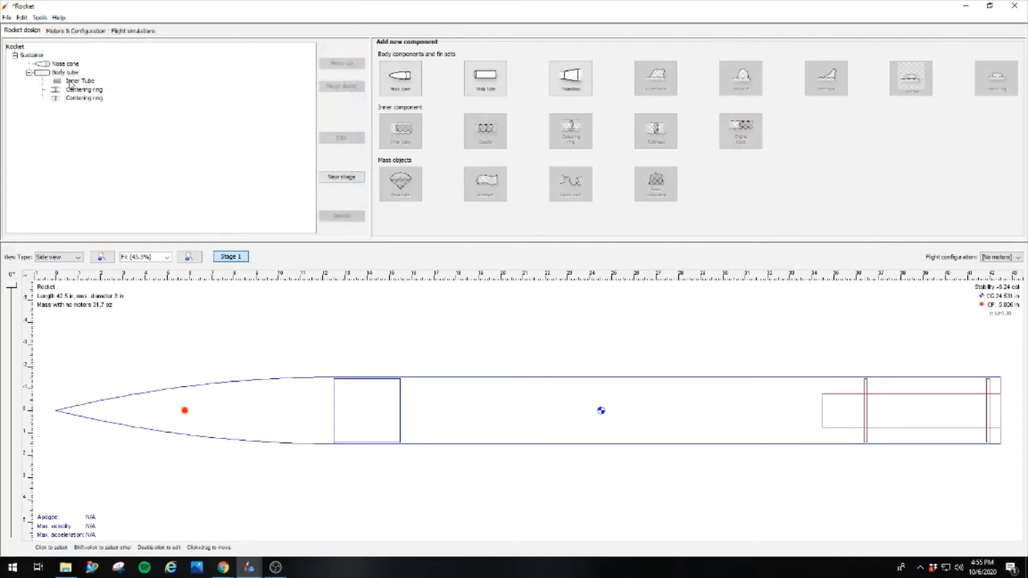
pyautogui.click(64, 72)
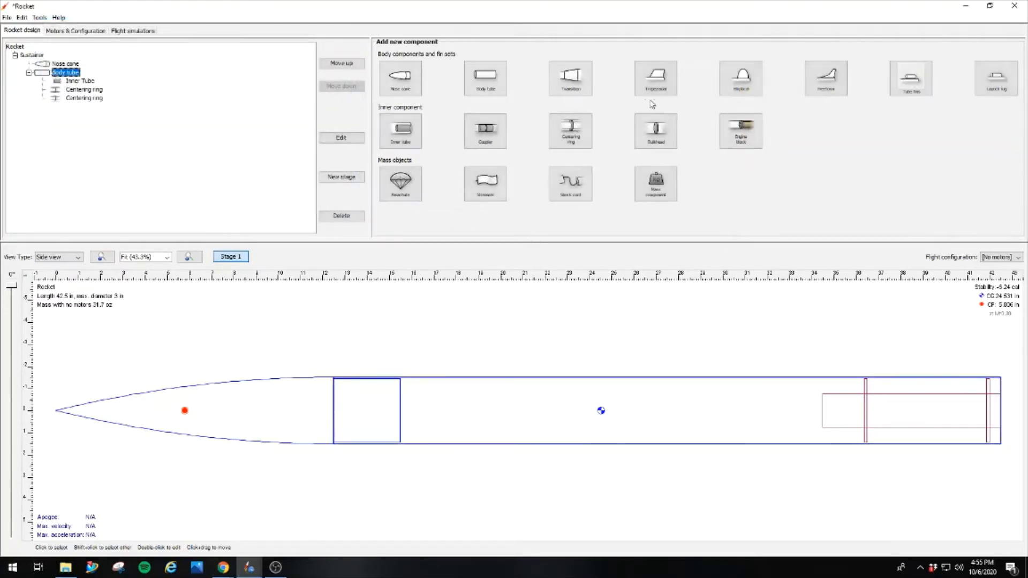
pyautogui.doubleClick(84, 89)
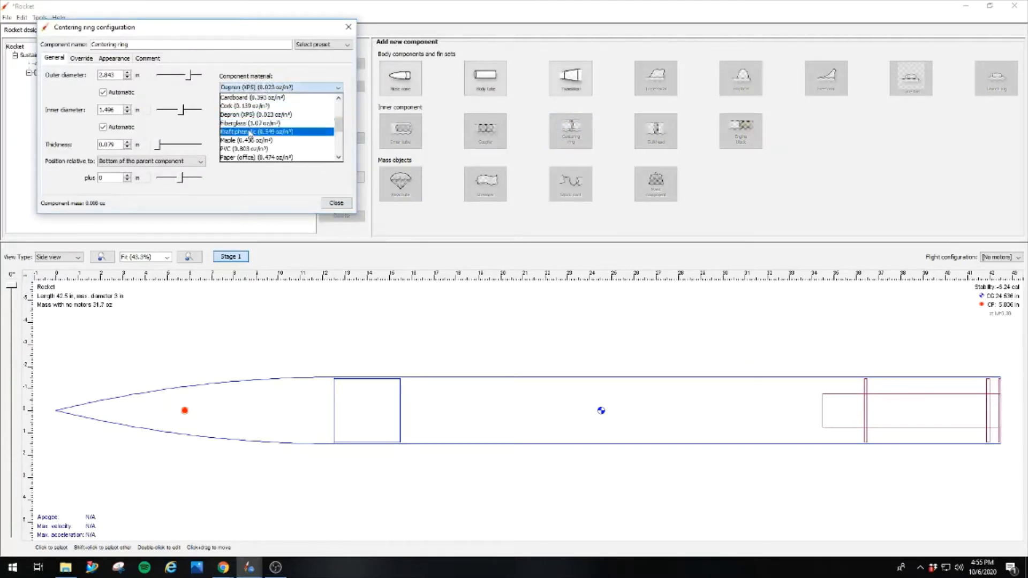
pyautogui.click(249, 123)
pyautogui.write('0.125')
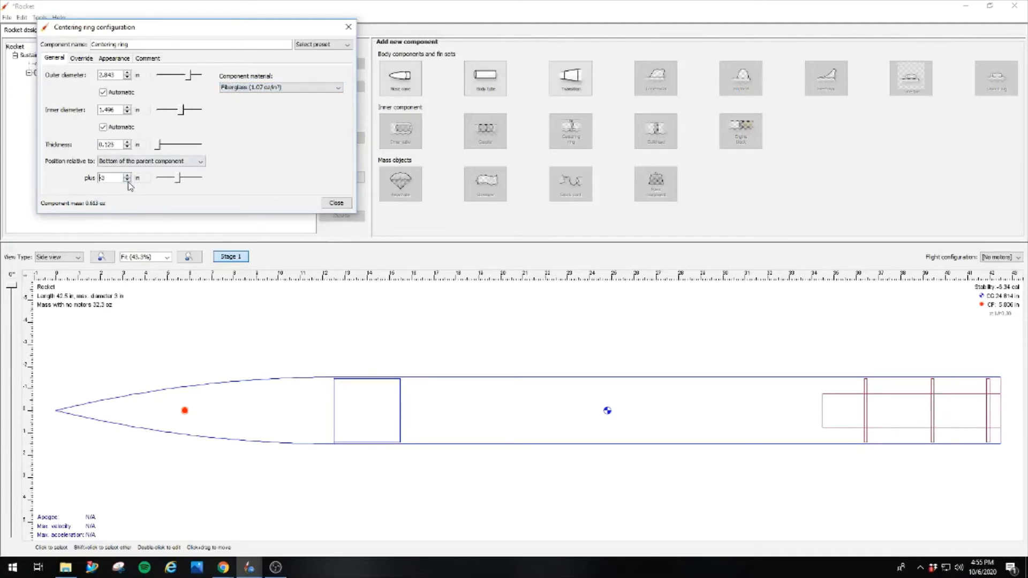
pyautogui.click(127, 174)
pyautogui.write('-7.375')
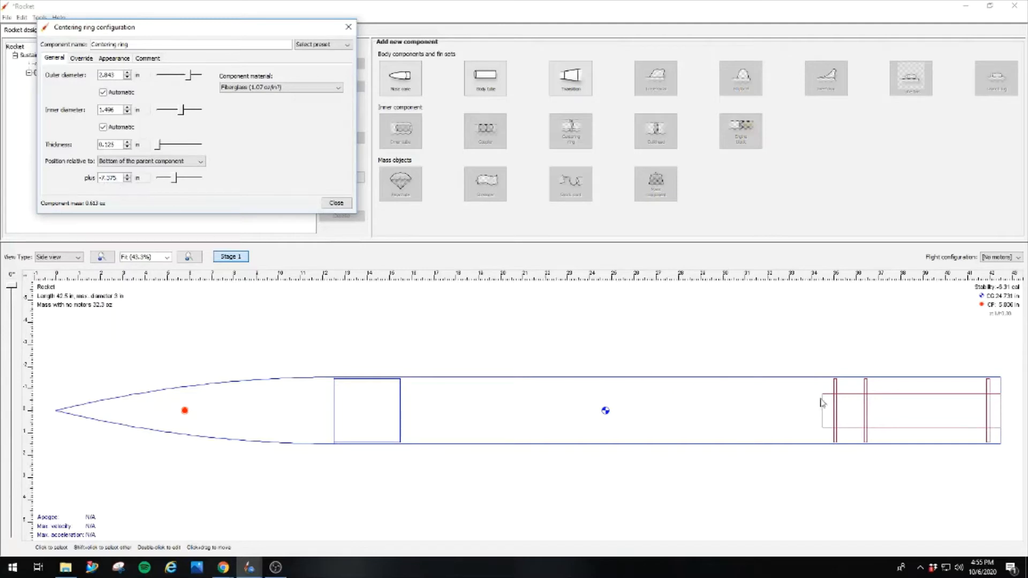
pyautogui.moveTo(834, 388)
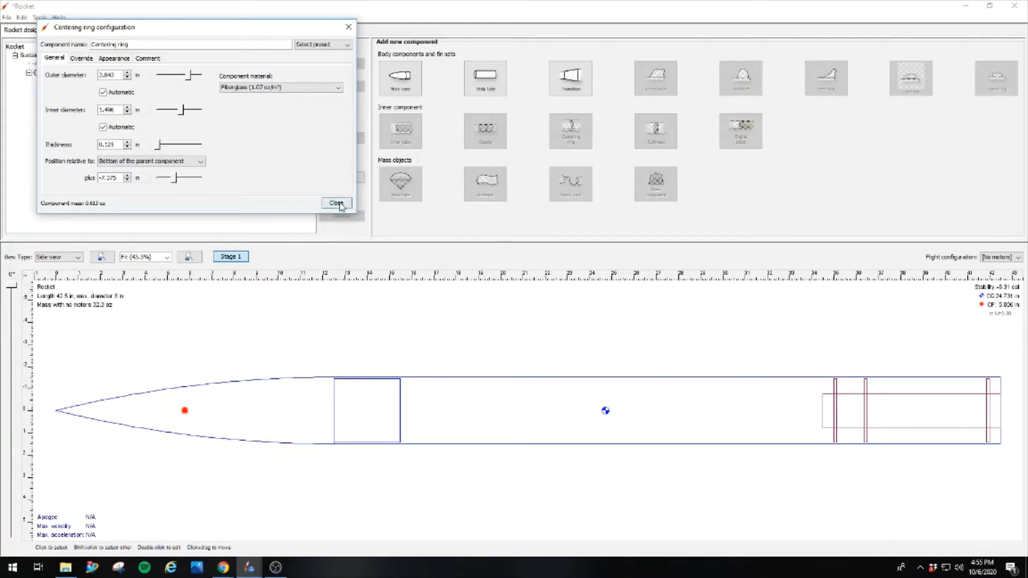
pyautogui.click(336, 202)
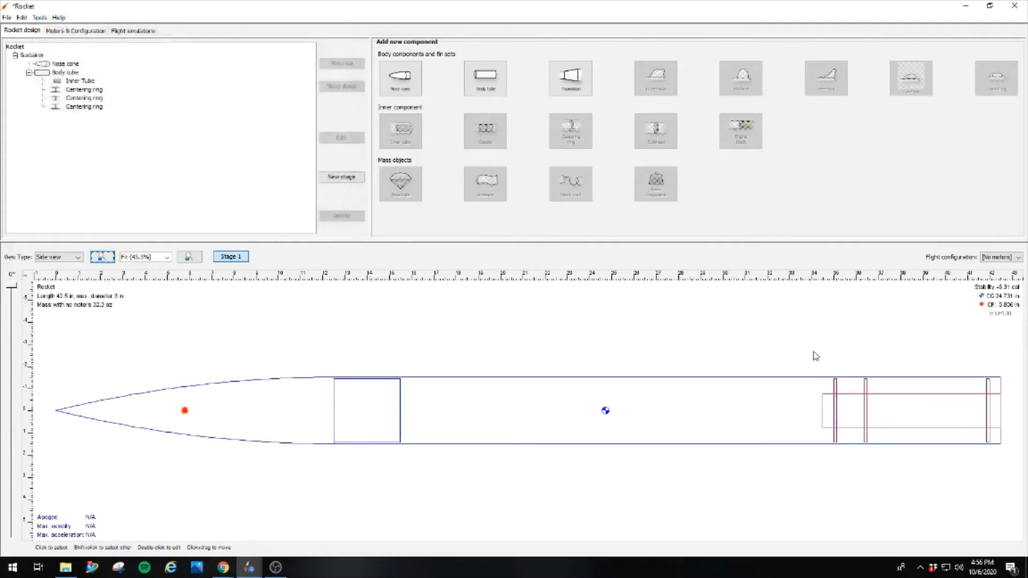
pyautogui.moveTo(550, 457)
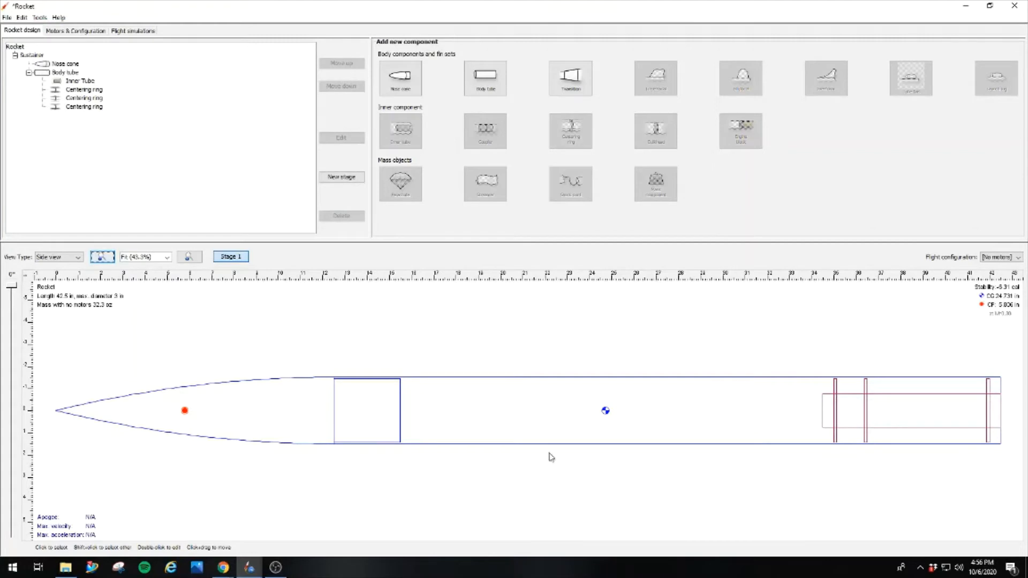
pyautogui.moveTo(919, 438)
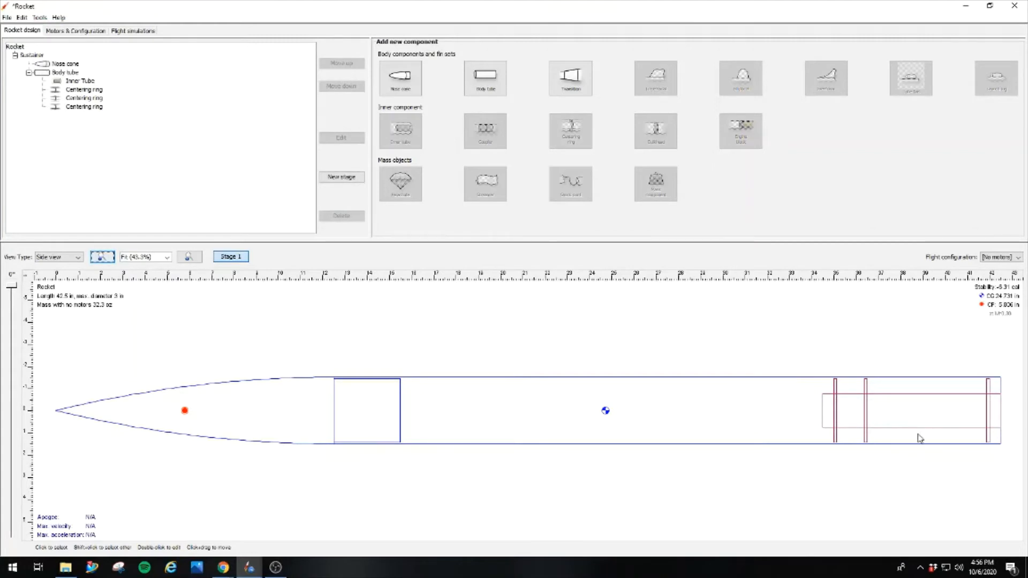
pyautogui.moveTo(645, 320)
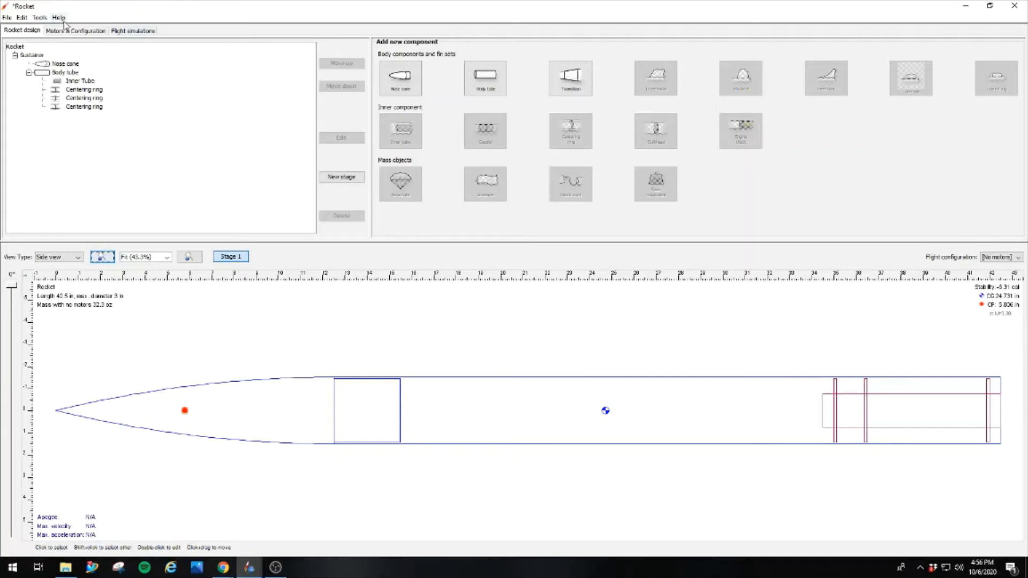
# - Create a new flight configuration with an AeroTech H242T motor loaded in the inner tube
pyautogui.click(75, 30)
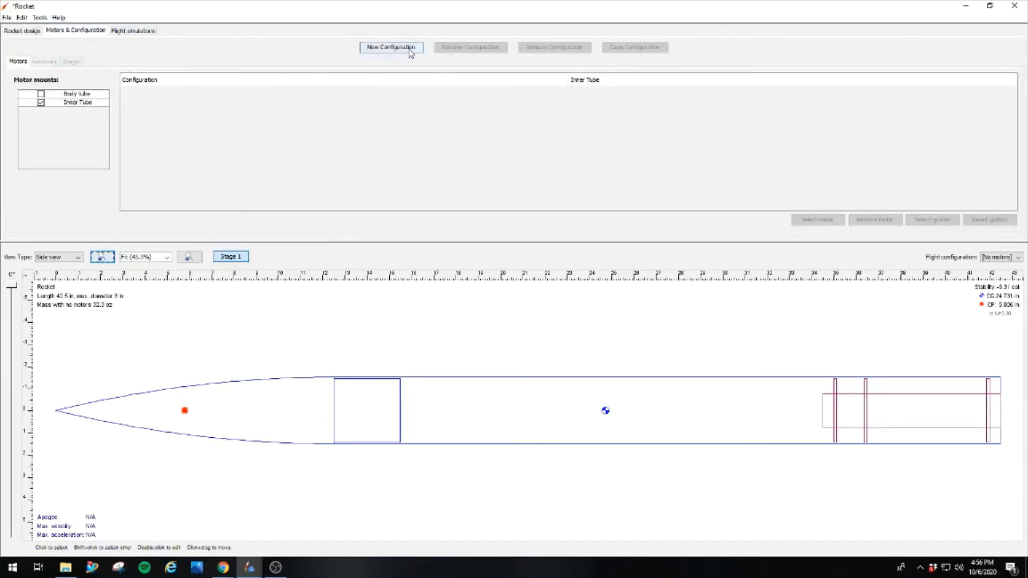
pyautogui.click(391, 46)
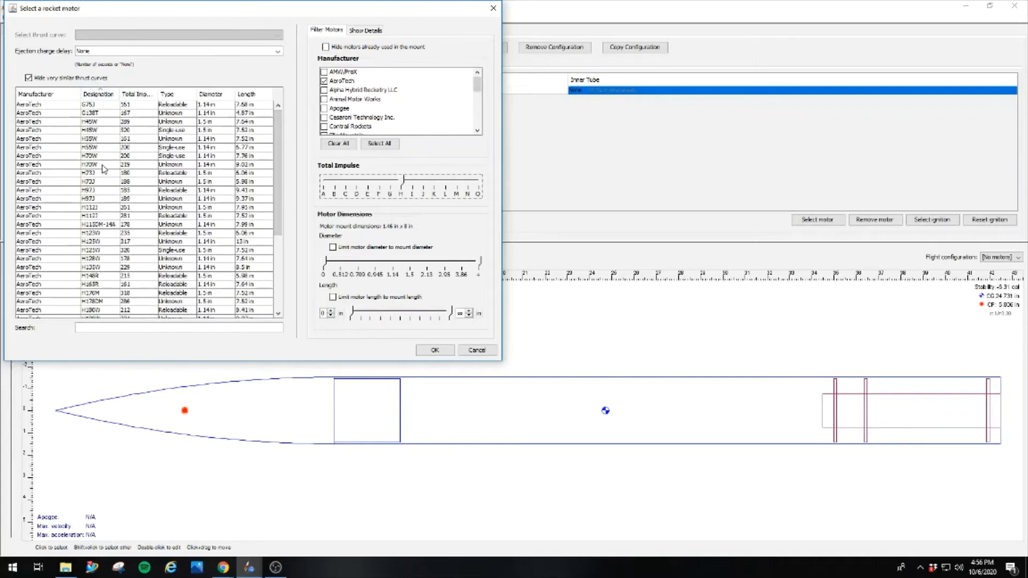
pyautogui.scroll(-3)
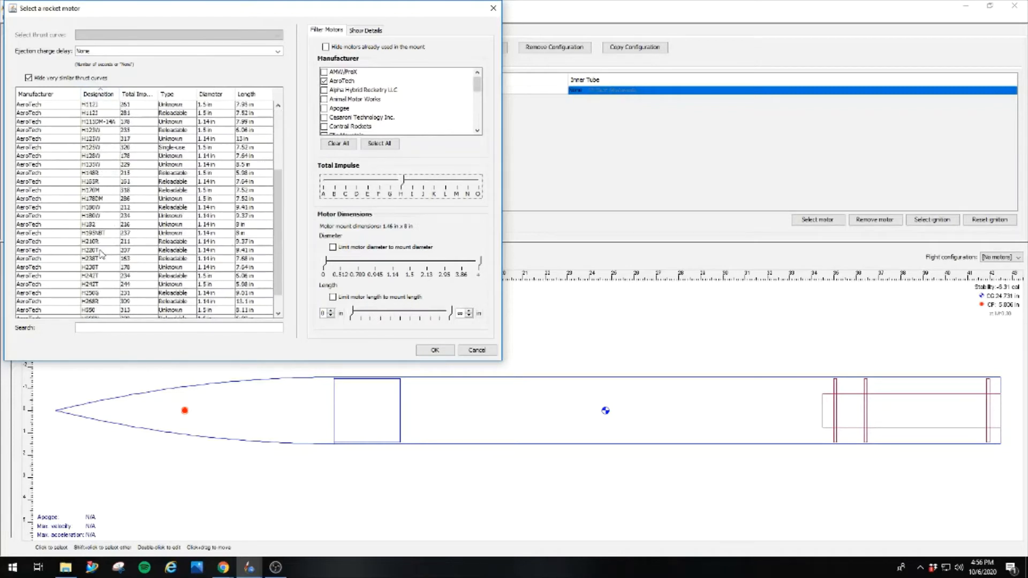
pyautogui.click(92, 262)
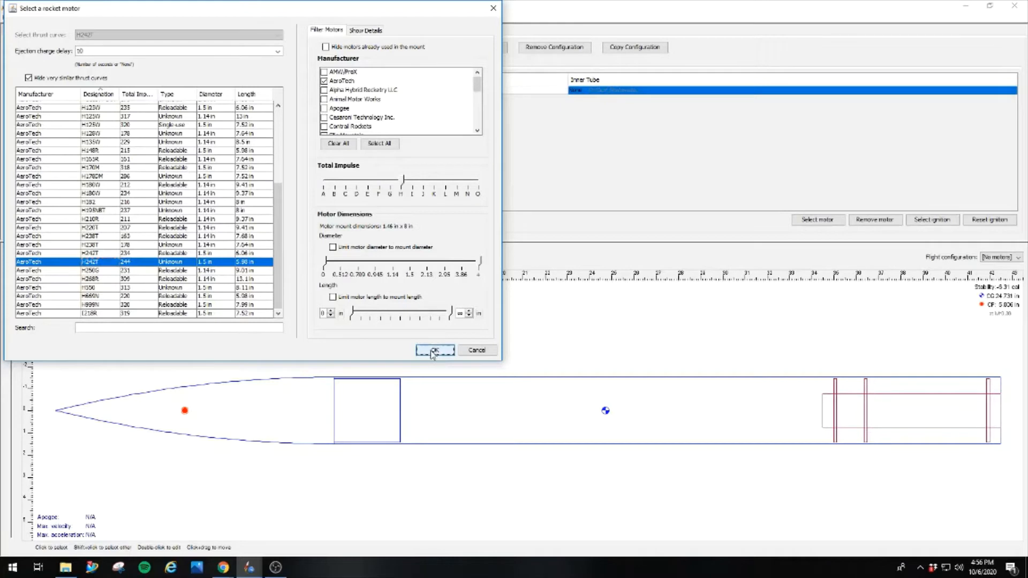
pyautogui.click(434, 351)
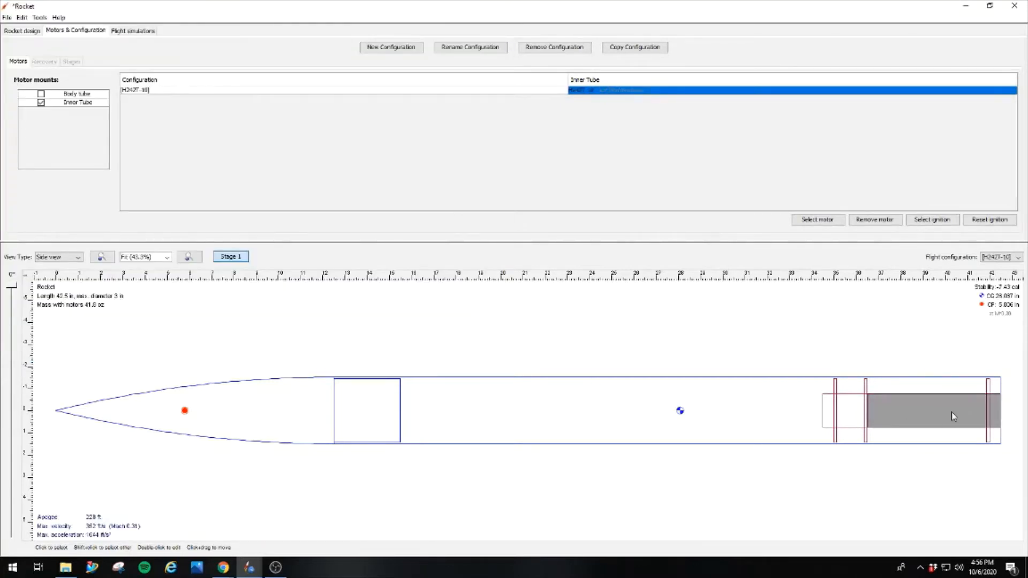
pyautogui.moveTo(917, 420)
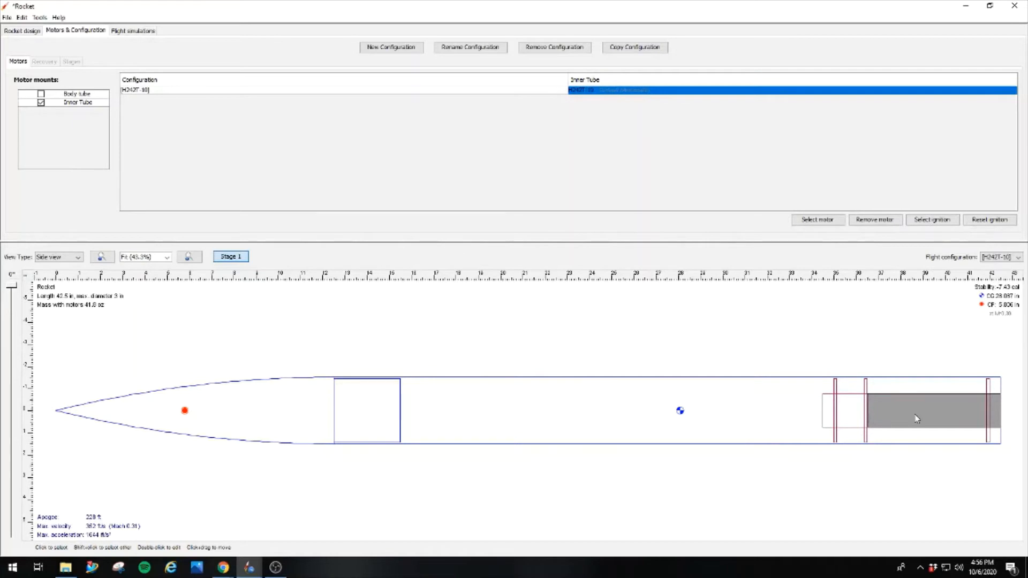
pyautogui.moveTo(937, 367)
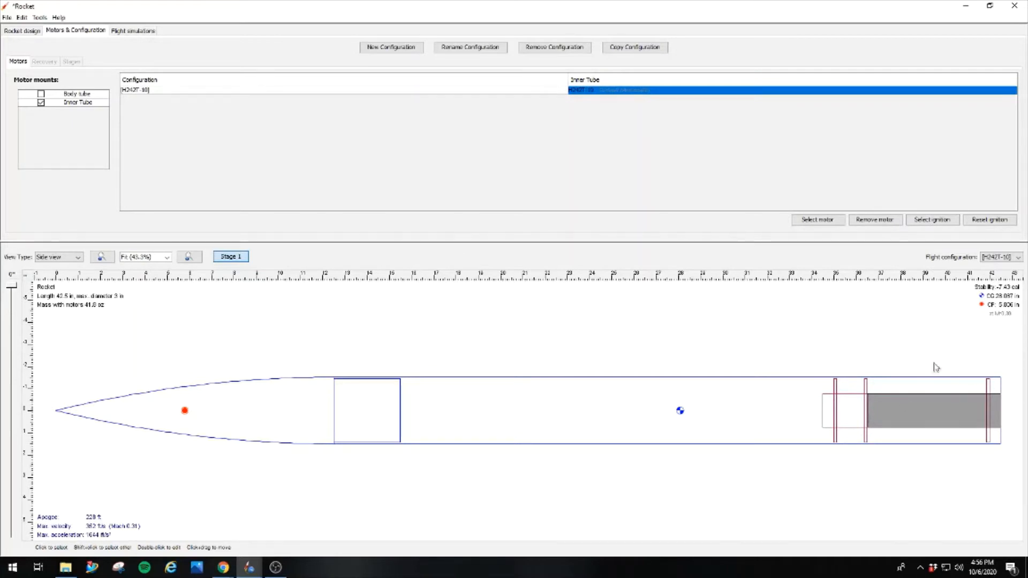
# - Add a freeform fin set of fiberglass fins with Kraft phenolic fillets to the body tube
pyautogui.click(21, 30)
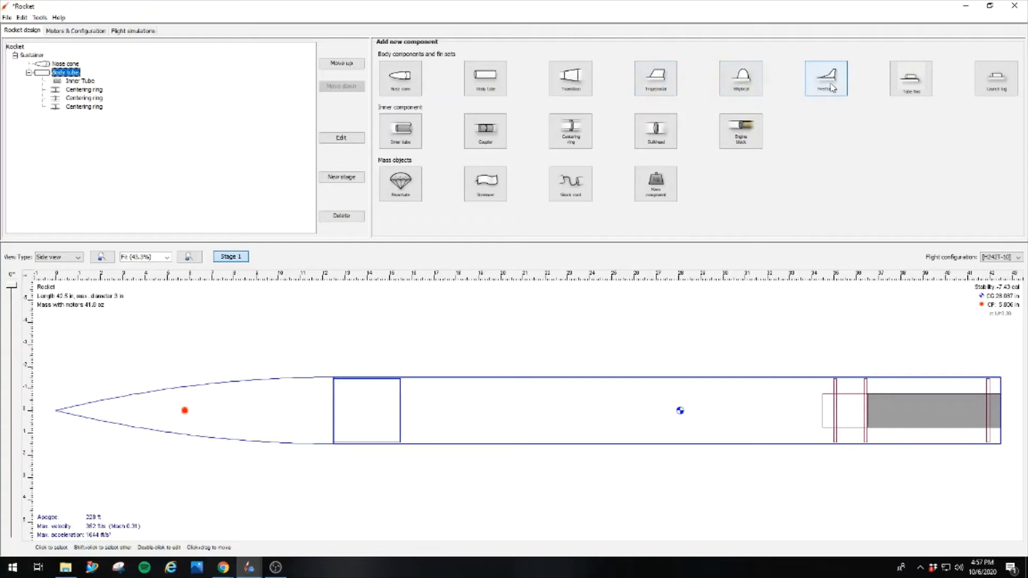
pyautogui.click(826, 78)
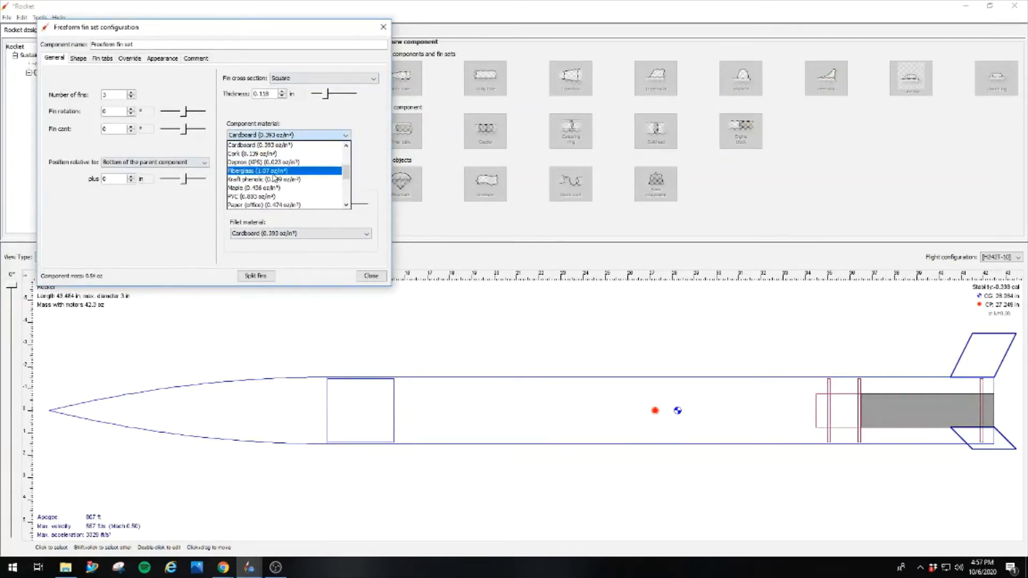
pyautogui.click(261, 171)
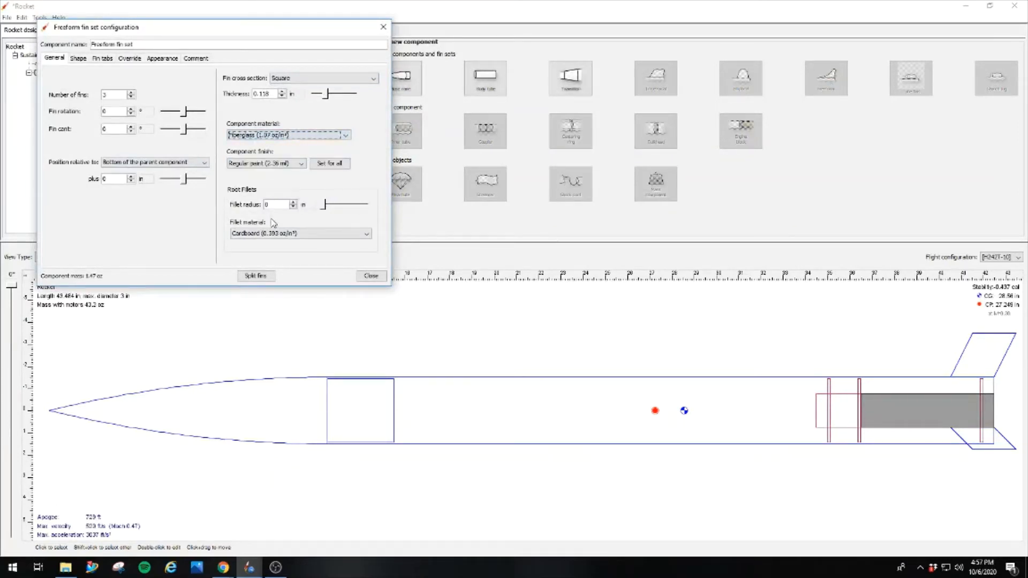
pyautogui.click(366, 233)
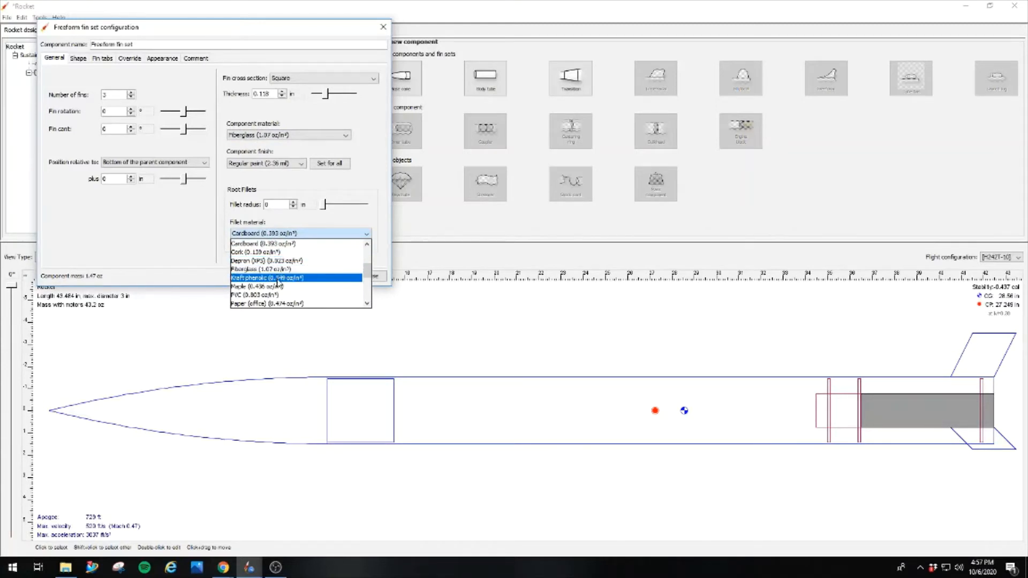
pyautogui.click(267, 279)
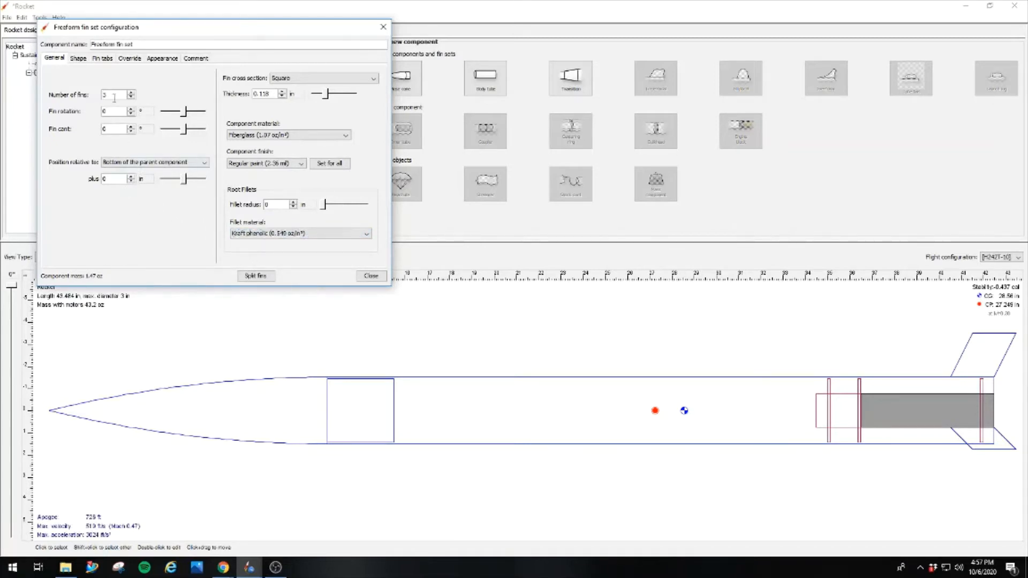
# - Position the fin set -0.625 in from the bottom of the body tube
pyautogui.click(77, 58)
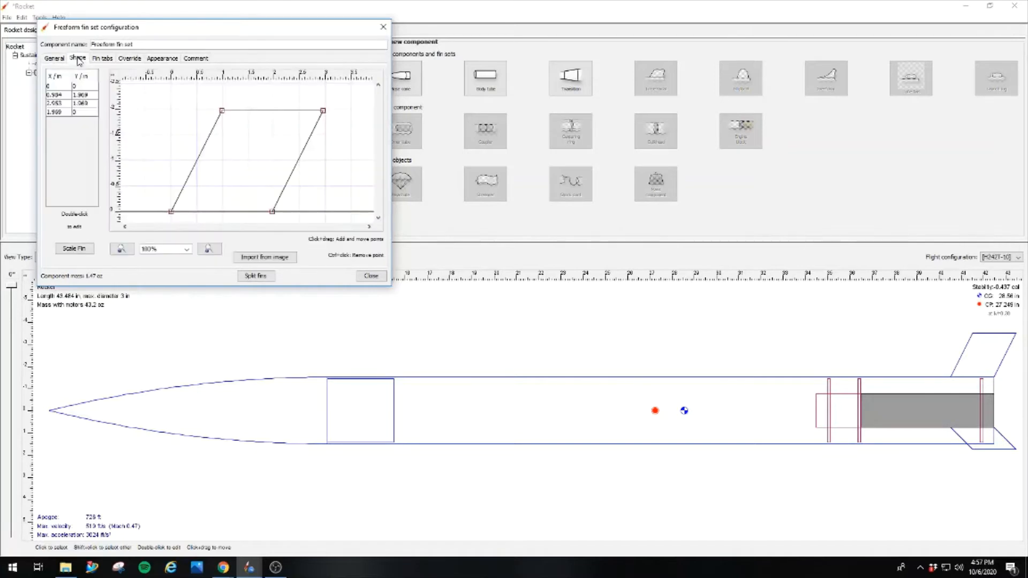
pyautogui.moveTo(185, 151)
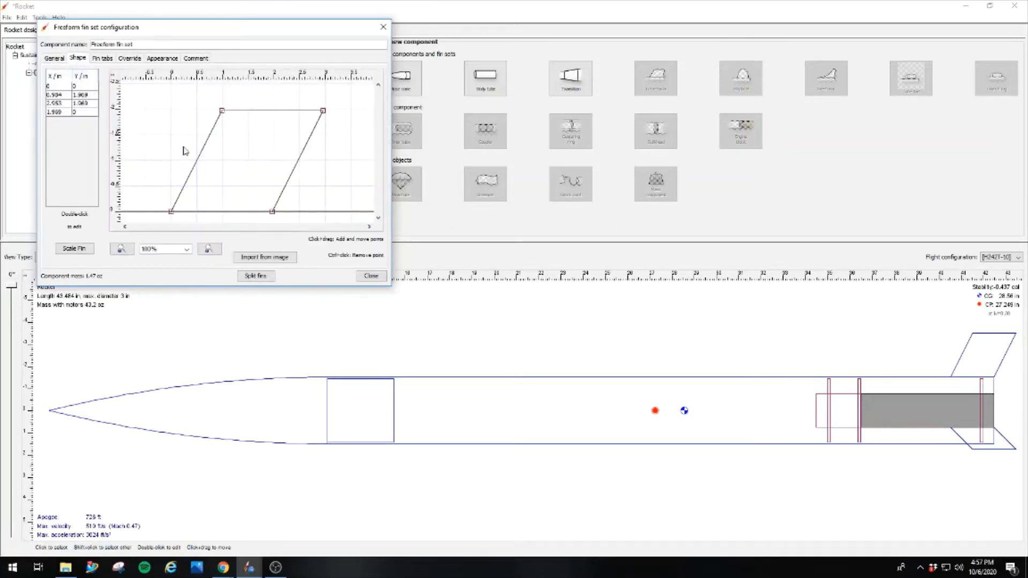
pyautogui.click(55, 58)
pyautogui.write('0.625')
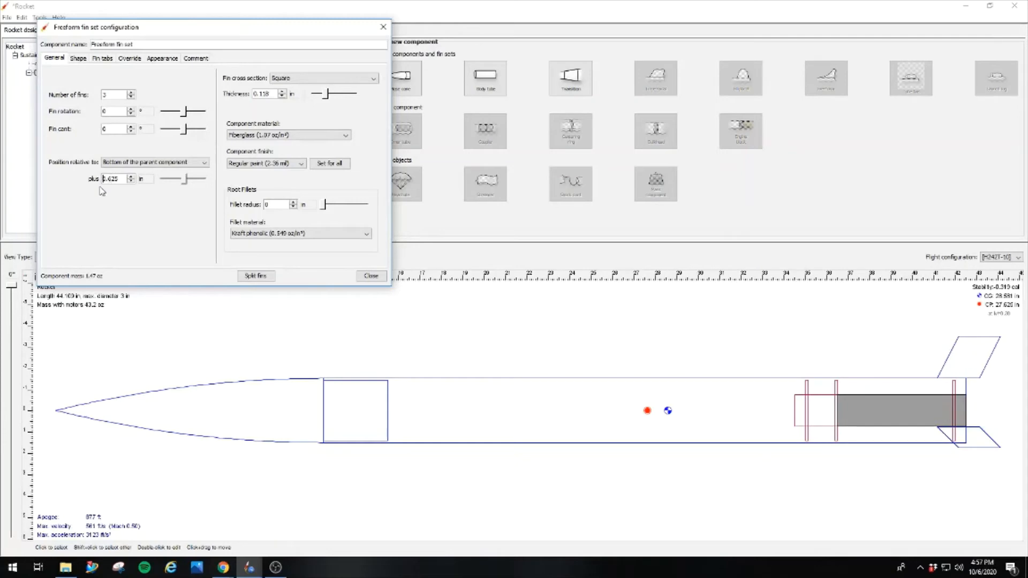
pyautogui.click(131, 181)
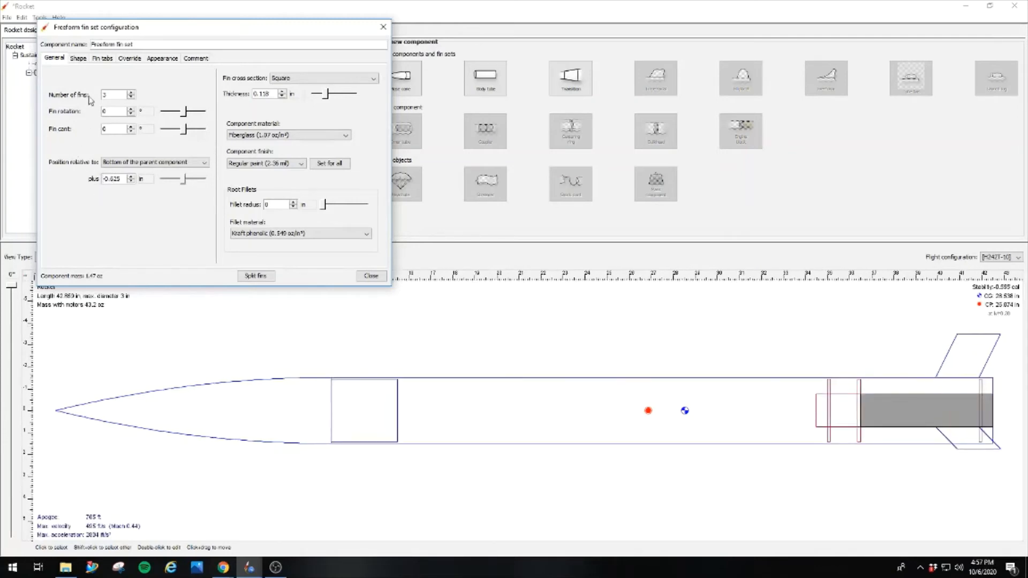
# - Drag the fin's outer tip up and aft to about (6.2, 3.5) for a swept-back shape
pyautogui.click(77, 58)
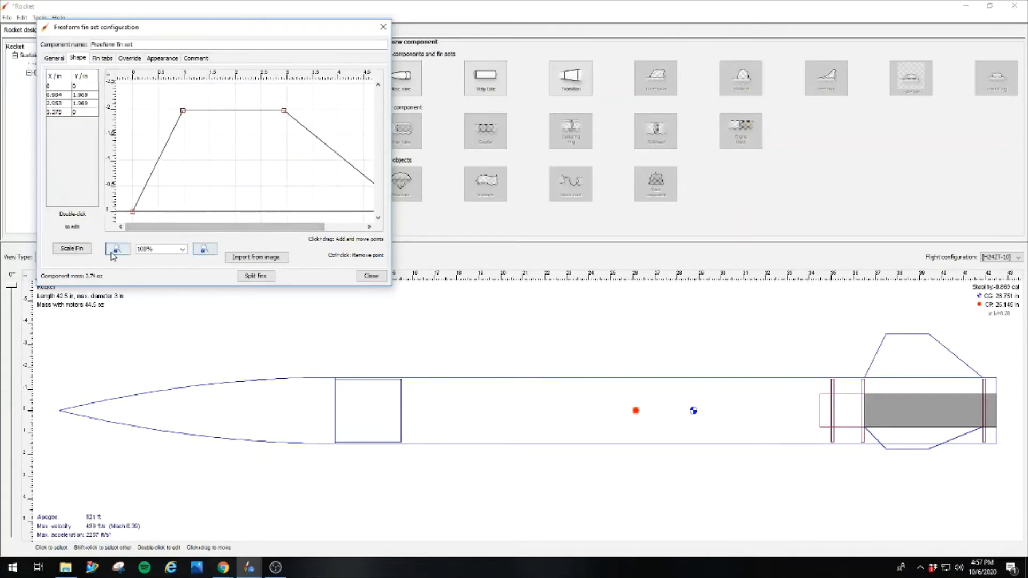
pyautogui.click(118, 249)
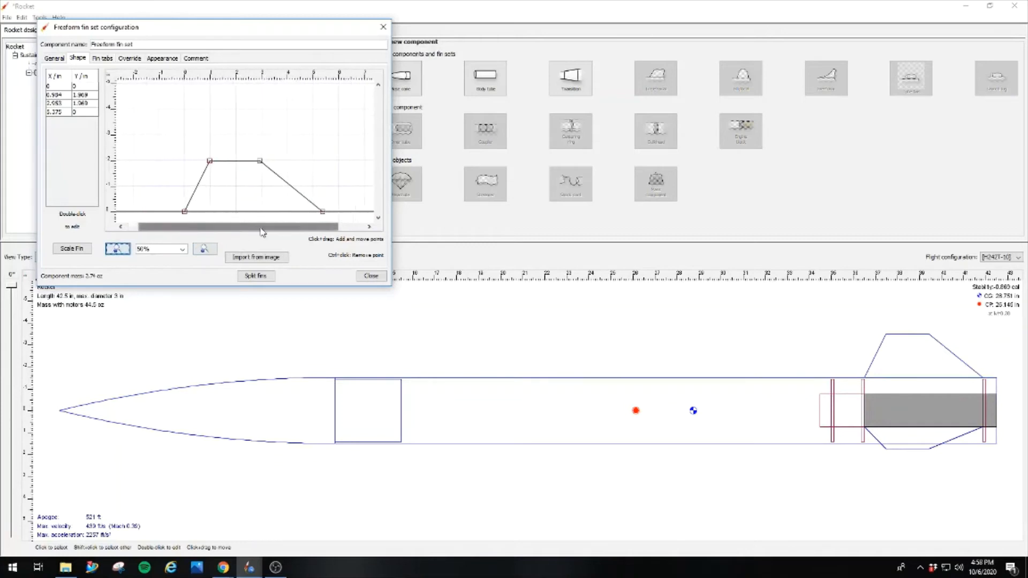
pyautogui.moveTo(259, 160); pyautogui.dragTo(243, 167)
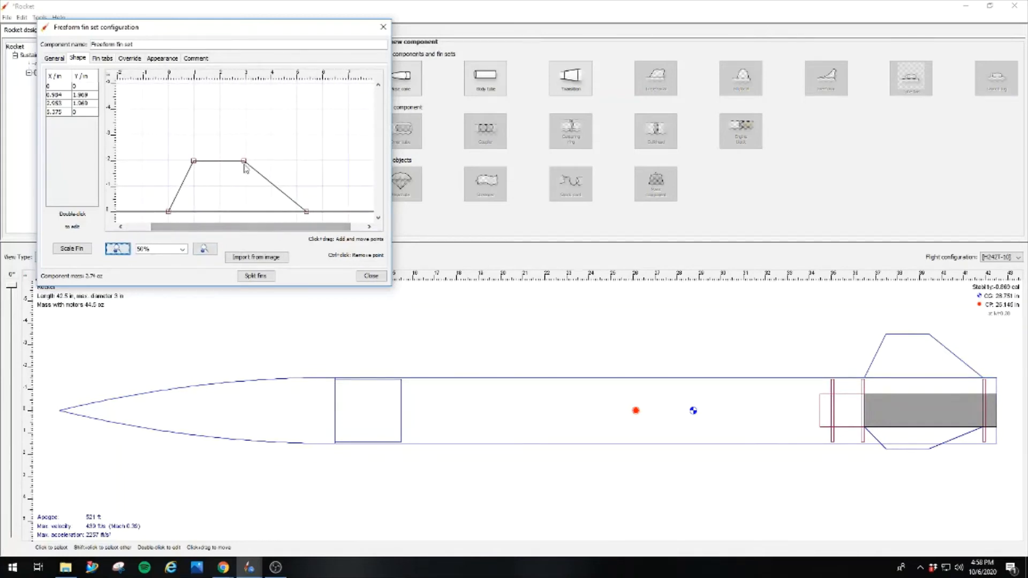
pyautogui.moveTo(243, 161); pyautogui.dragTo(315, 142)
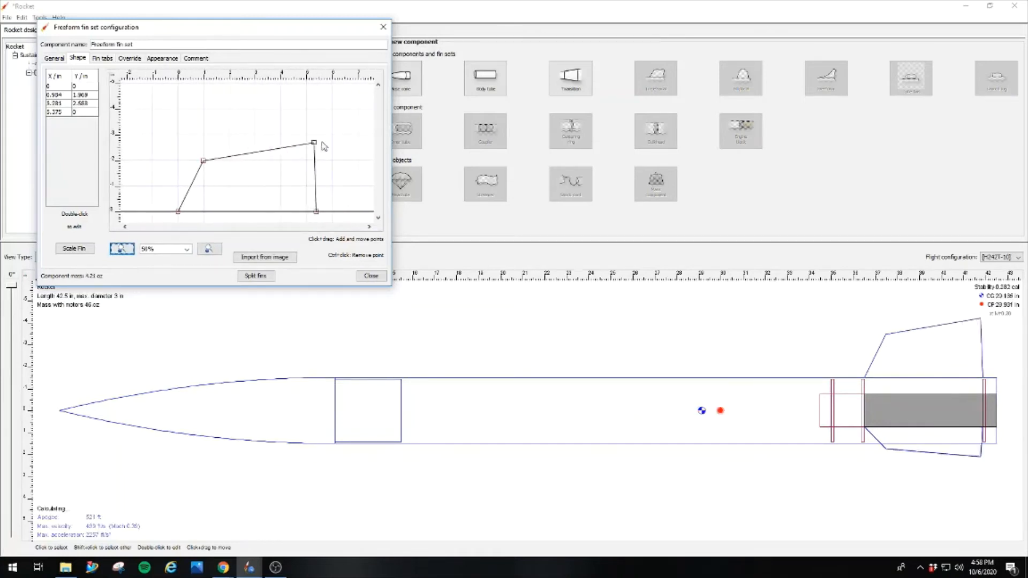
pyautogui.moveTo(314, 143); pyautogui.dragTo(328, 128)
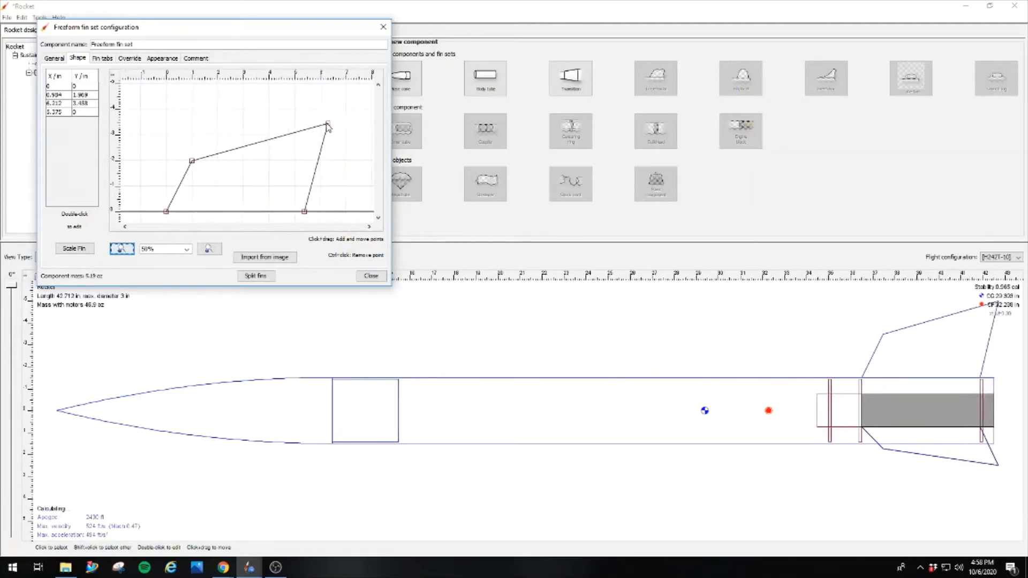
pyautogui.moveTo(328, 126); pyautogui.dragTo(327, 124)
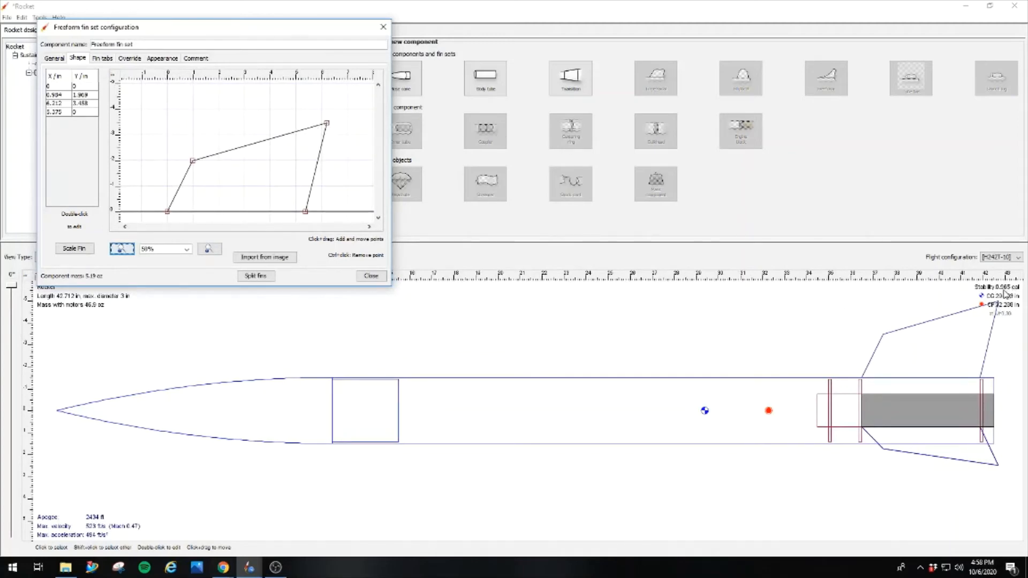
pyautogui.moveTo(143, 116)
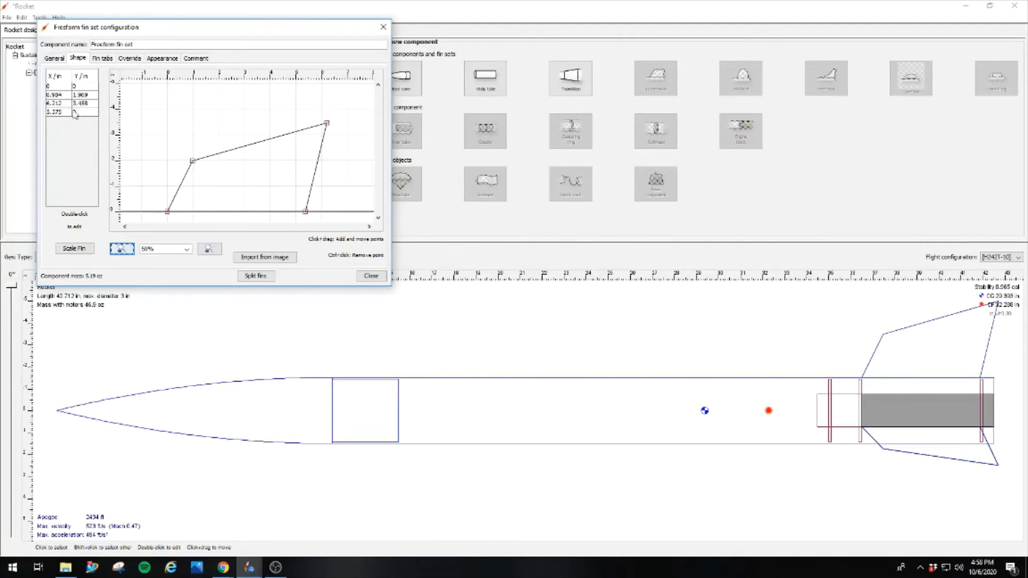
# - Remove the stray extra outline point and nudge the tip, keeping a four-point fin
pyautogui.click(55, 86)
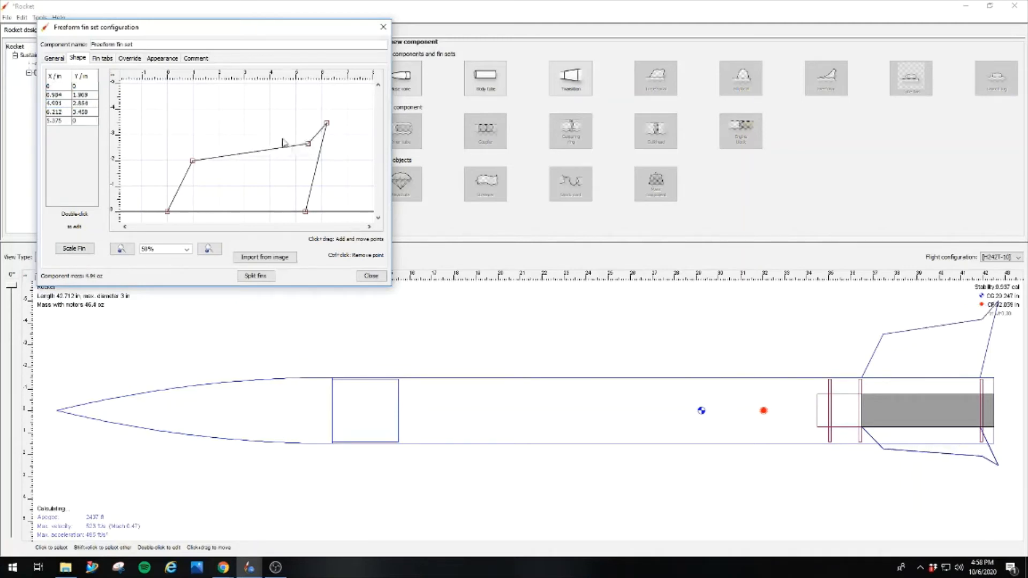
pyautogui.click(303, 142)
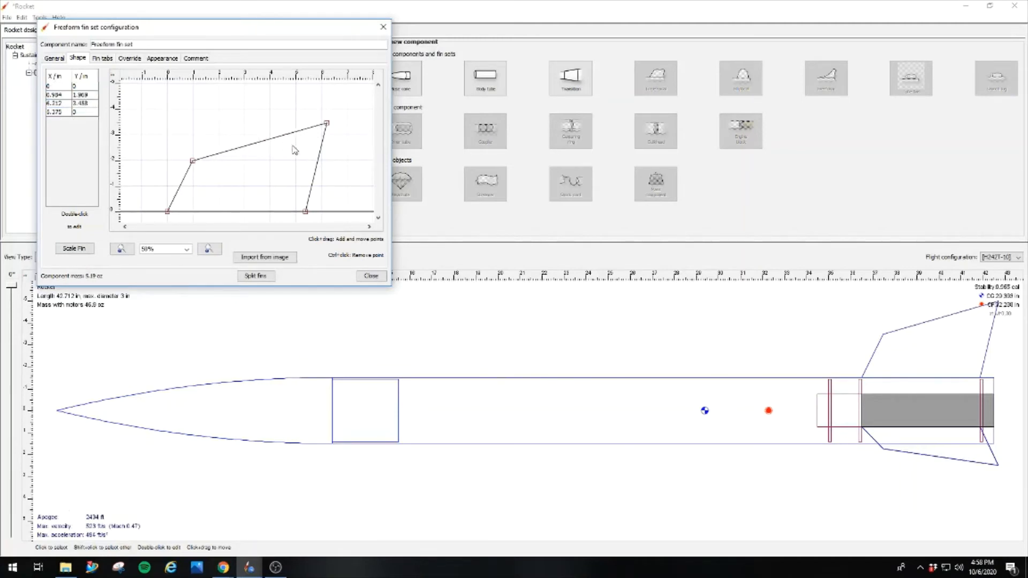
pyautogui.moveTo(325, 124); pyautogui.dragTo(326, 124)
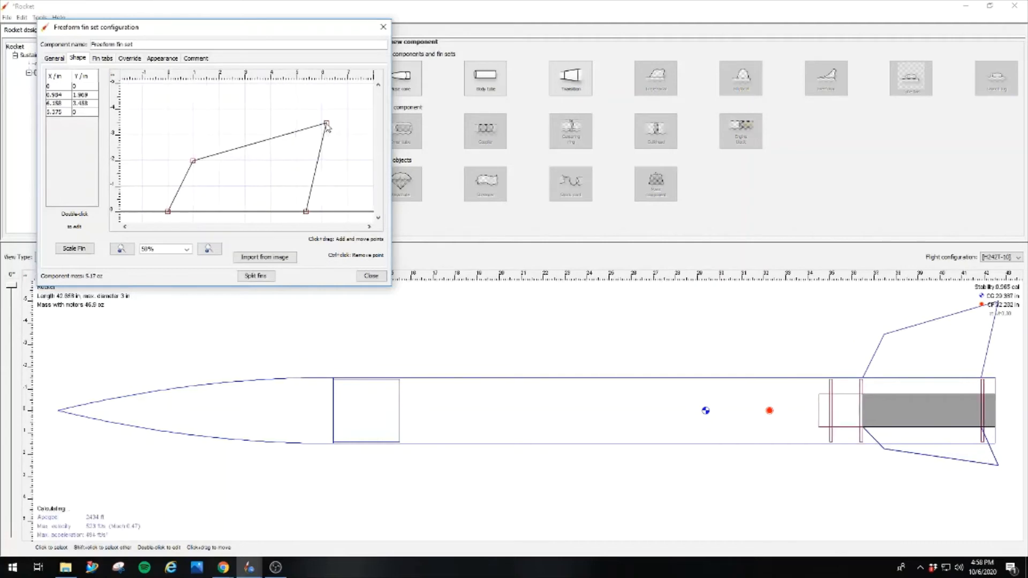
# - Move the tip corner to 6, 4.5 and add a top-edge point at 5, 5
pyautogui.click(72, 102)
pyautogui.write('5')
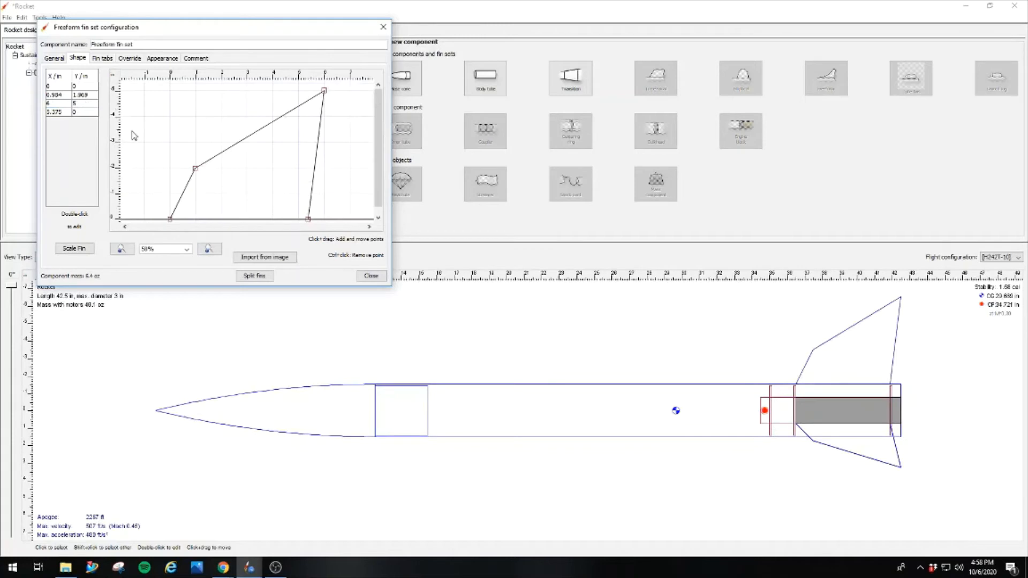
pyautogui.moveTo(1010, 313)
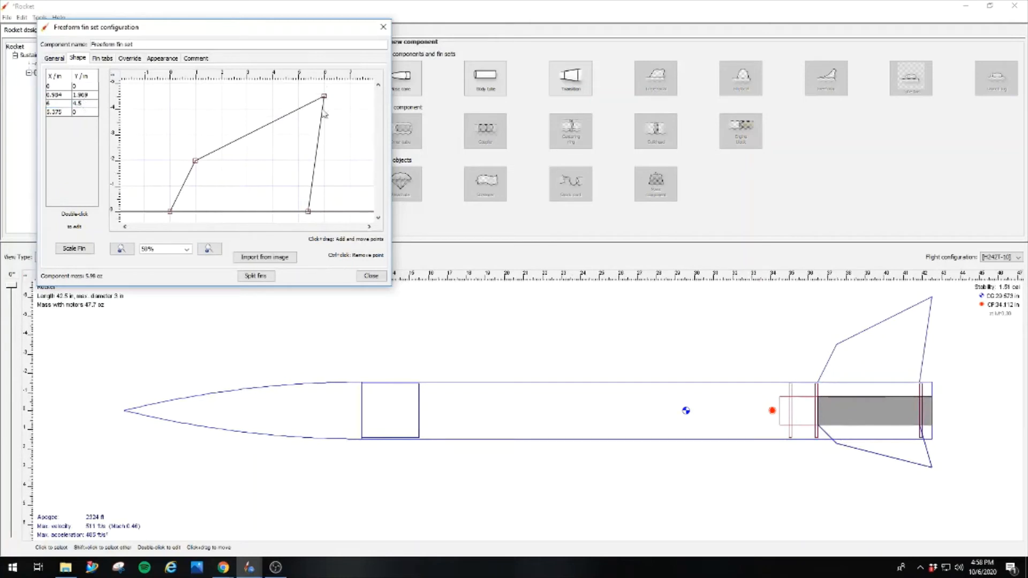
pyautogui.moveTo(322, 96); pyautogui.dragTo(303, 92)
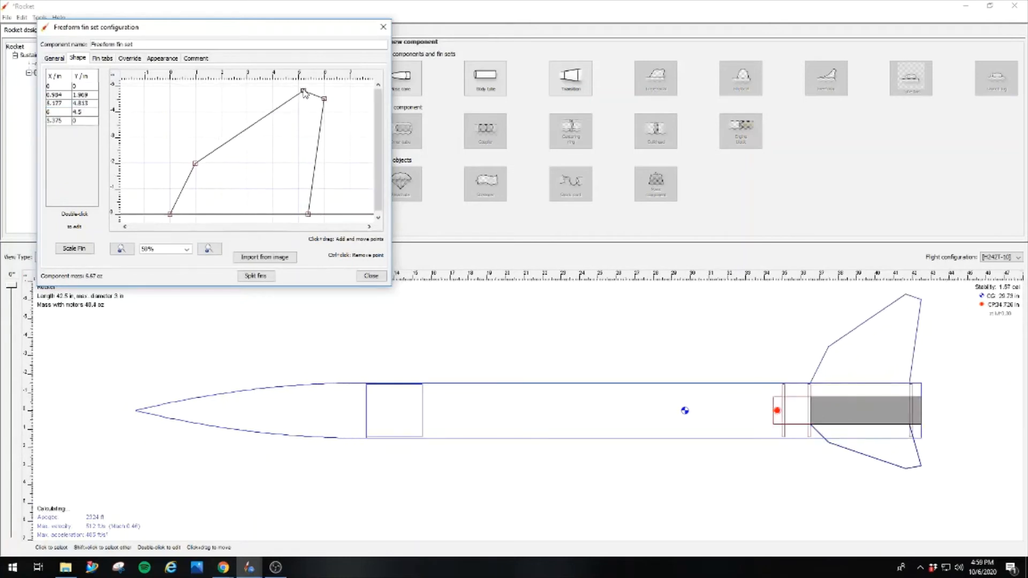
pyautogui.moveTo(324, 99); pyautogui.dragTo(306, 90)
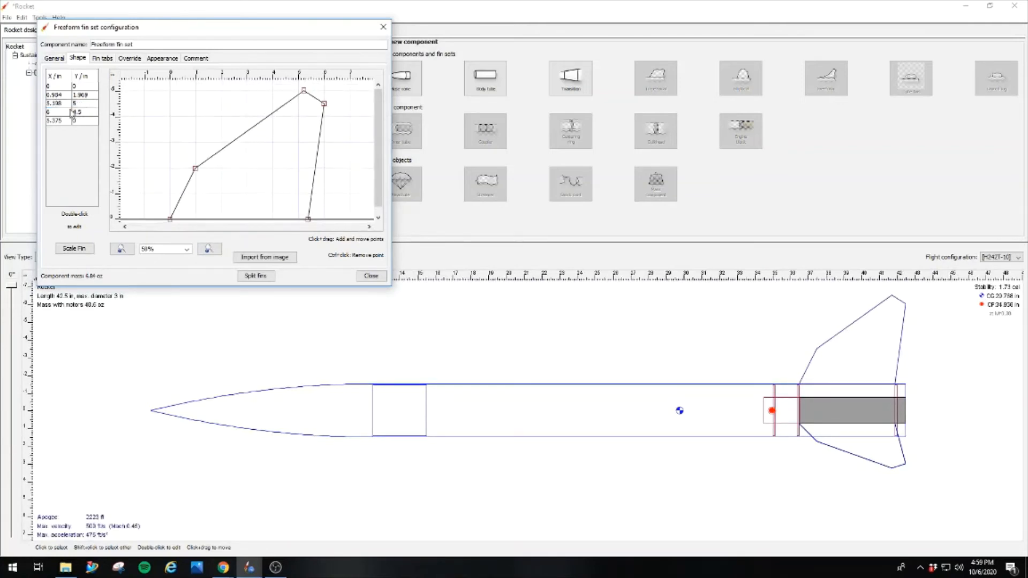
pyautogui.click(56, 104)
pyautogui.write('5.5')
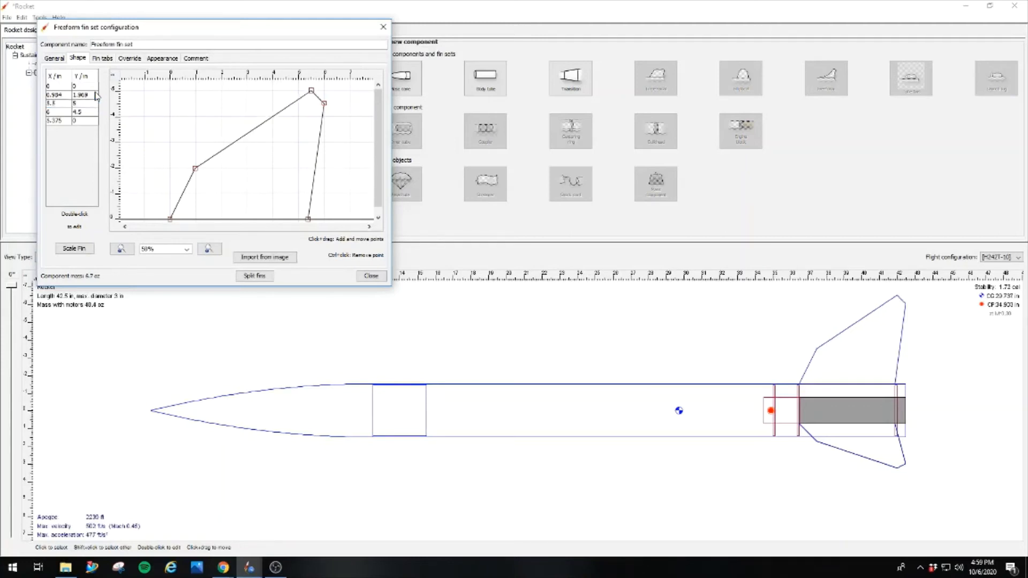
pyautogui.click(59, 104)
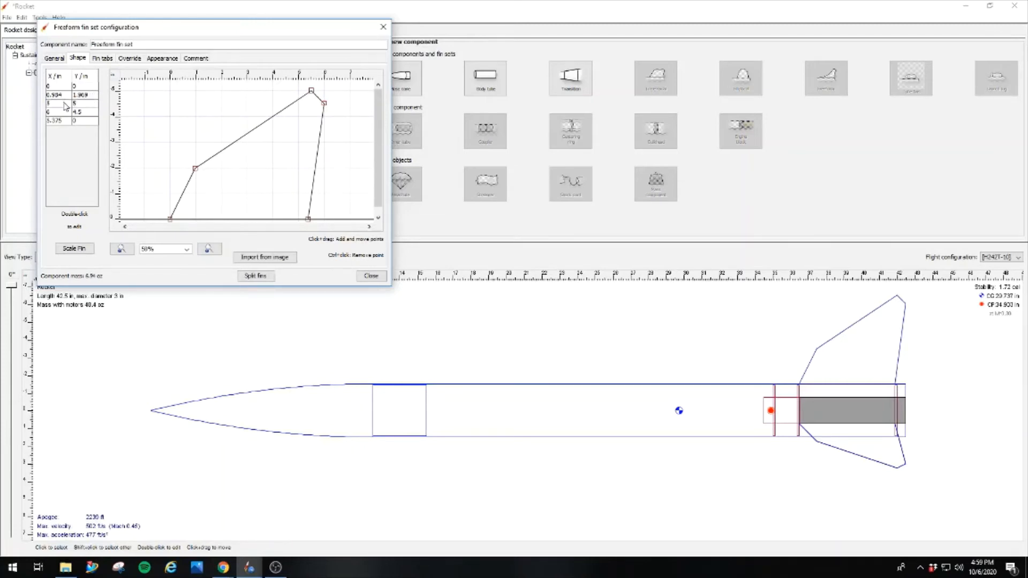
# - Drag the leading-edge kink point aft and edit it to X 2.75, Y 2
pyautogui.moveTo(311, 90); pyautogui.dragTo(299, 90)
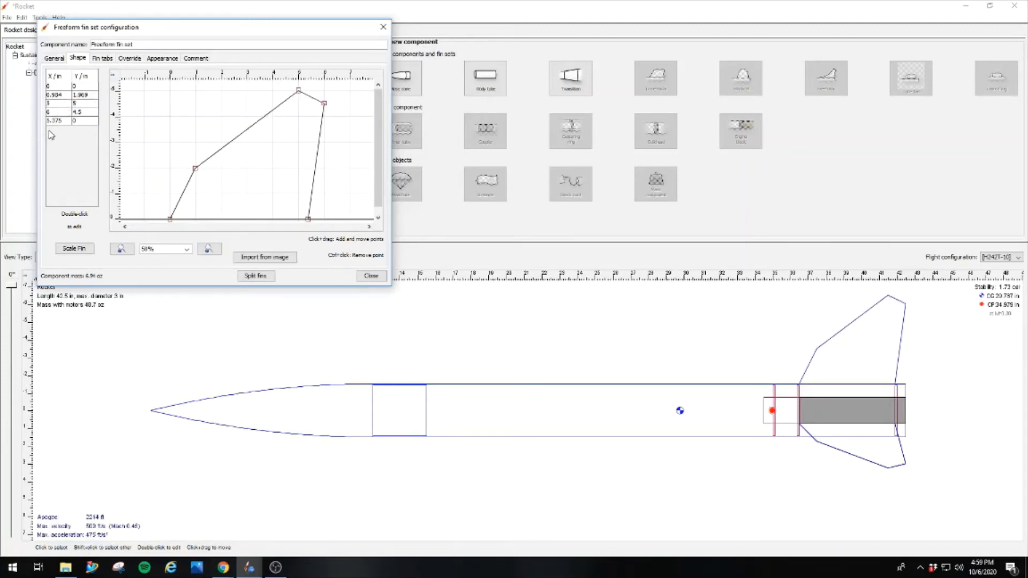
pyautogui.moveTo(194, 168); pyautogui.dragTo(226, 176)
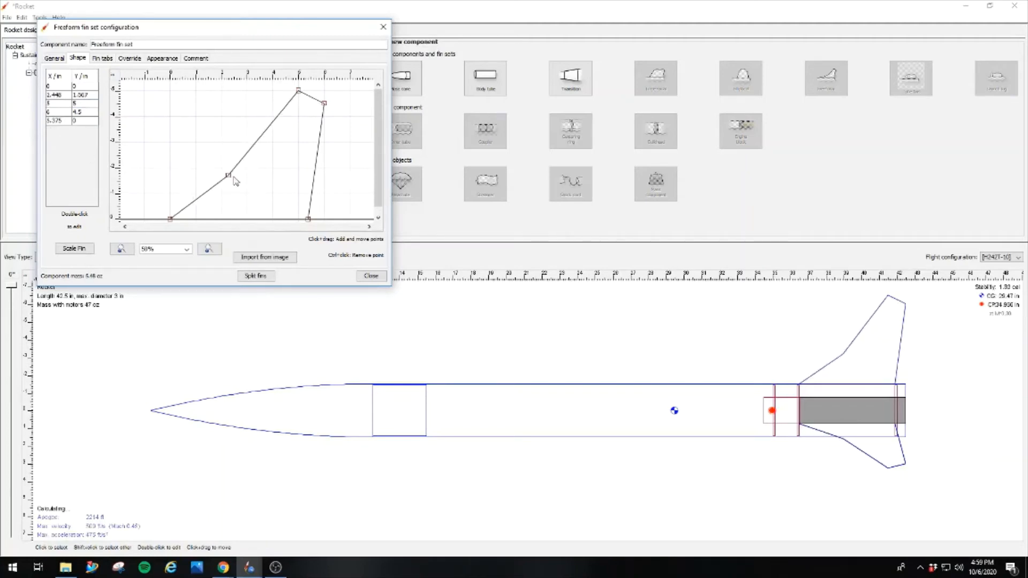
pyautogui.moveTo(228, 177); pyautogui.dragTo(241, 179)
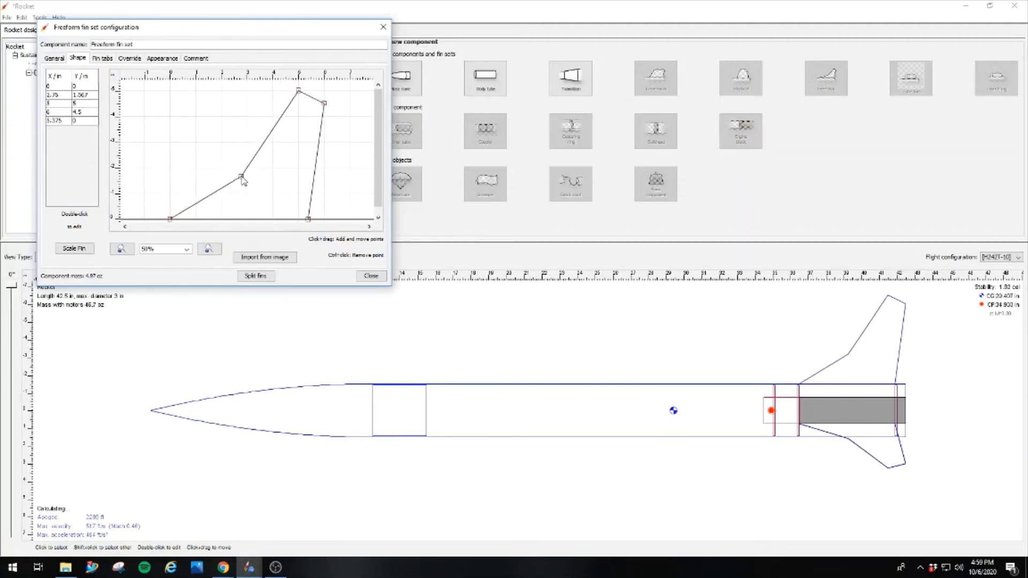
pyautogui.moveTo(241, 180); pyautogui.dragTo(249, 179)
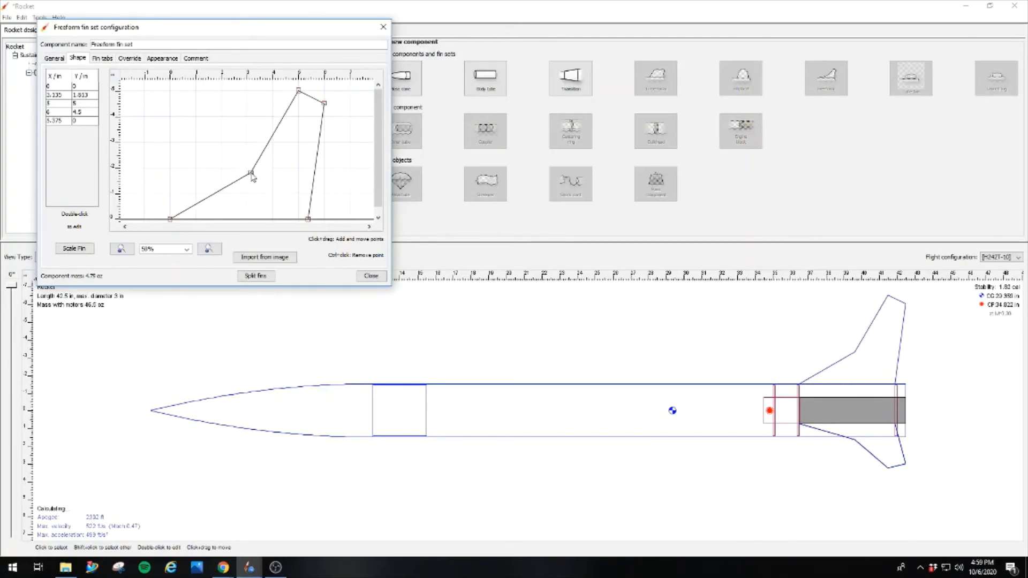
pyautogui.moveTo(251, 173); pyautogui.dragTo(236, 165)
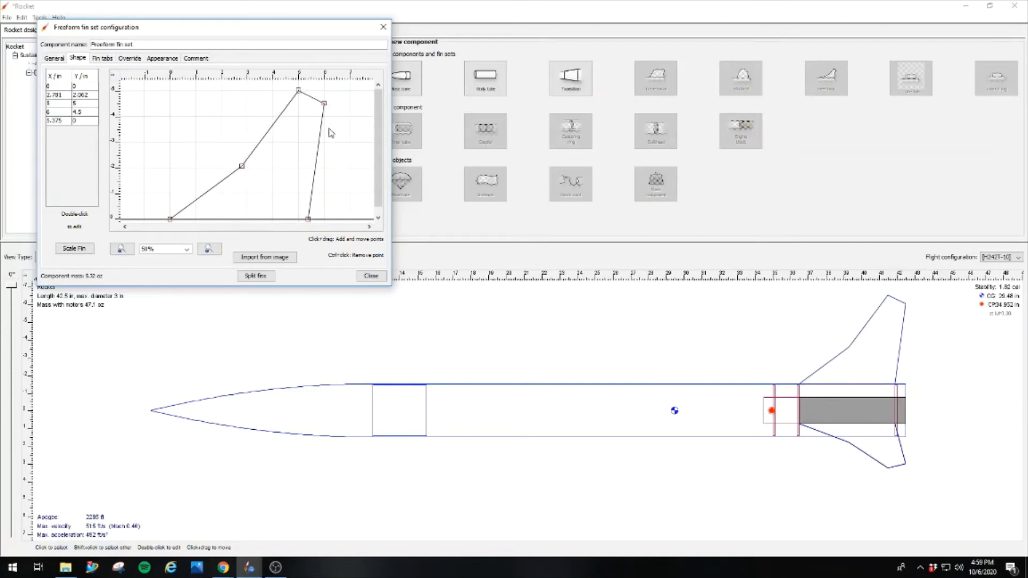
pyautogui.moveTo(303, 114)
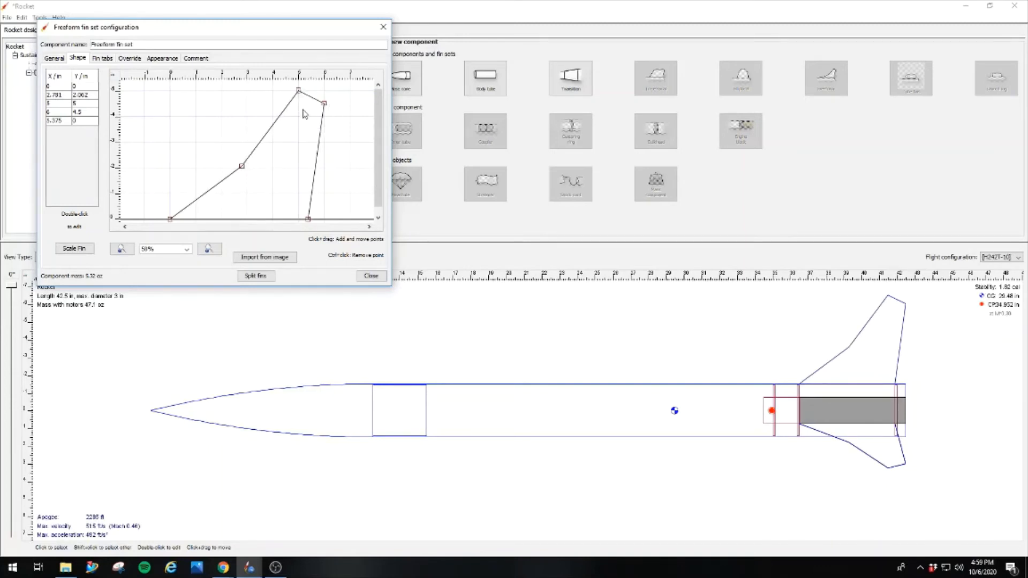
pyautogui.moveTo(310, 146)
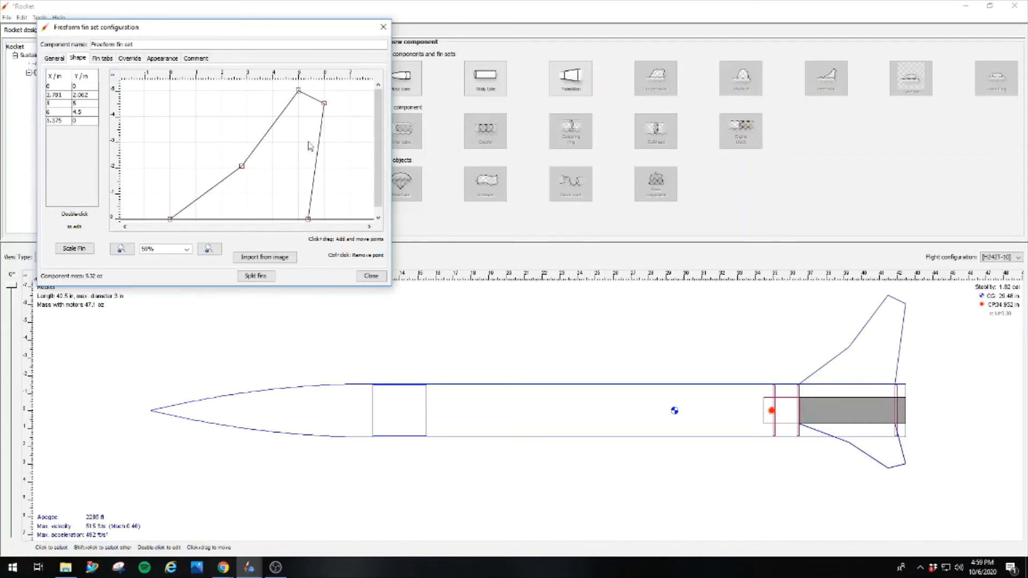
pyautogui.moveTo(317, 113)
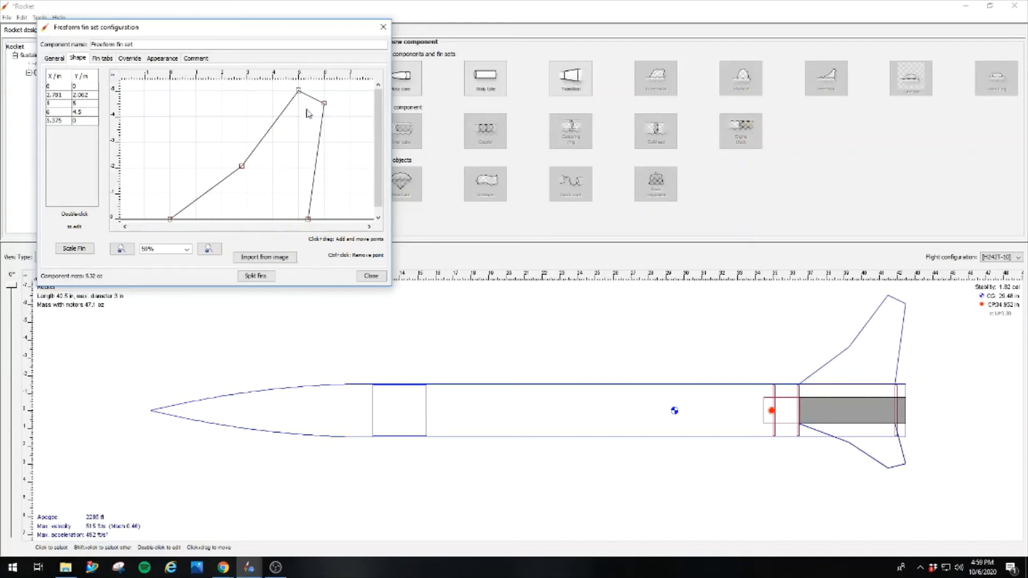
pyautogui.moveTo(303, 109)
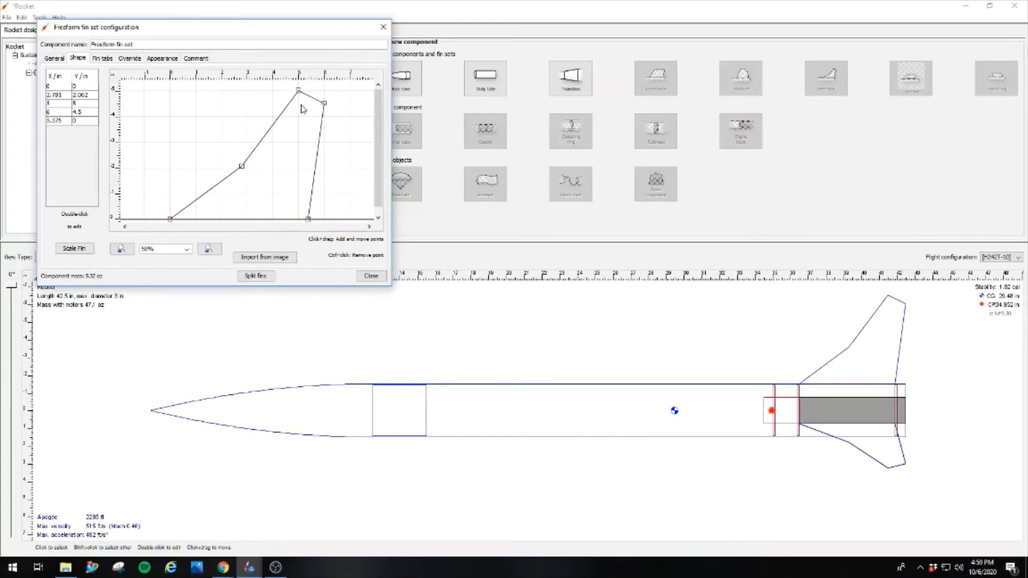
pyautogui.moveTo(307, 127)
pyautogui.write('2')
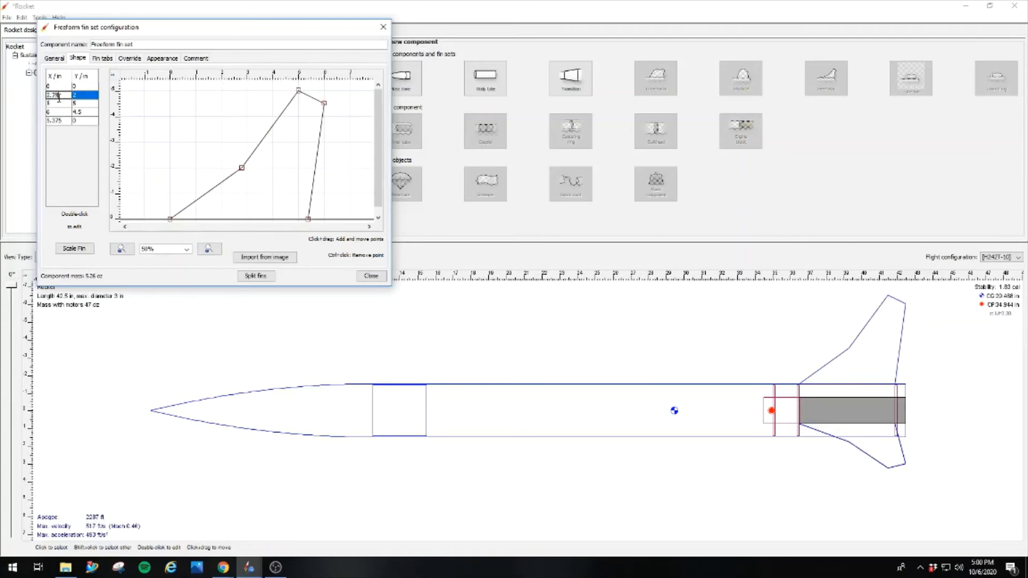
pyautogui.click(56, 103)
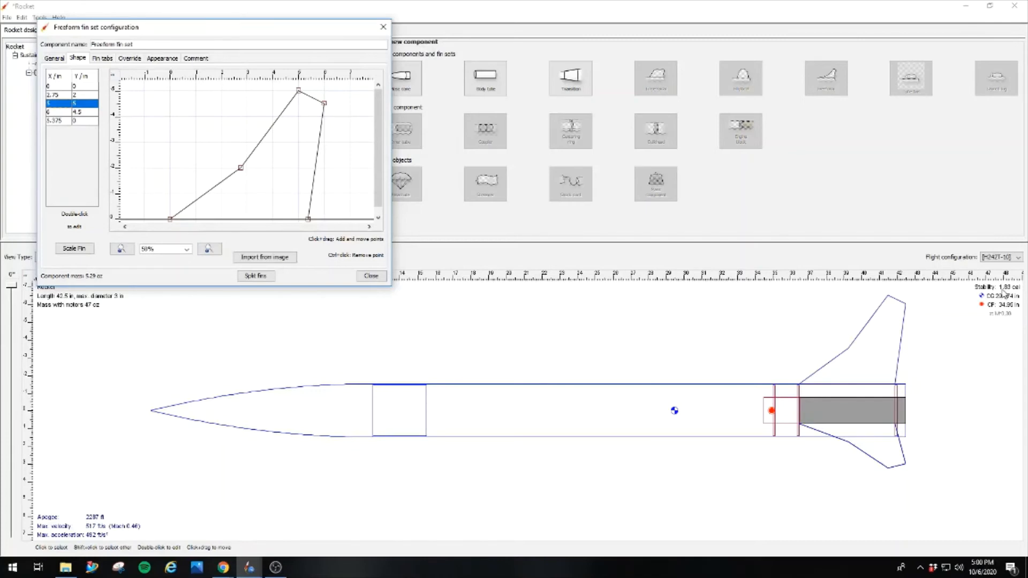
pyautogui.moveTo(841, 297)
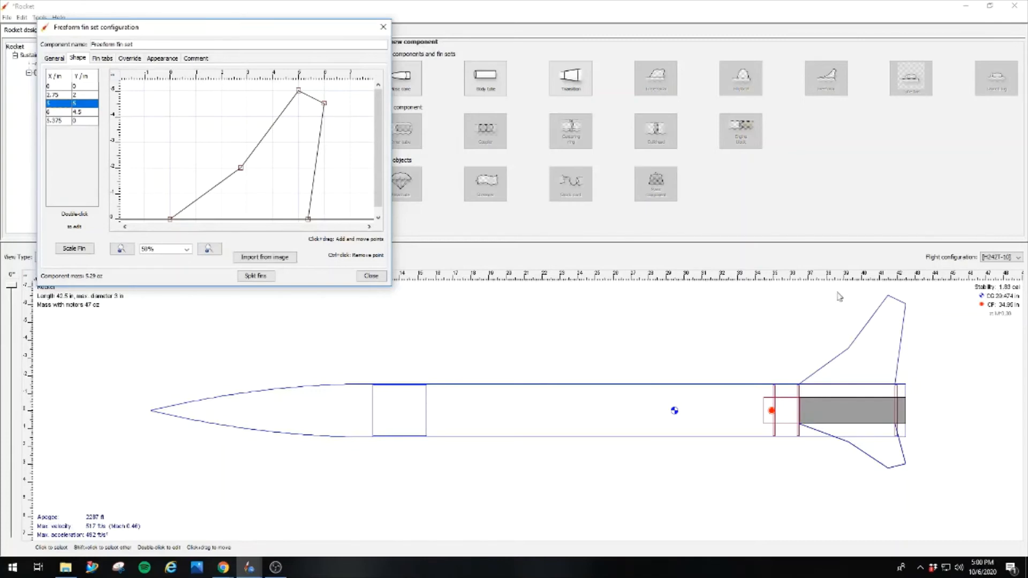
# - Edit the kink point to 3, 1.75 and the tip corner to 6, 4
pyautogui.click(56, 113)
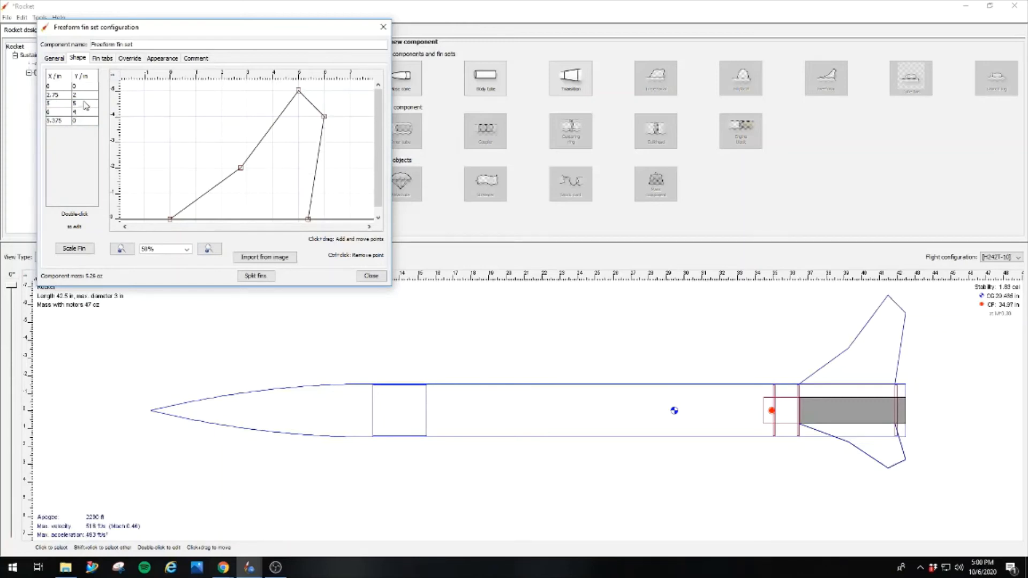
pyautogui.doubleClick(73, 104)
pyautogui.write('4.5')
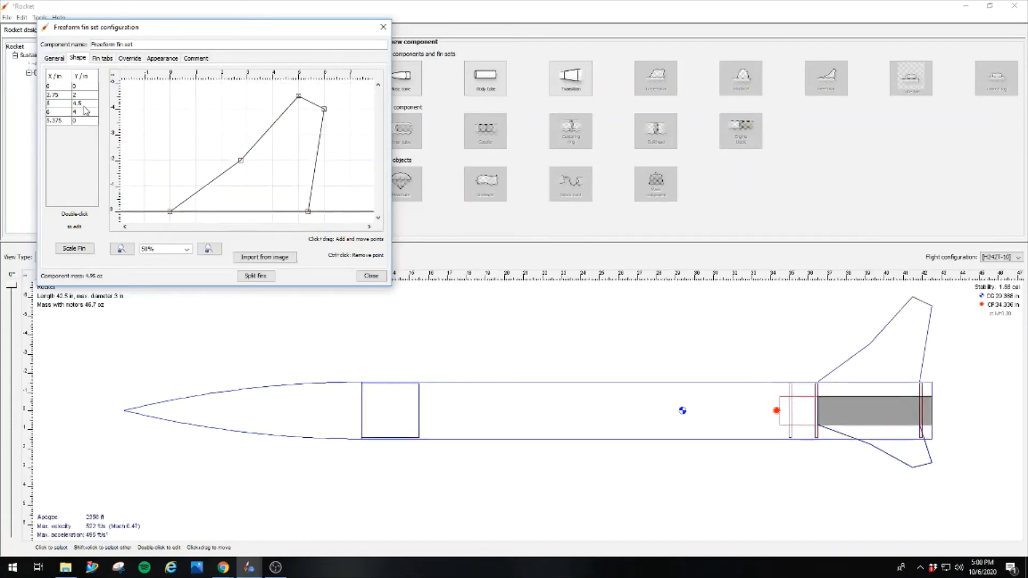
pyautogui.moveTo(403, 235)
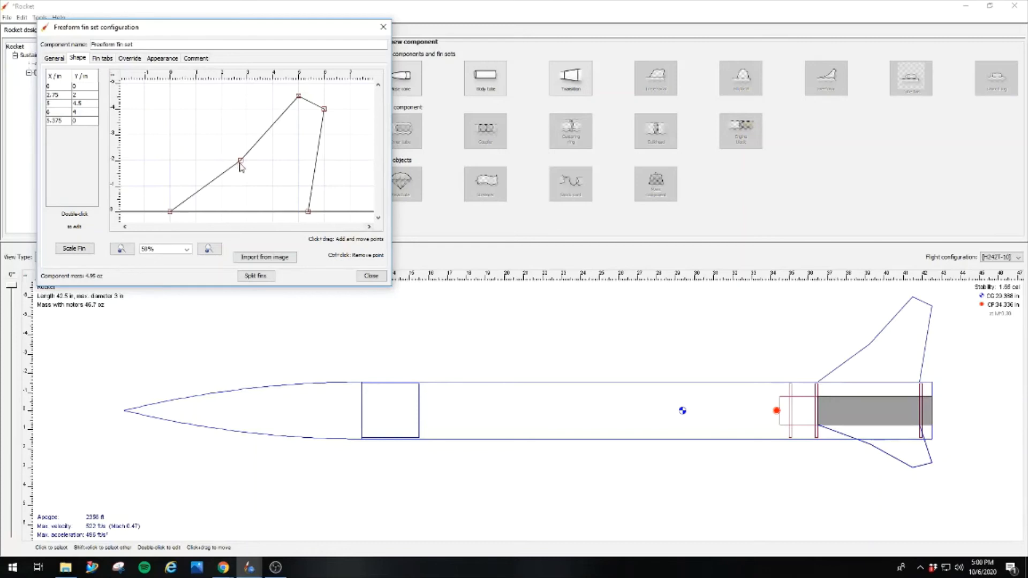
pyautogui.moveTo(239, 162); pyautogui.dragTo(253, 165)
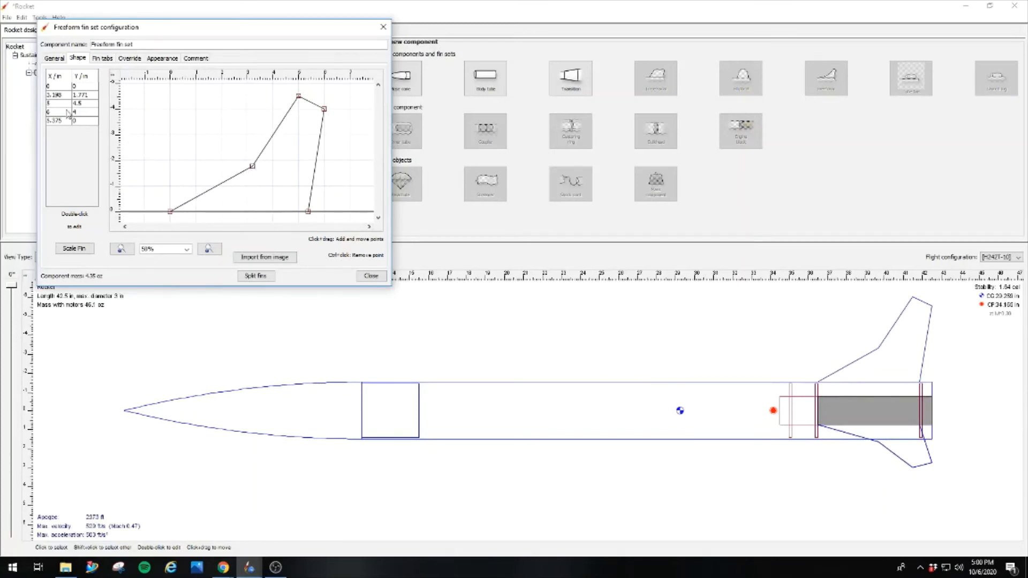
pyautogui.click(56, 95)
pyautogui.write('3')
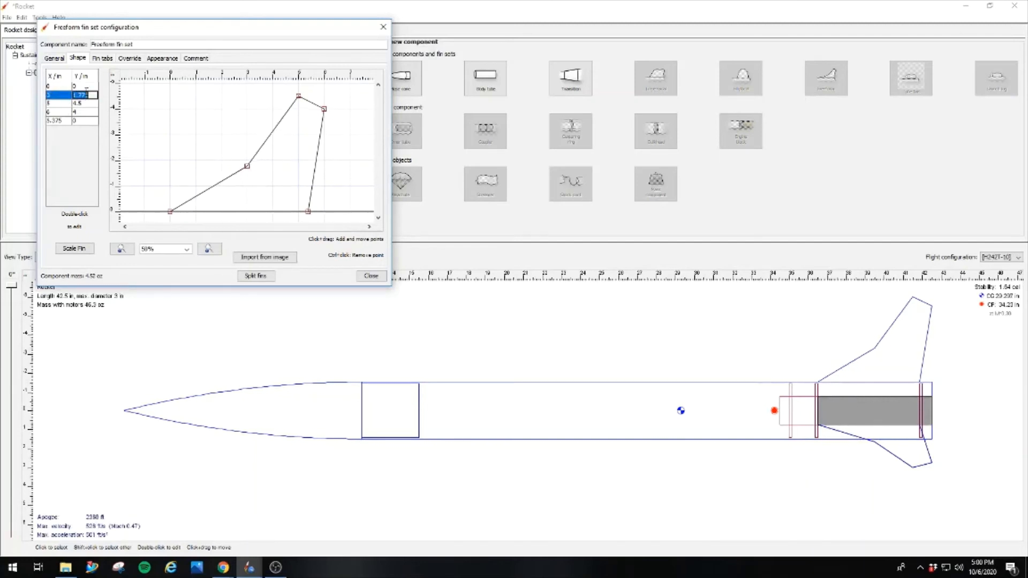
pyautogui.click(80, 95)
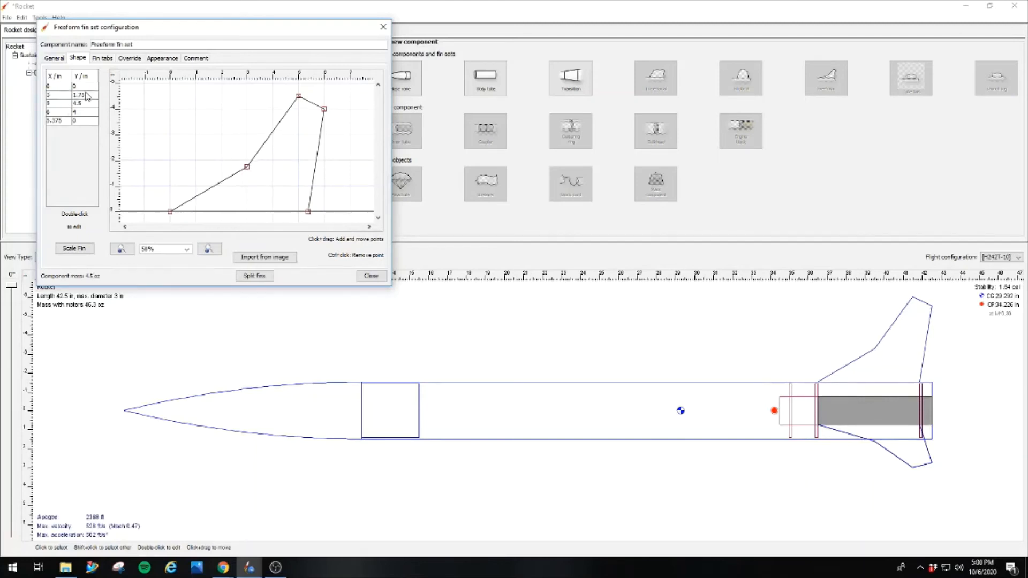
pyautogui.click(59, 121)
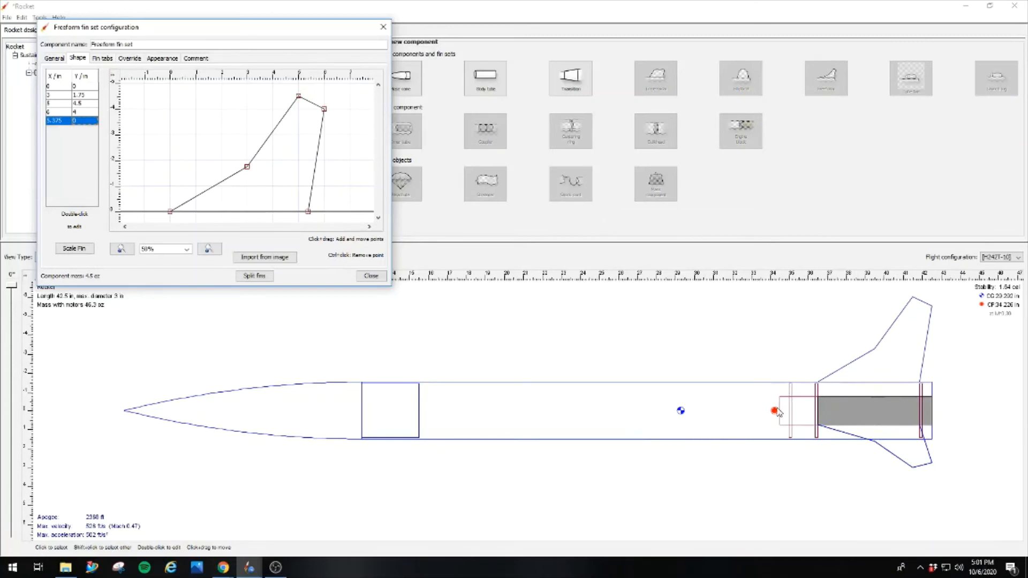
pyautogui.moveTo(835, 423)
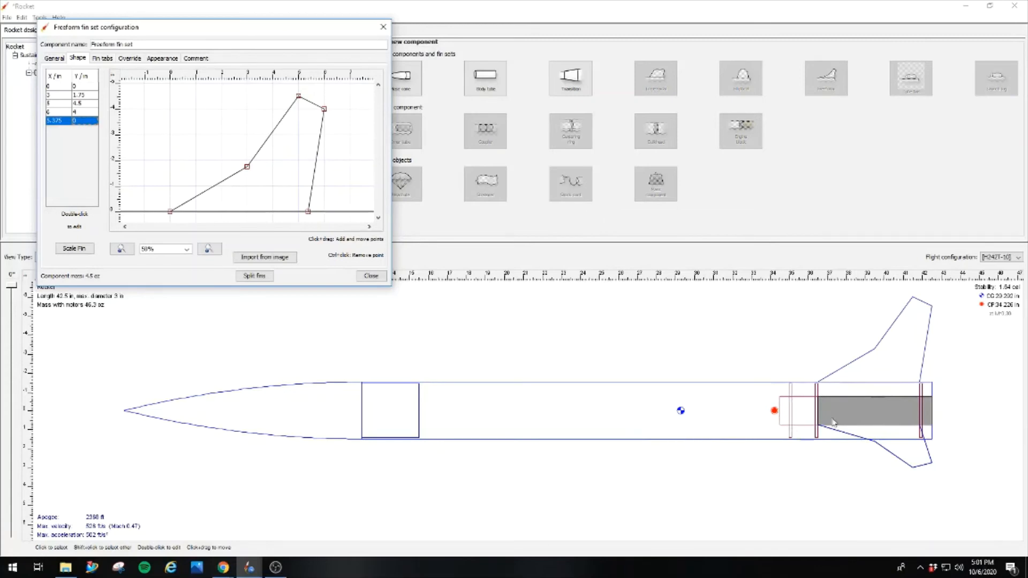
pyautogui.moveTo(736, 409)
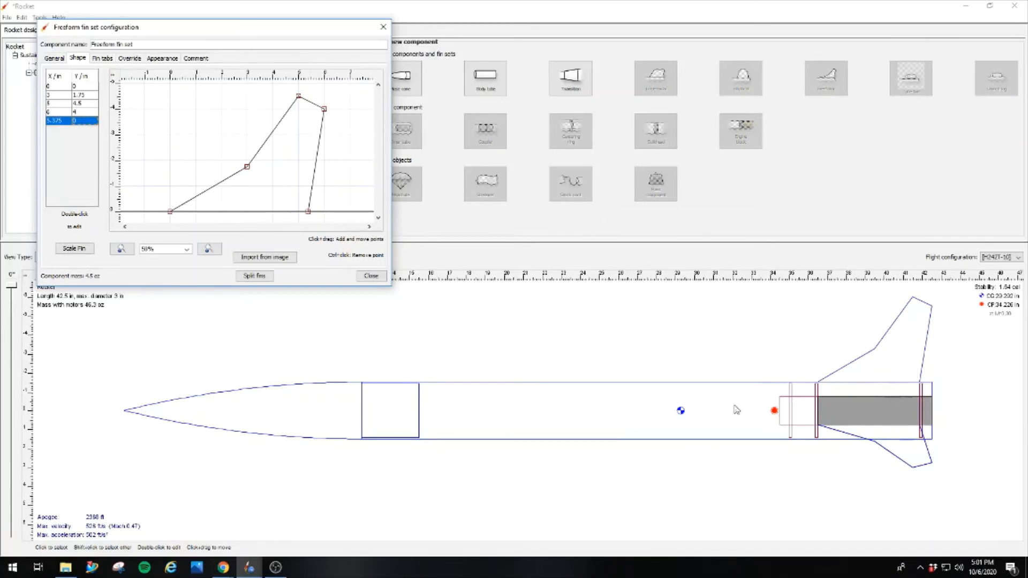
pyautogui.moveTo(715, 407)
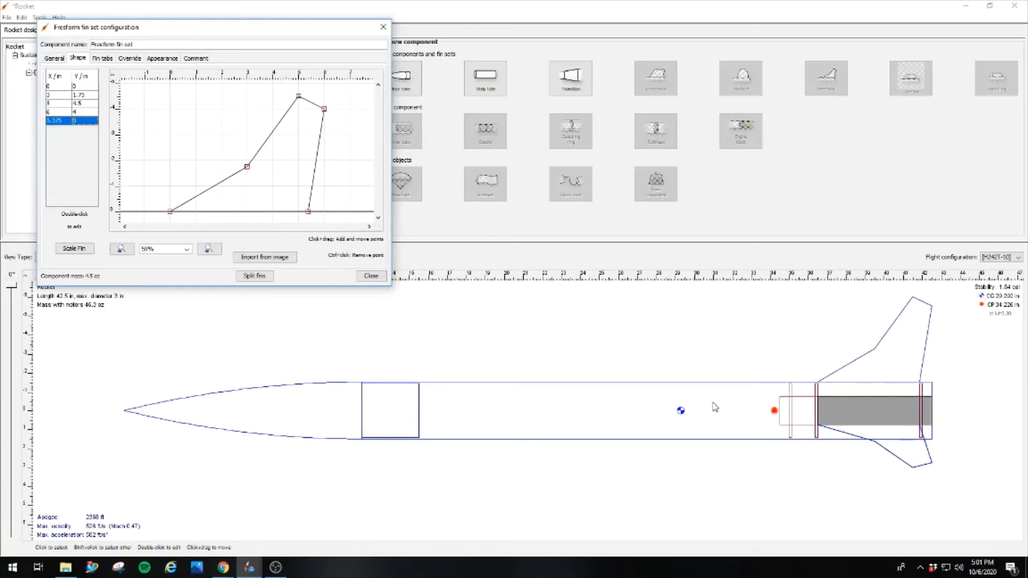
pyautogui.moveTo(906, 383)
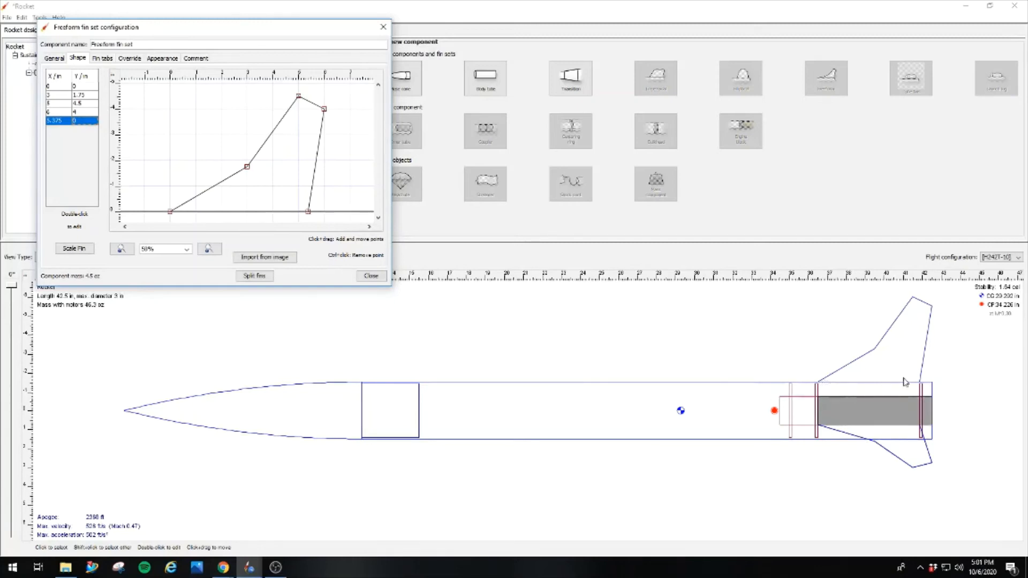
pyautogui.moveTo(676, 412)
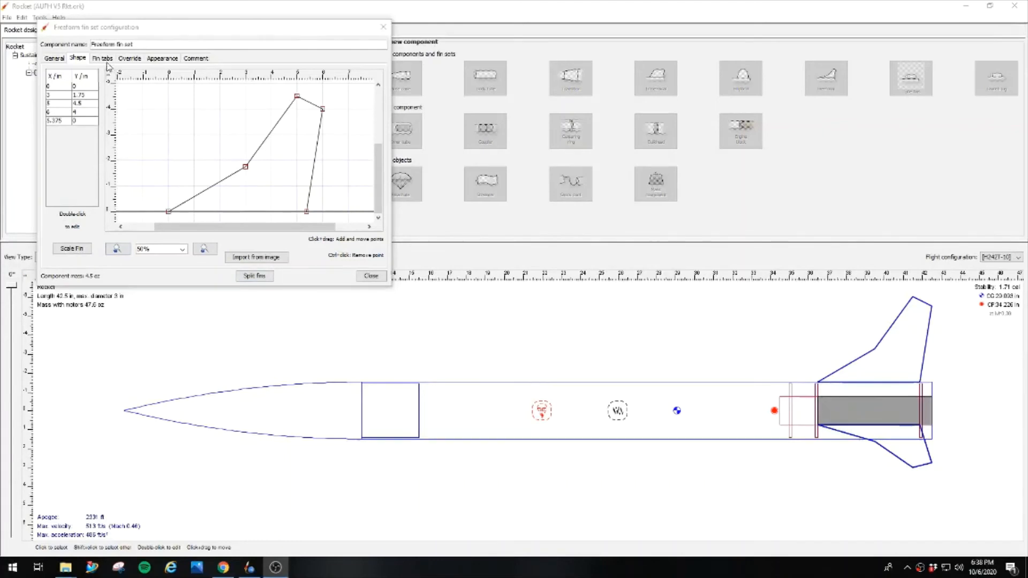
# - Set fin tab height 0.75 in and length 5.375 in, then close the fin settings
pyautogui.click(103, 58)
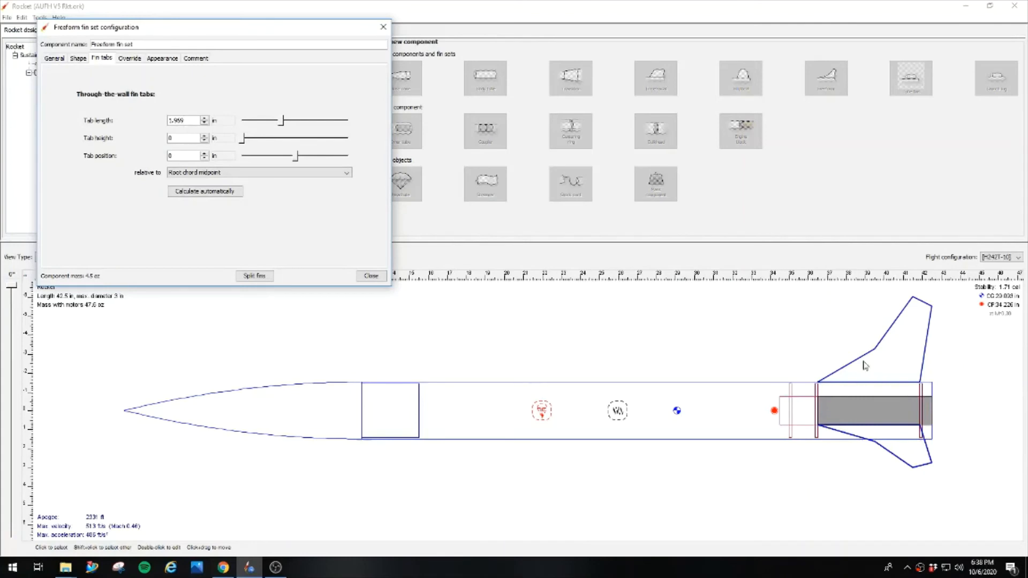
pyautogui.moveTo(898, 401)
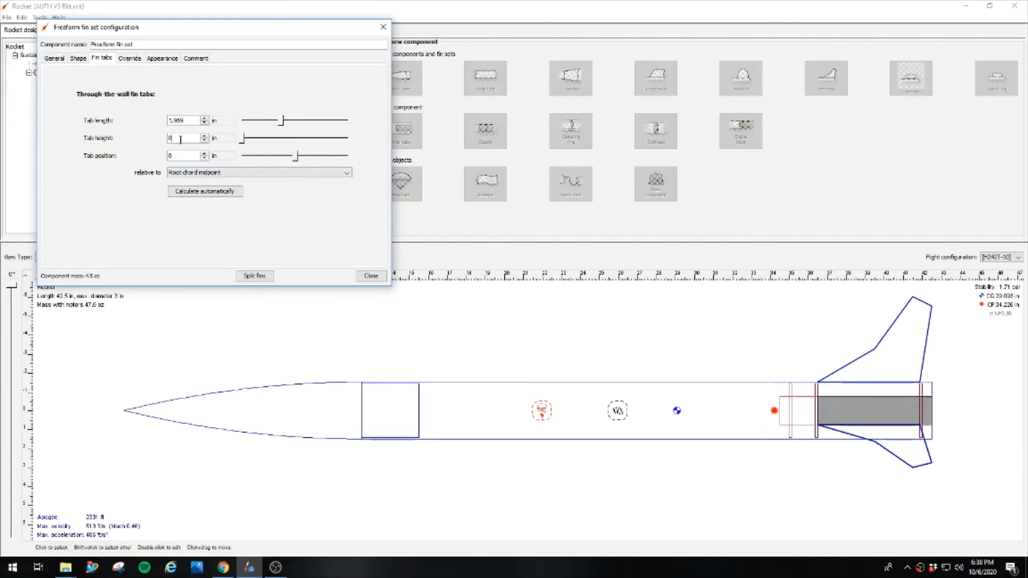
pyautogui.write('0.75')
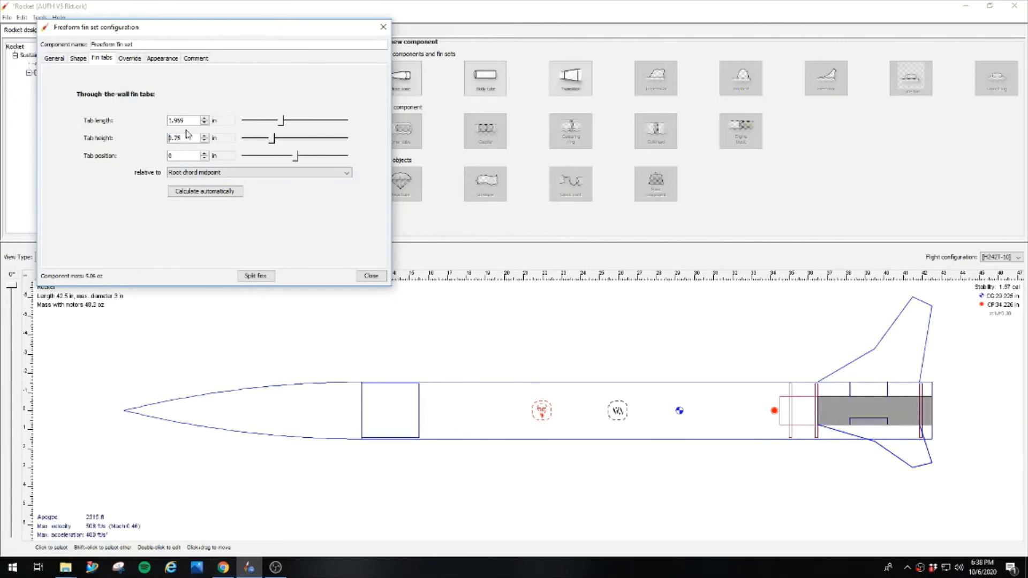
pyautogui.tripleClick(183, 120)
pyautogui.write('5.375')
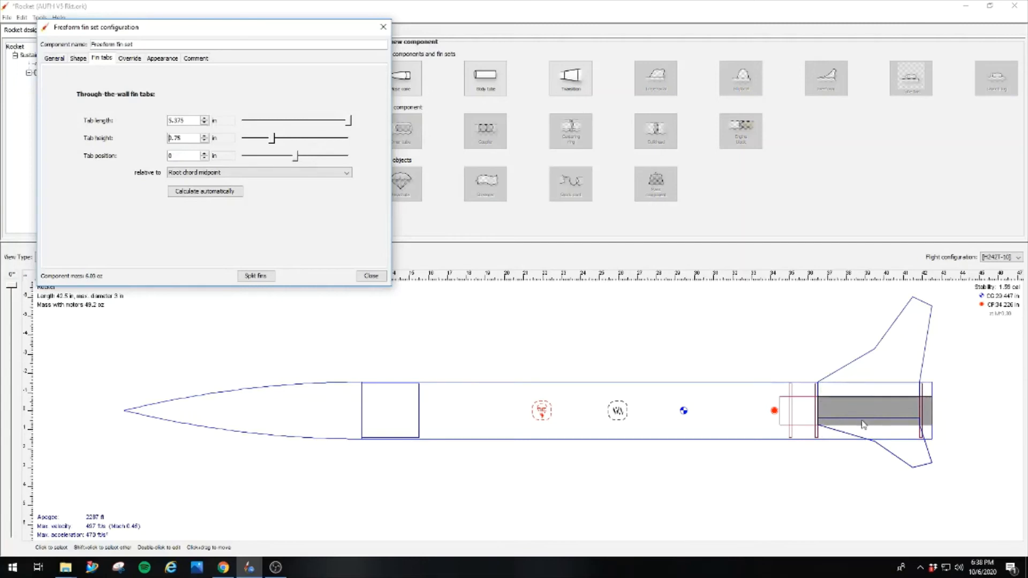
pyautogui.moveTo(915, 423)
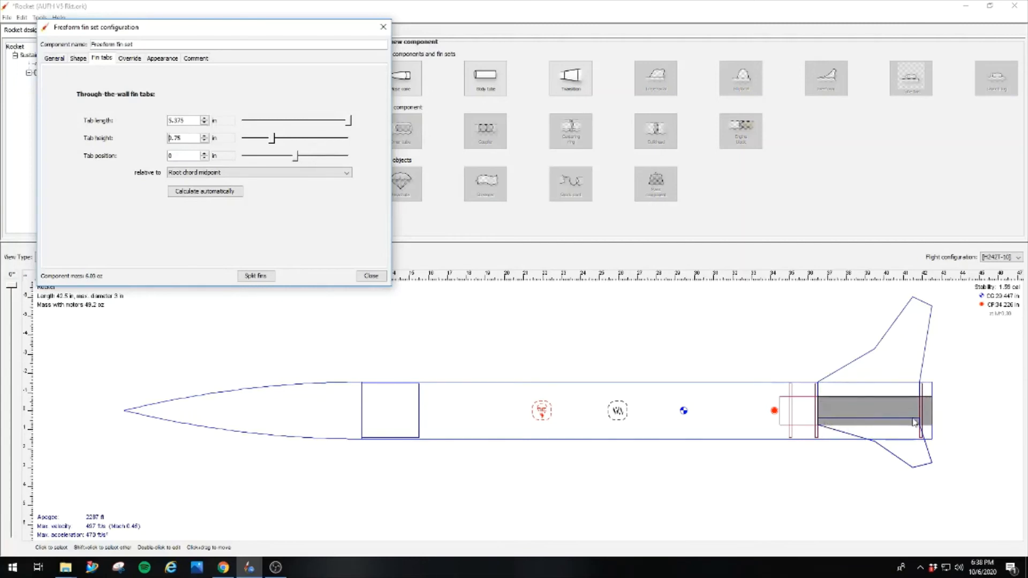
pyautogui.moveTo(820, 436)
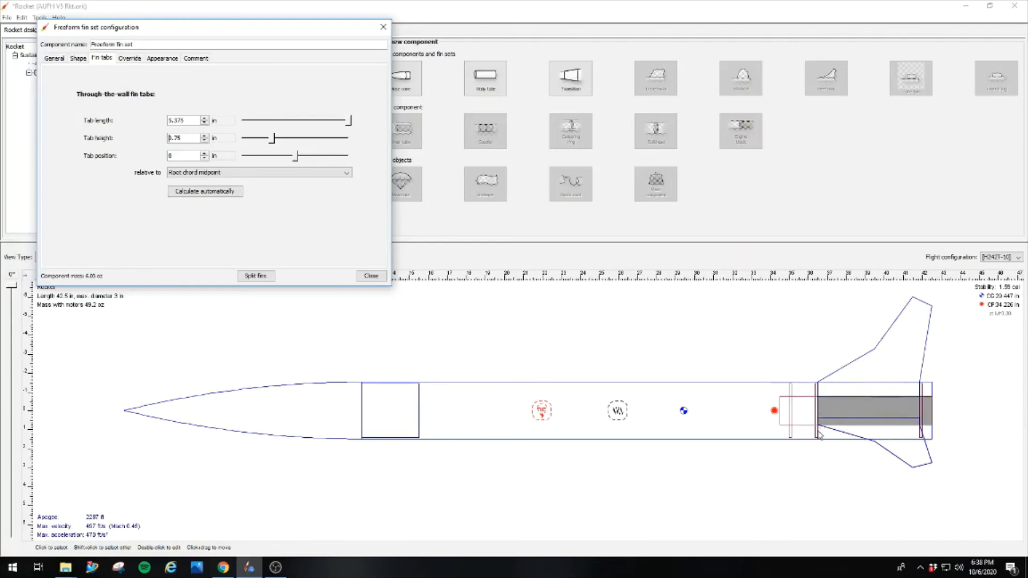
pyautogui.moveTo(837, 410)
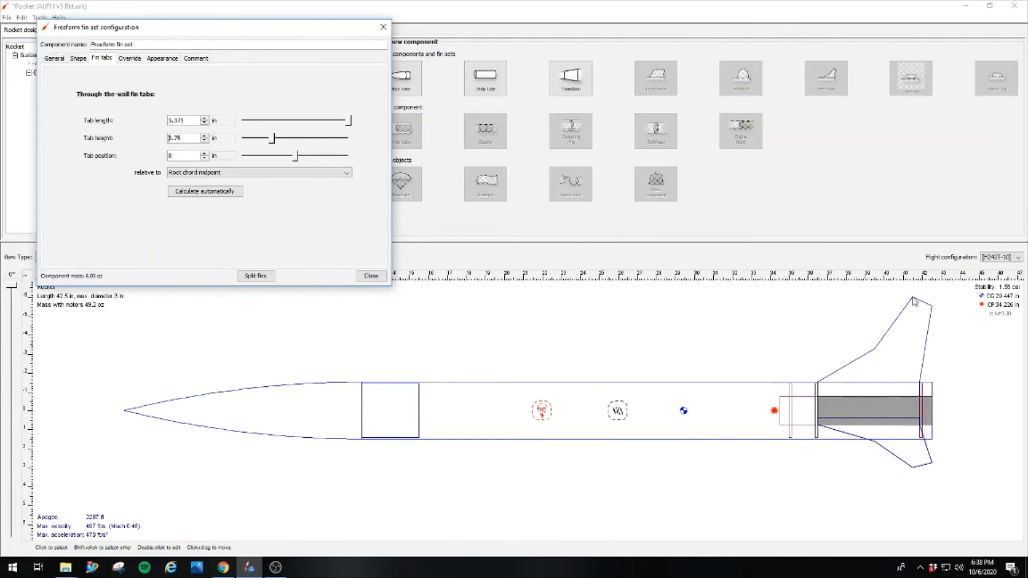
pyautogui.moveTo(834, 402)
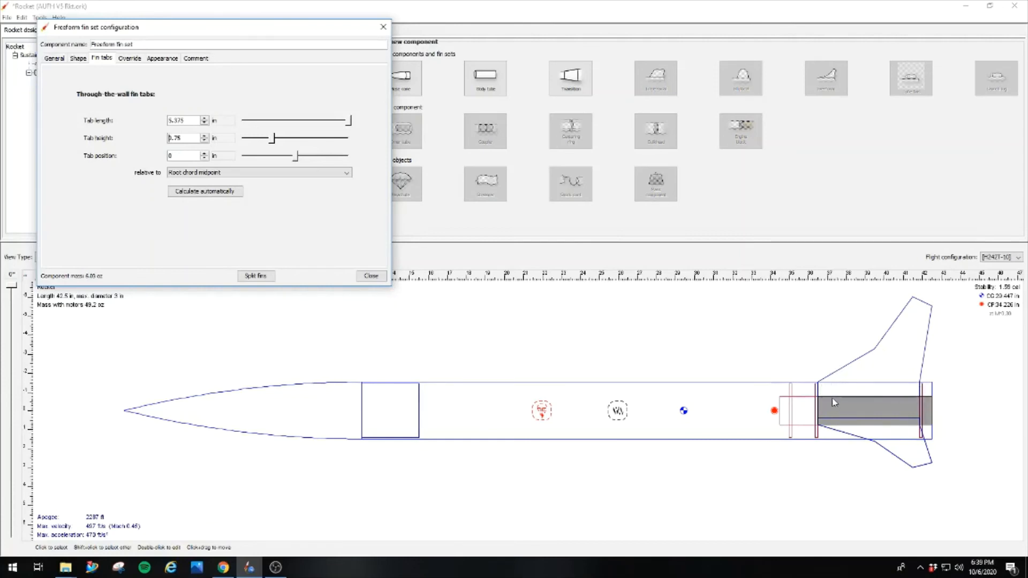
pyautogui.moveTo(835, 400)
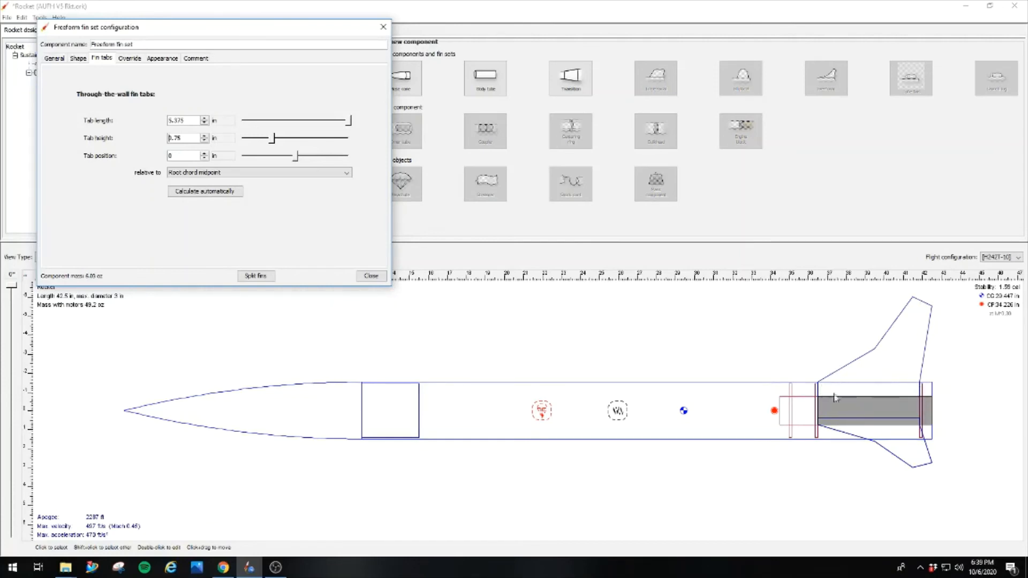
pyautogui.click(371, 275)
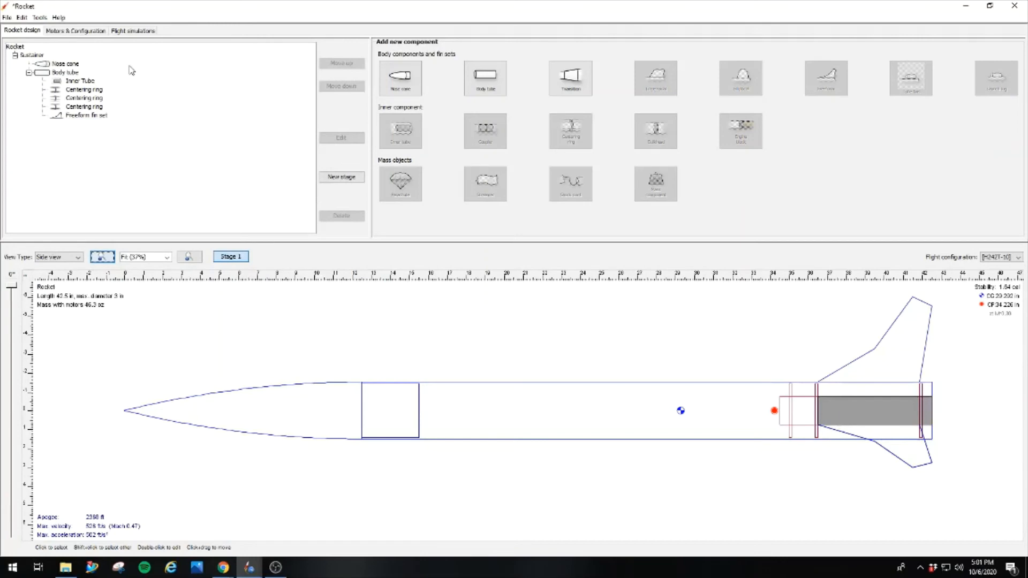
# - Add a body-tube parachute with 30 in diameter and 8 shroud lines
pyautogui.click(64, 71)
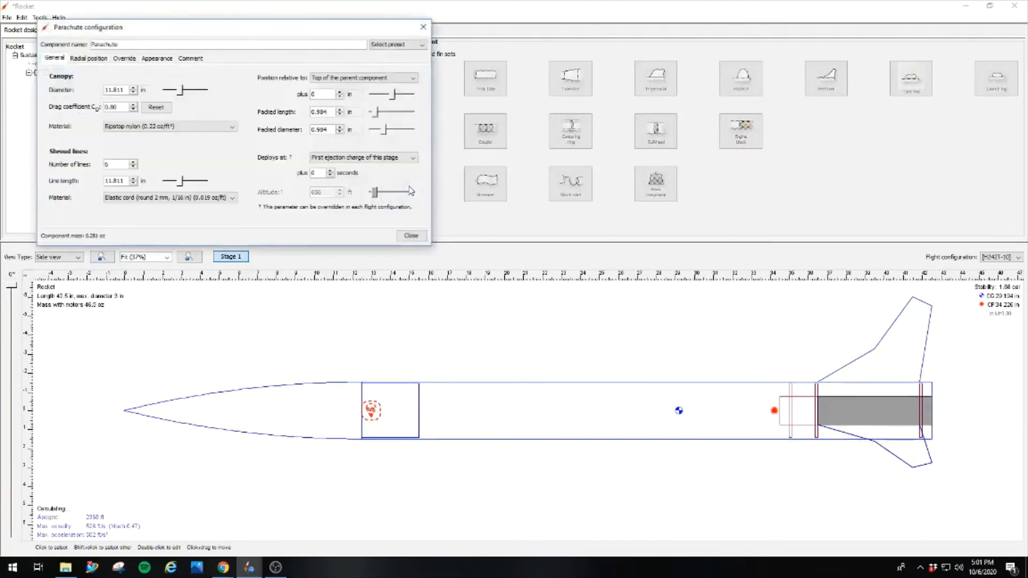
pyautogui.tripleClick(114, 90)
pyautogui.write('30')
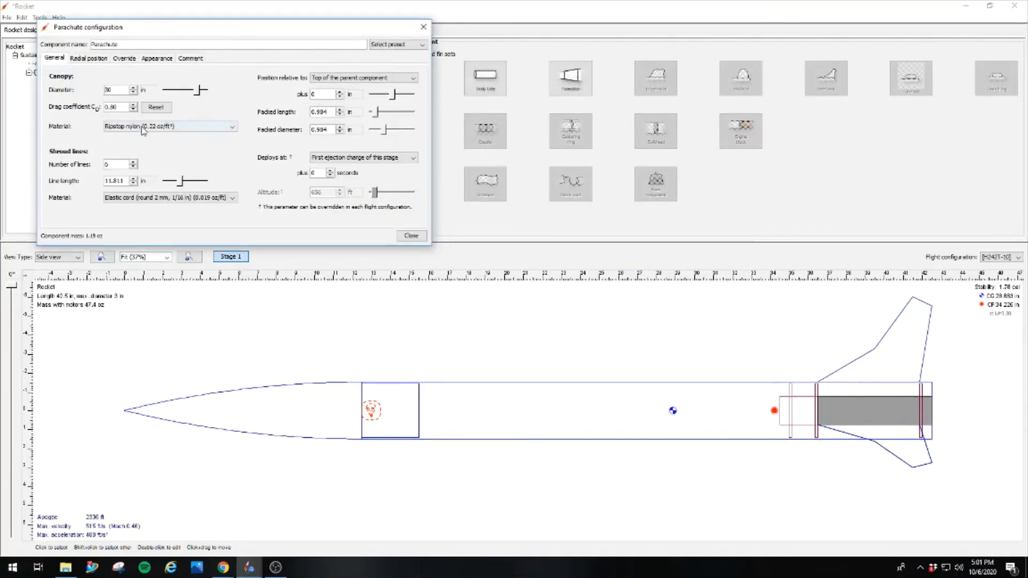
pyautogui.click(132, 161)
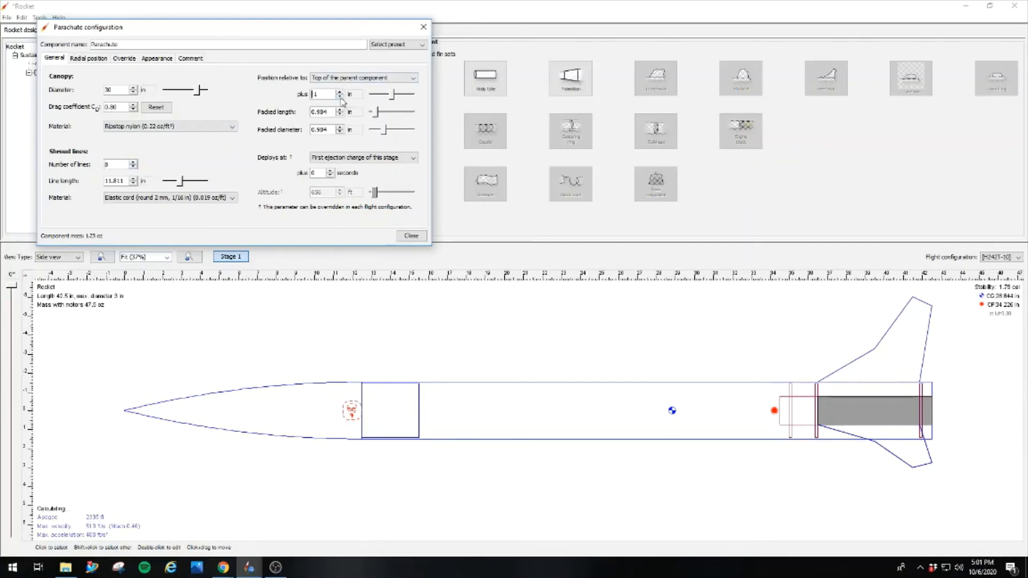
pyautogui.click(340, 96)
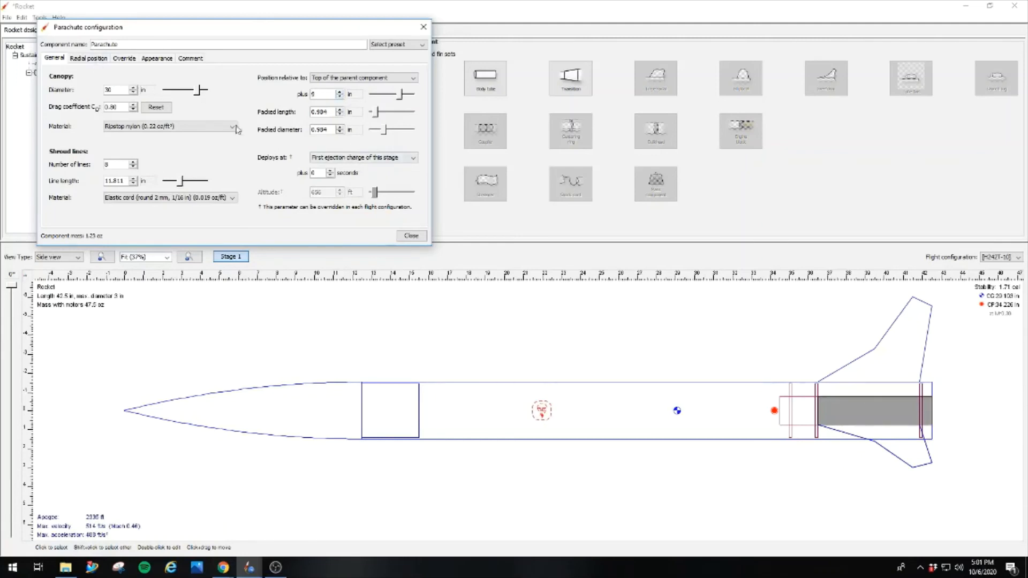
pyautogui.click(411, 236)
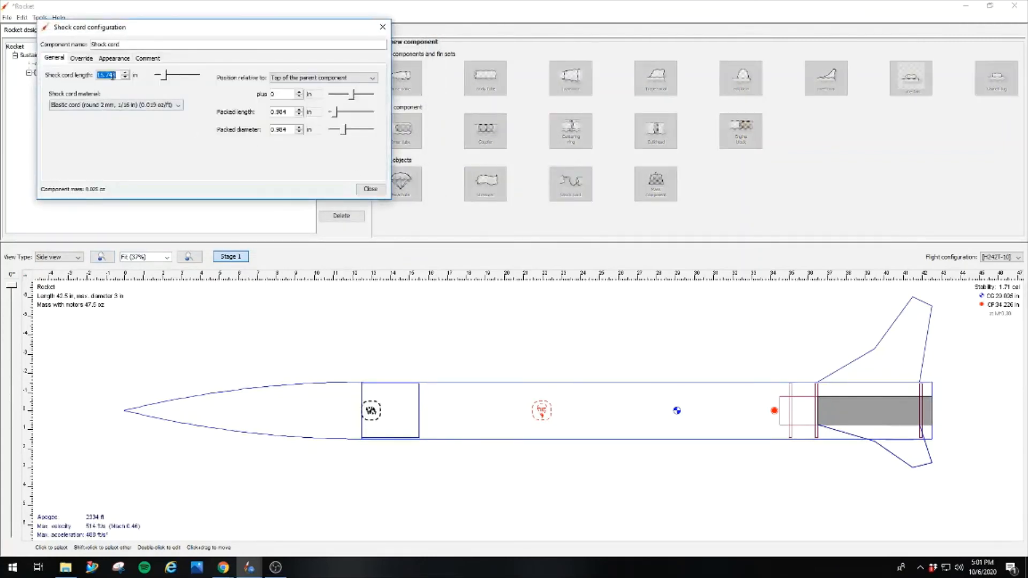
pyautogui.click(135, 75)
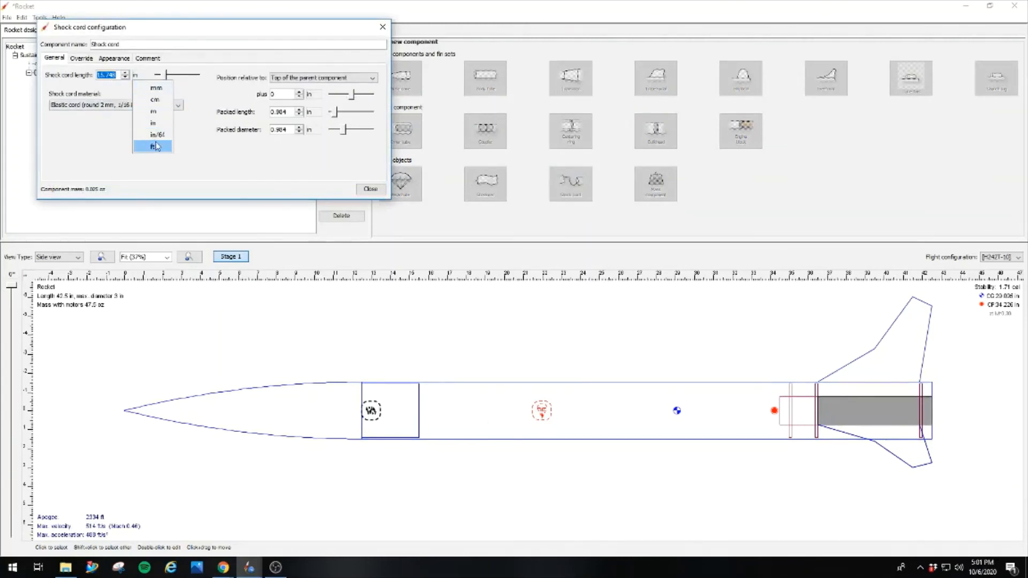
pyautogui.click(154, 147)
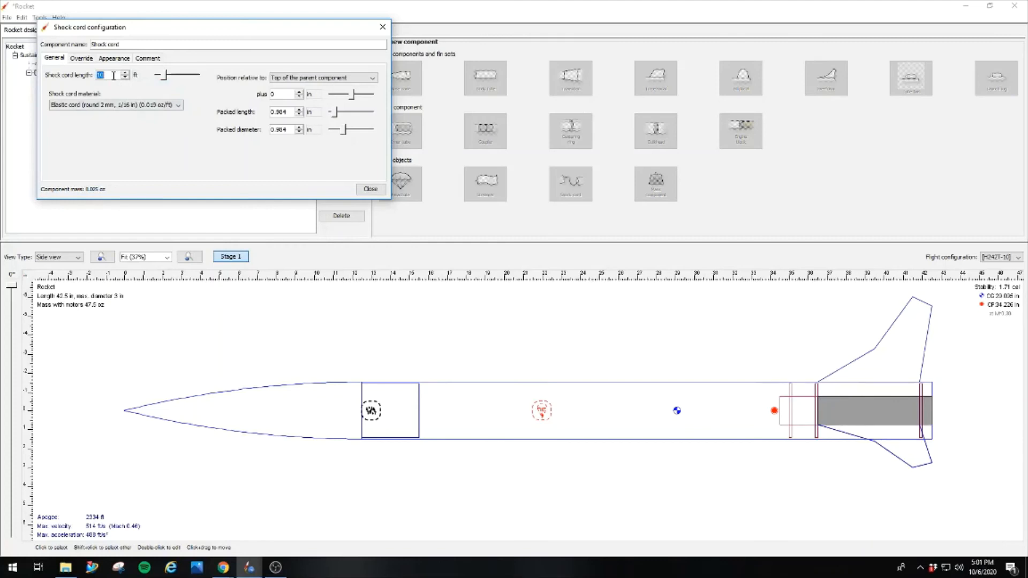
pyautogui.write('8')
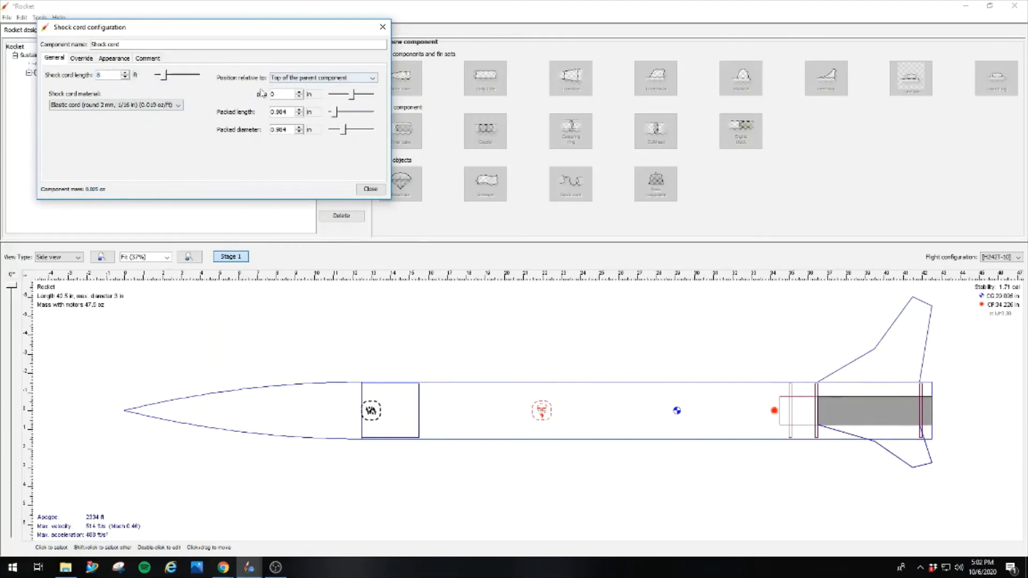
pyautogui.click(299, 91)
pyautogui.write('13')
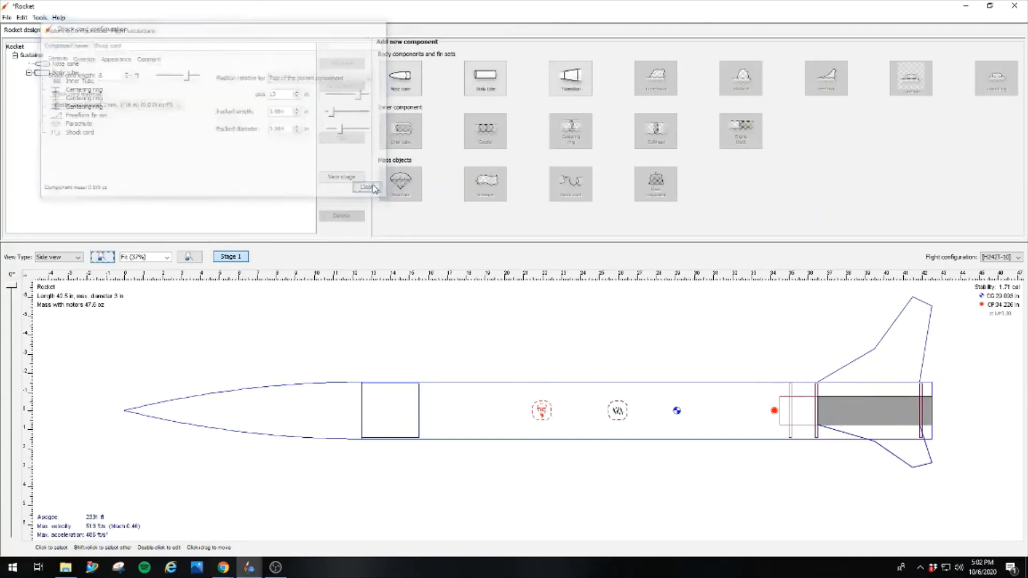
pyautogui.click(367, 189)
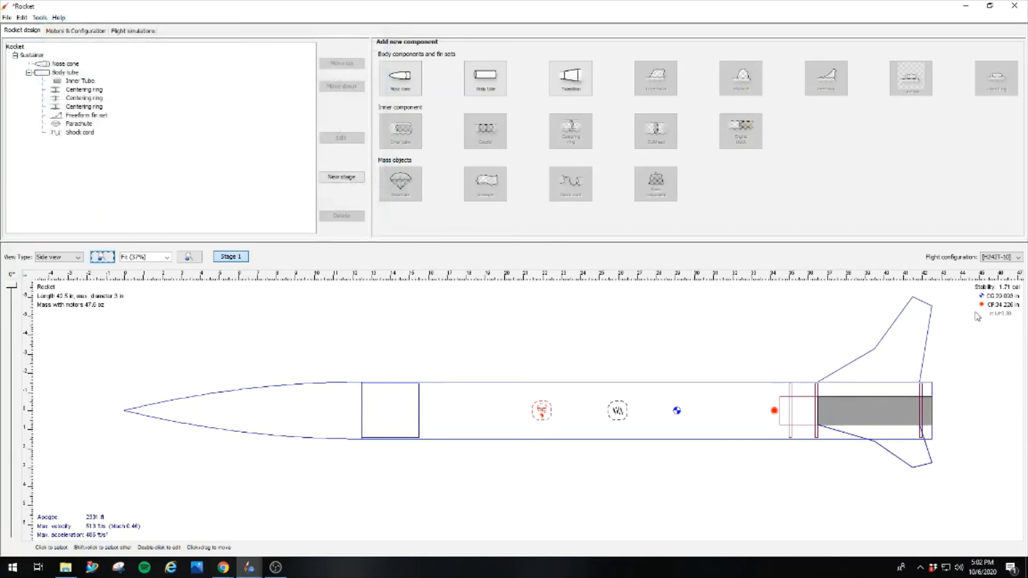
pyautogui.moveTo(1023, 290)
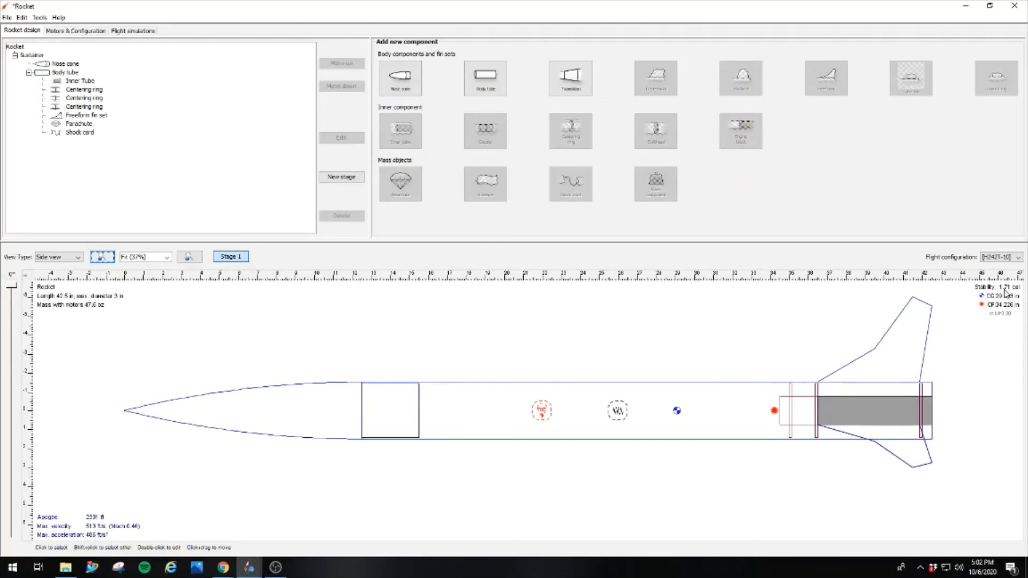
pyautogui.moveTo(518, 405)
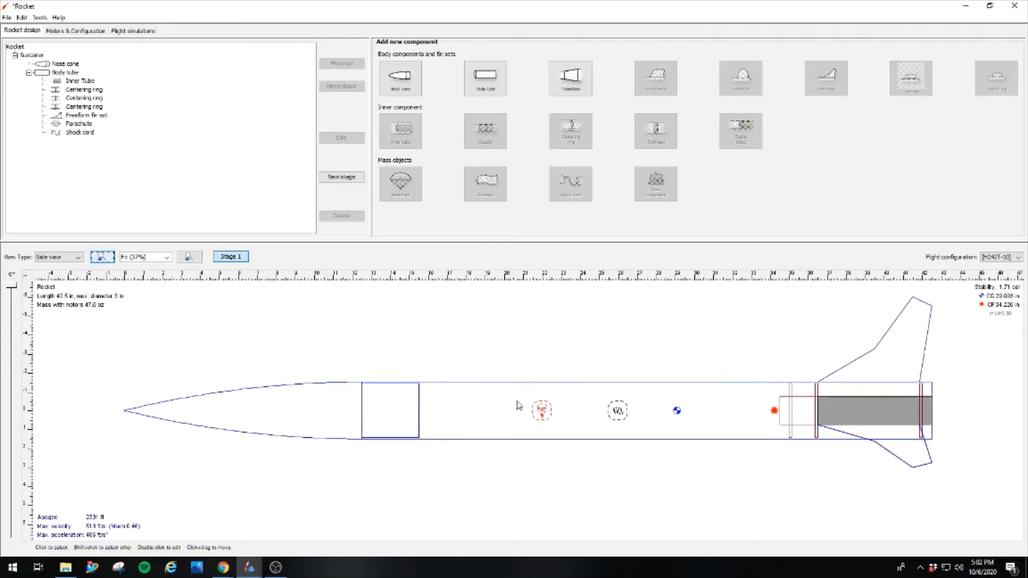
# - Set Simulation 1's launch rod to 10 degrees angle and 84 in length
pyautogui.click(132, 30)
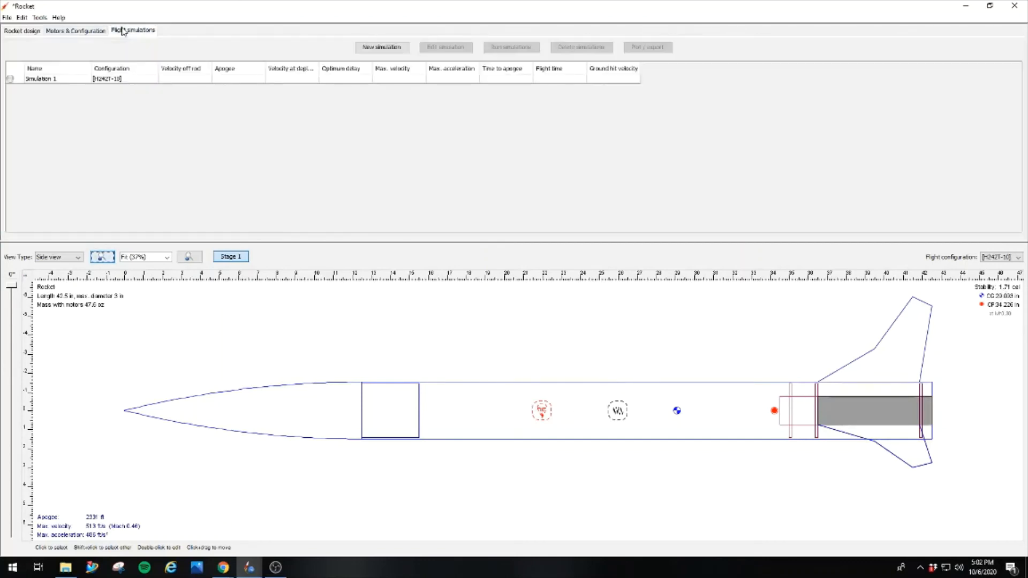
pyautogui.click(42, 78)
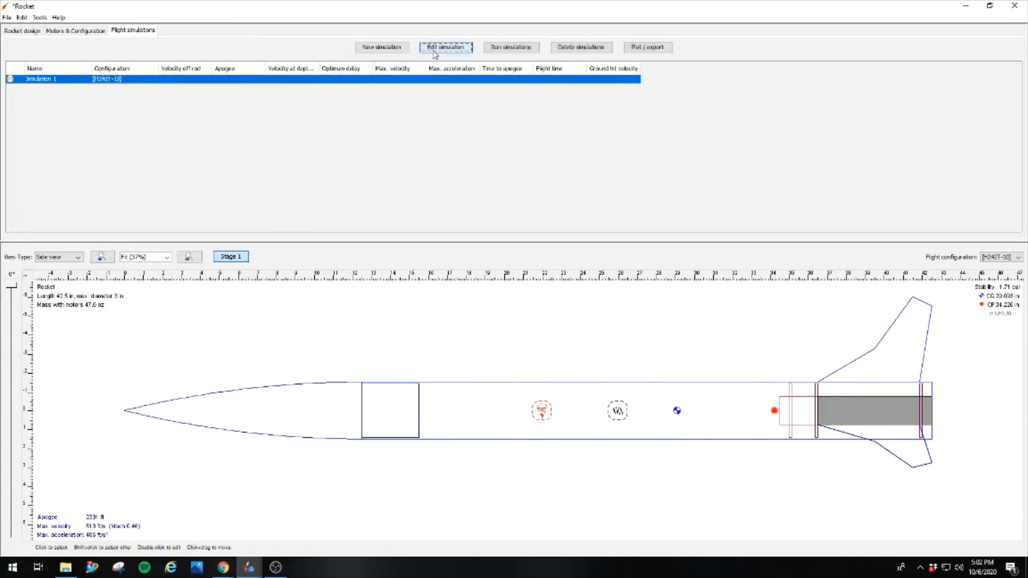
pyautogui.click(446, 47)
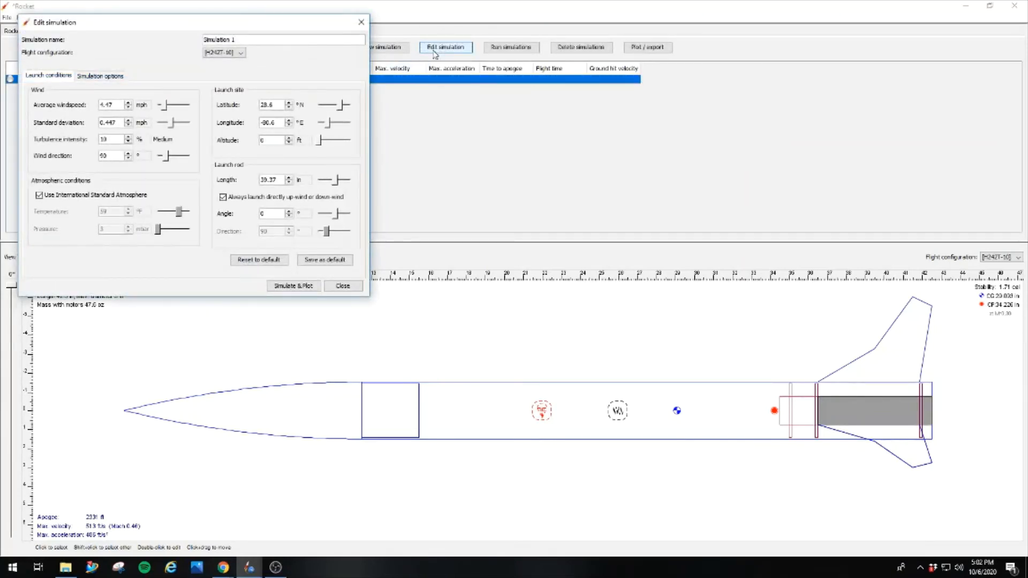
pyautogui.moveTo(424, 54)
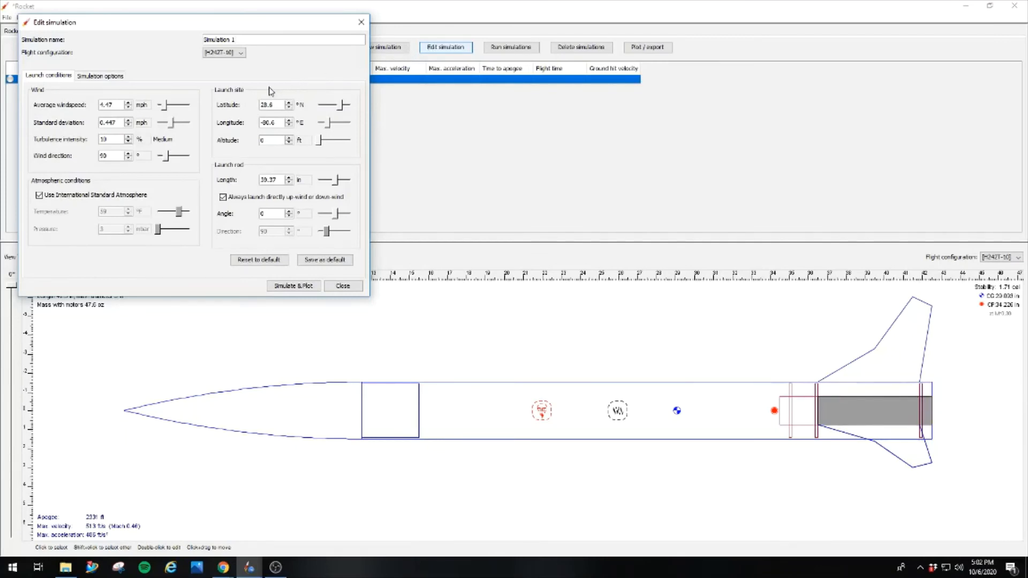
pyautogui.moveTo(194, 156)
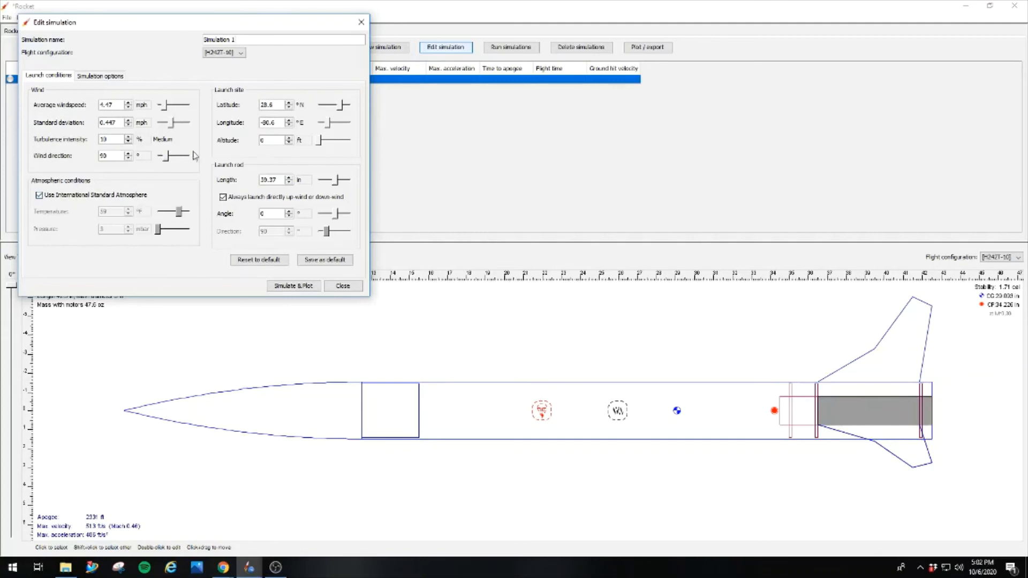
pyautogui.moveTo(101, 295)
pyautogui.write('10')
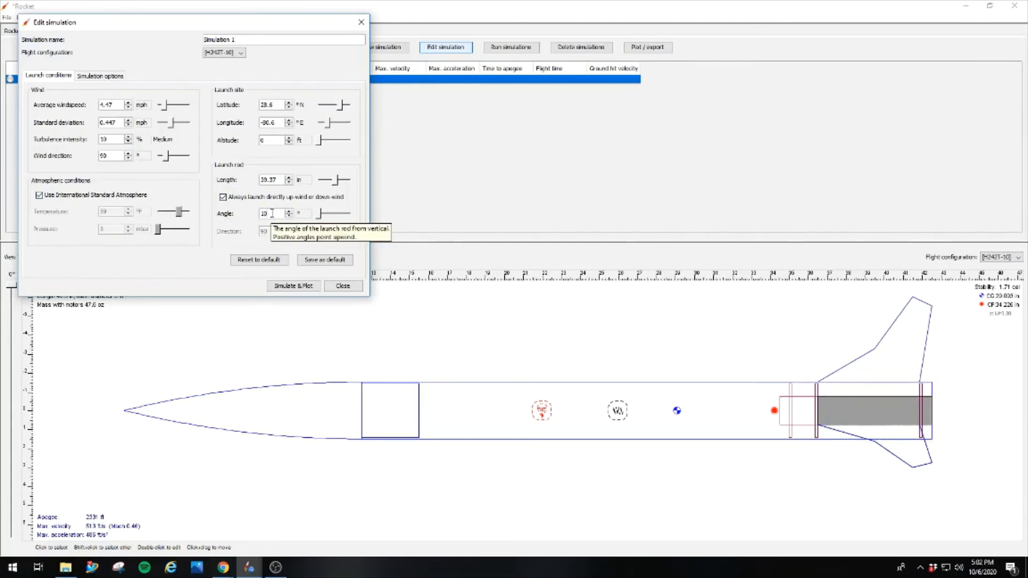
pyautogui.tripleClick(271, 180)
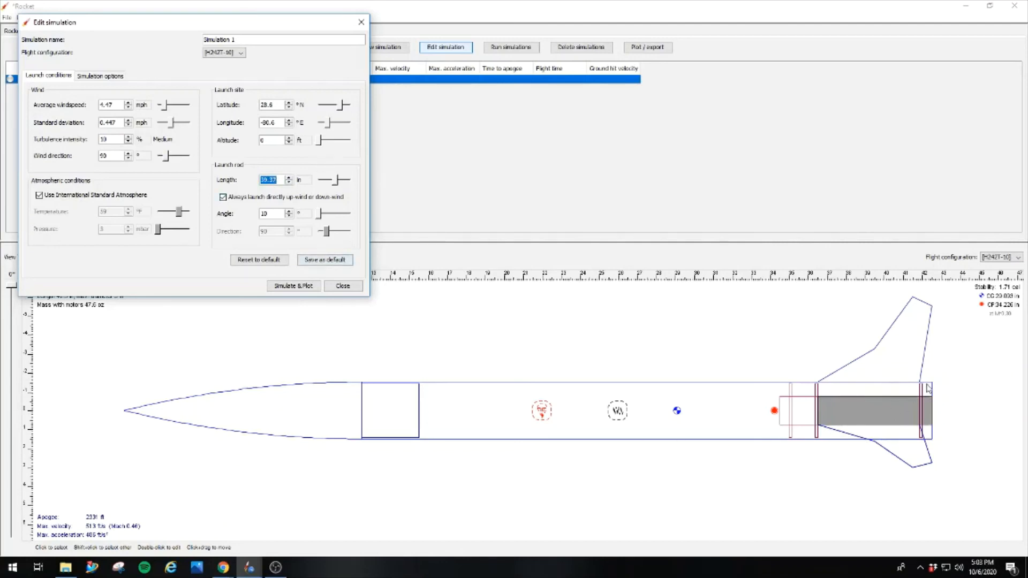
pyautogui.moveTo(925, 387)
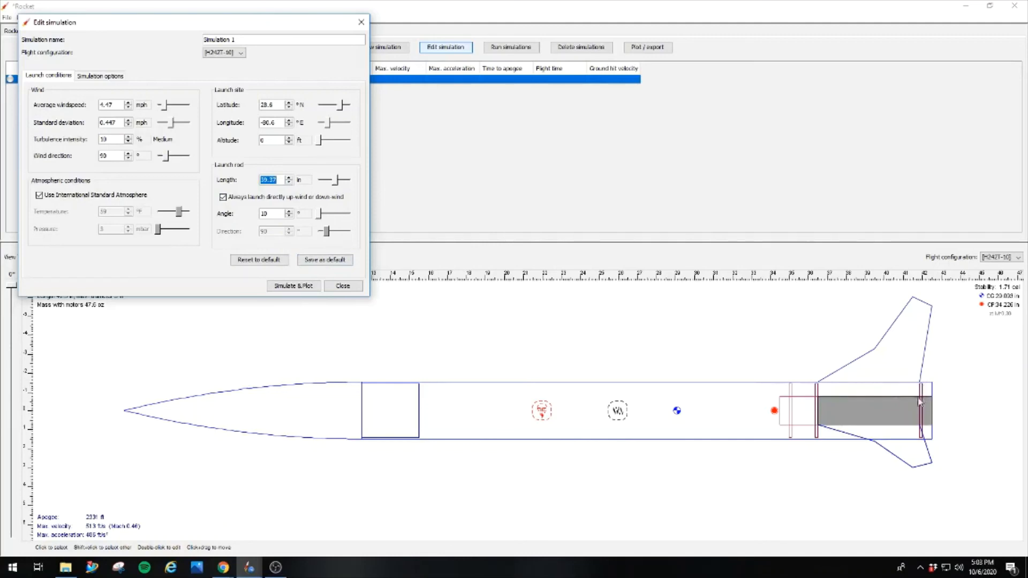
pyautogui.moveTo(681, 392)
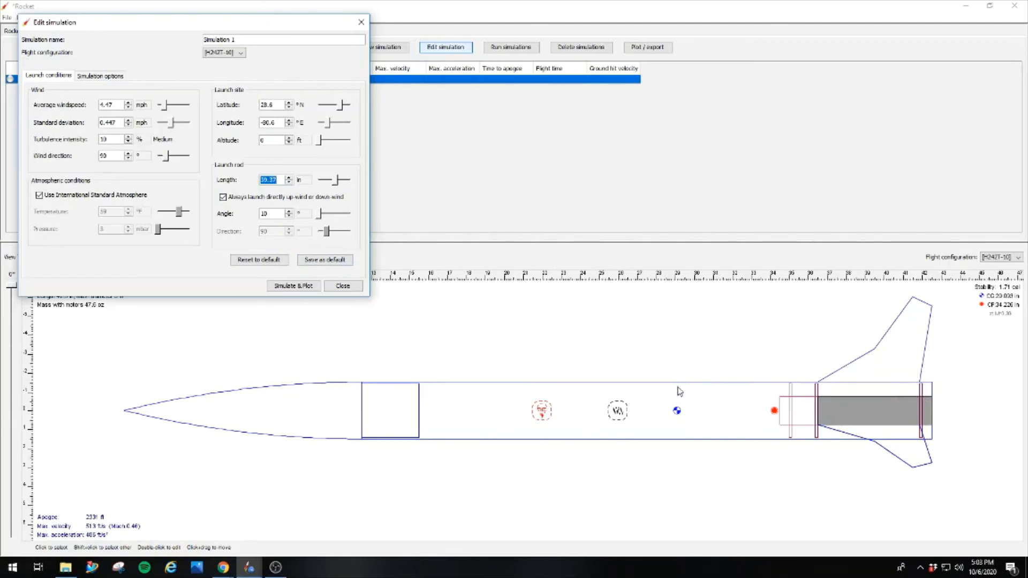
pyautogui.moveTo(699, 392)
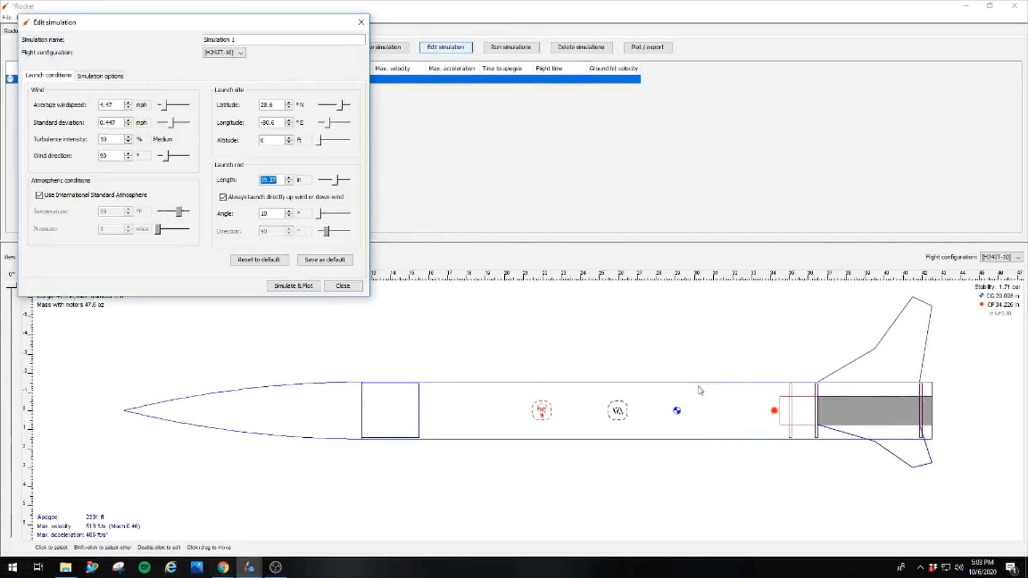
pyautogui.moveTo(721, 391)
pyautogui.write('54')
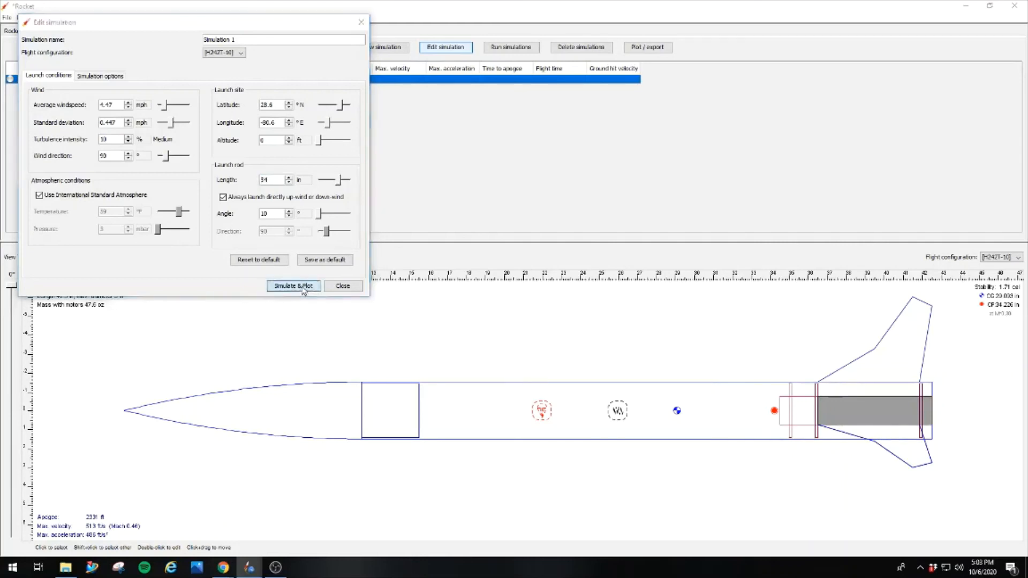
# - Run Simulate & Plot and return to the results row showing apogee near 2222 ft
pyautogui.click(293, 286)
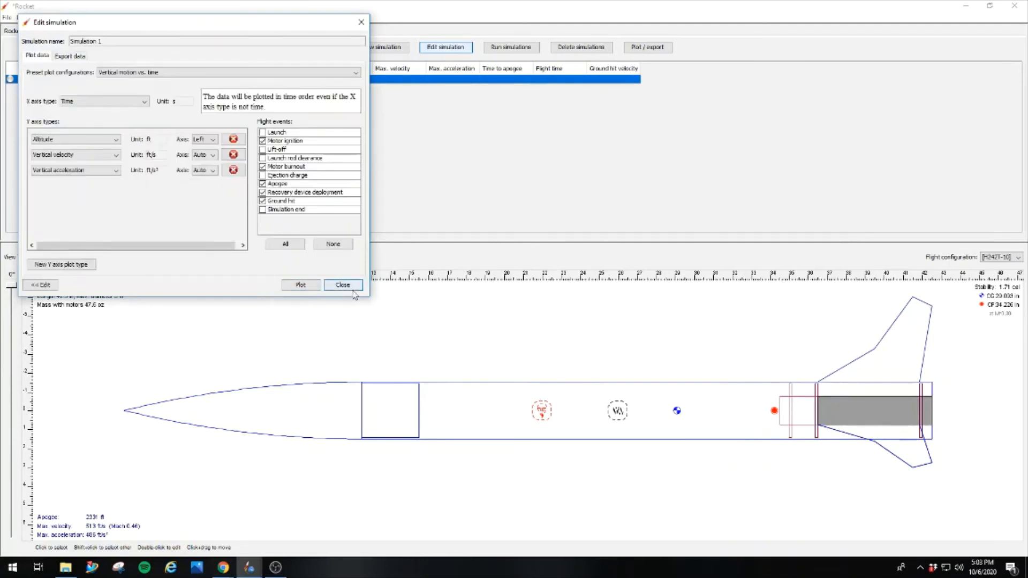
pyautogui.click(343, 285)
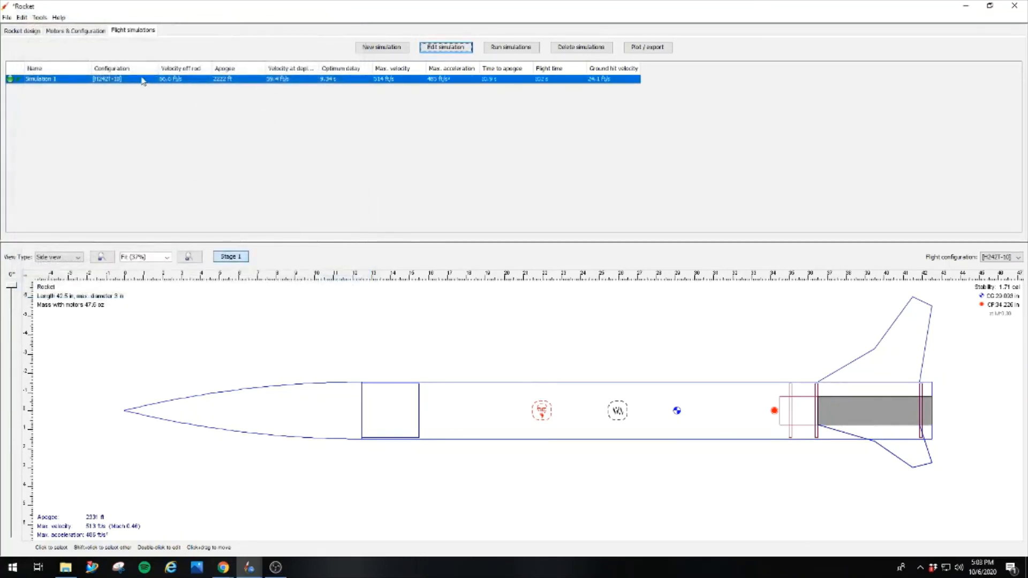
pyautogui.moveTo(192, 81)
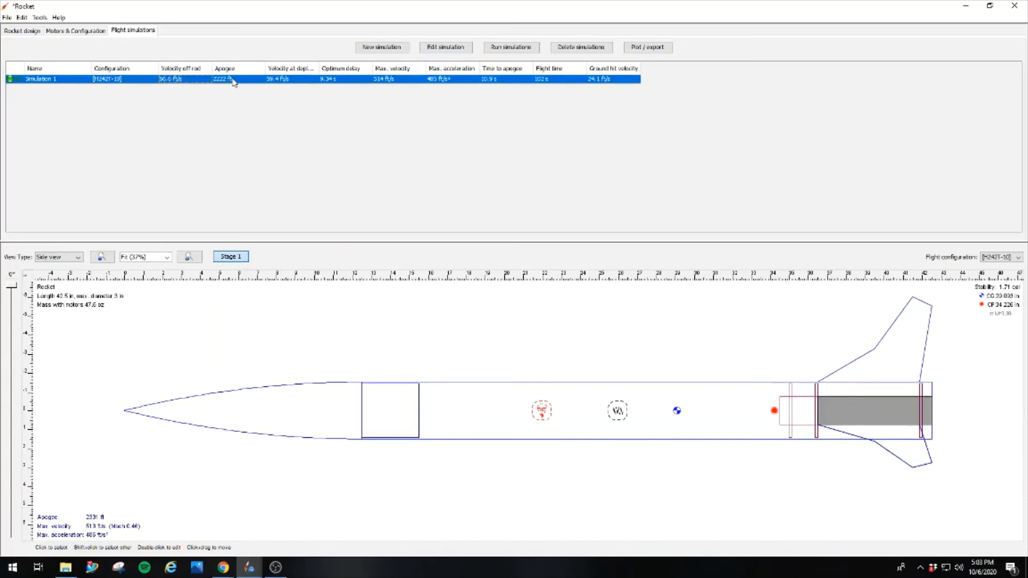
pyautogui.moveTo(232, 78)
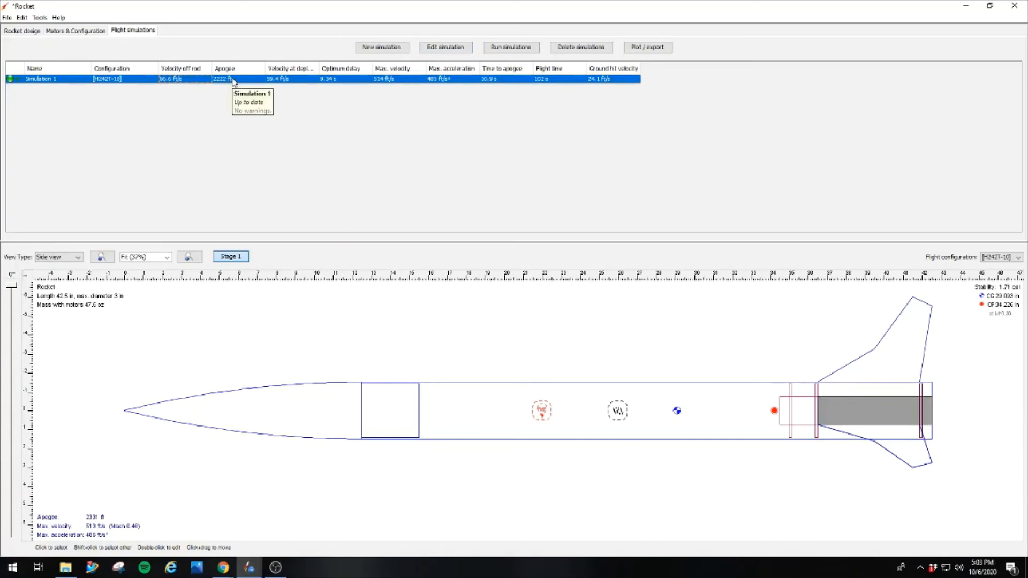
pyautogui.moveTo(560, 80)
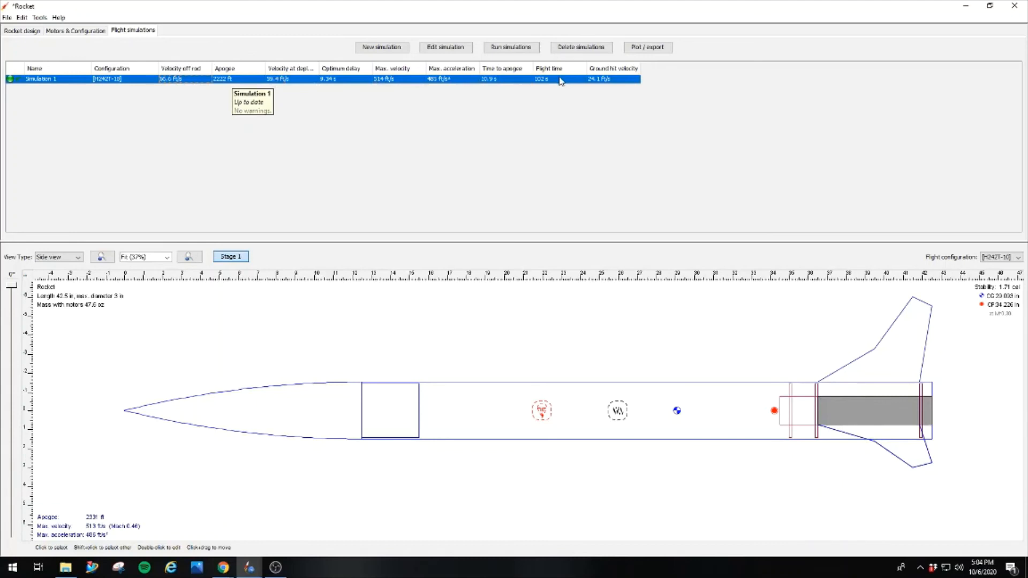
pyautogui.moveTo(636, 89)
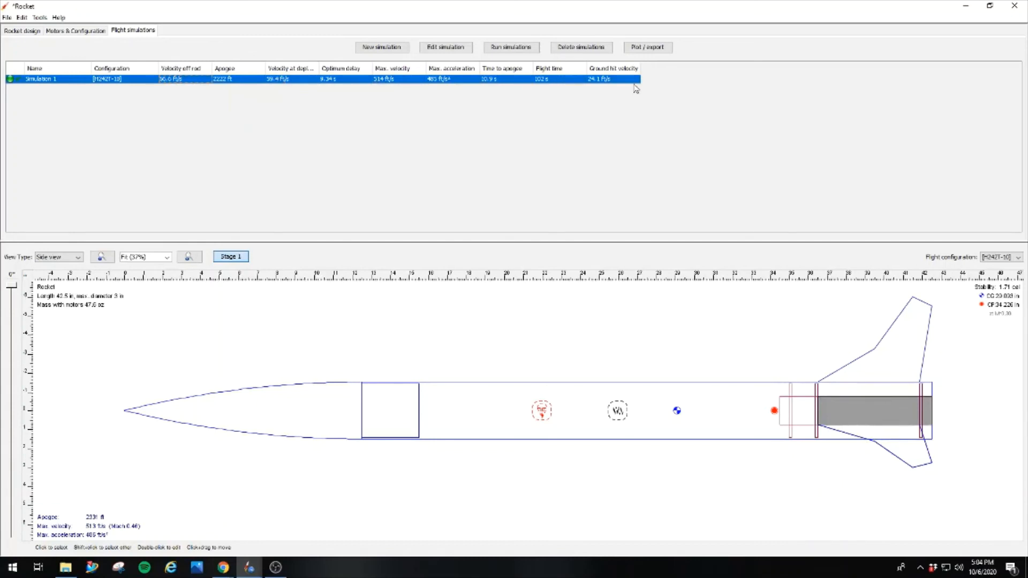
pyautogui.moveTo(548, 128)
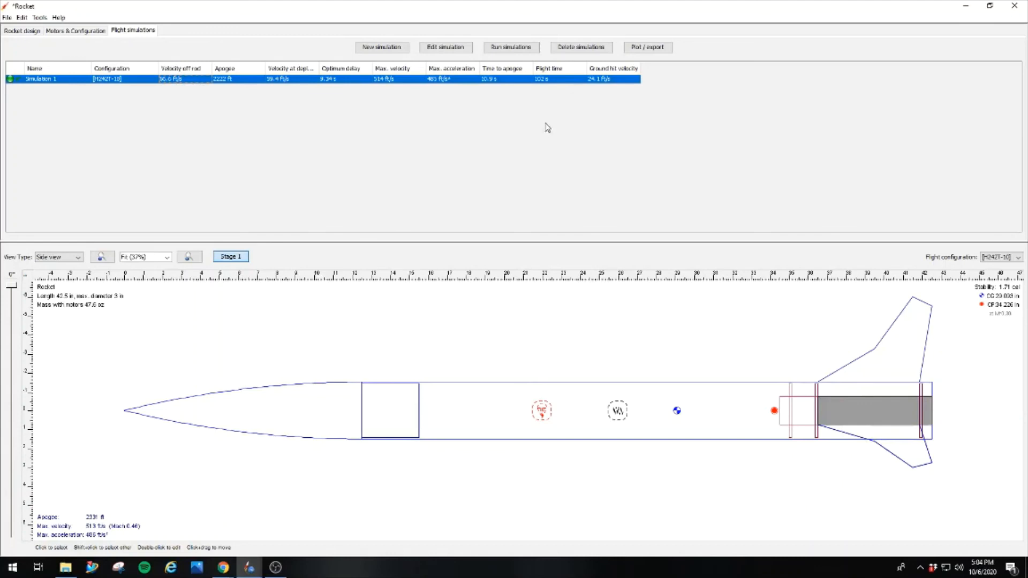
pyautogui.moveTo(614, 86)
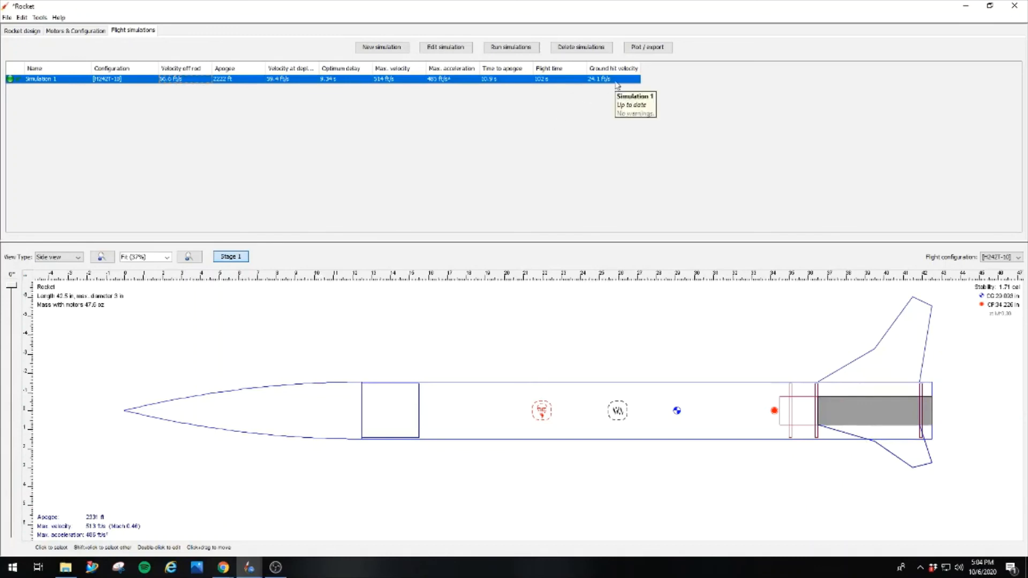
pyautogui.moveTo(553, 163)
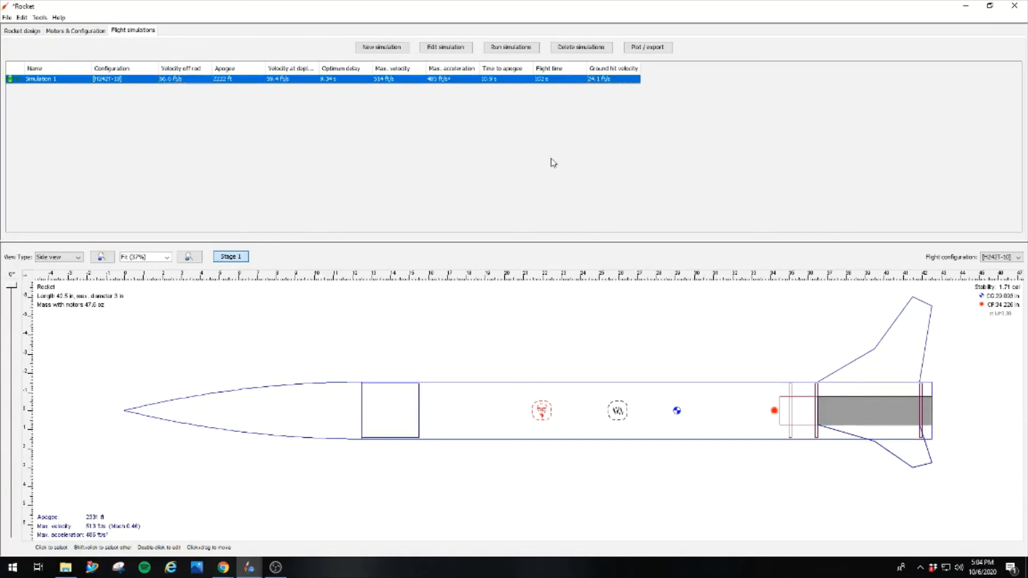
pyautogui.moveTo(557, 189)
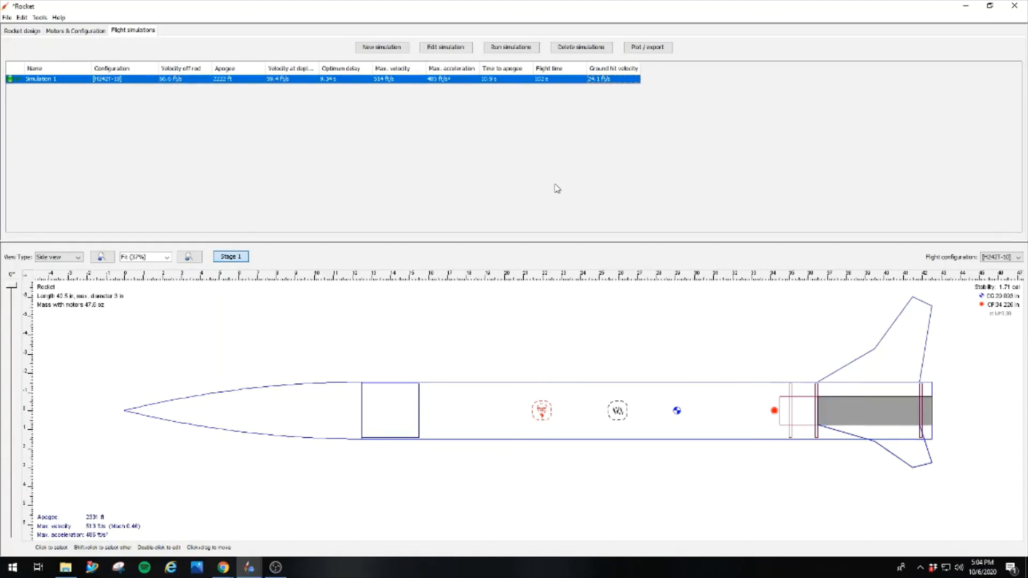
pyautogui.moveTo(549, 175)
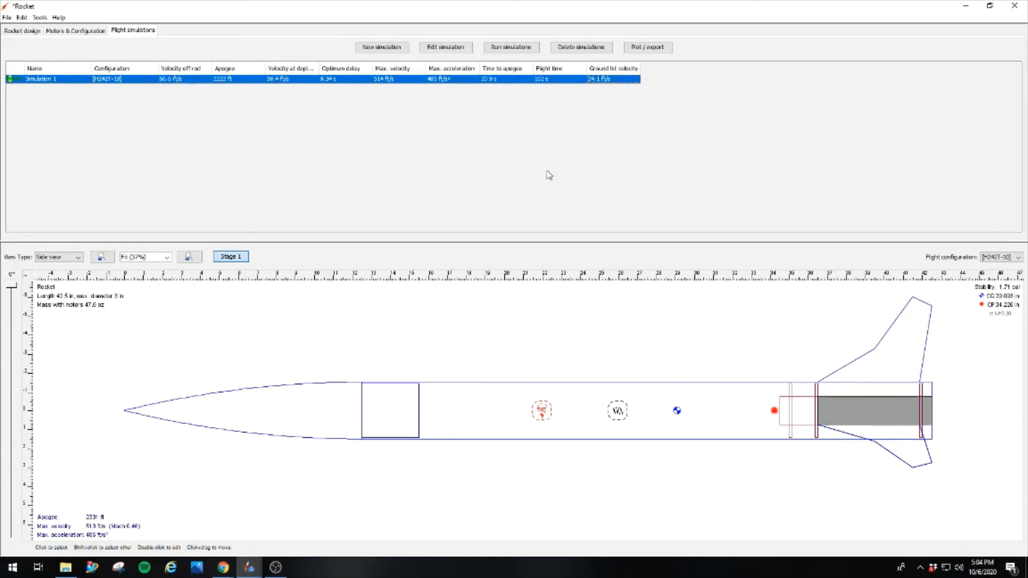
pyautogui.moveTo(532, 174)
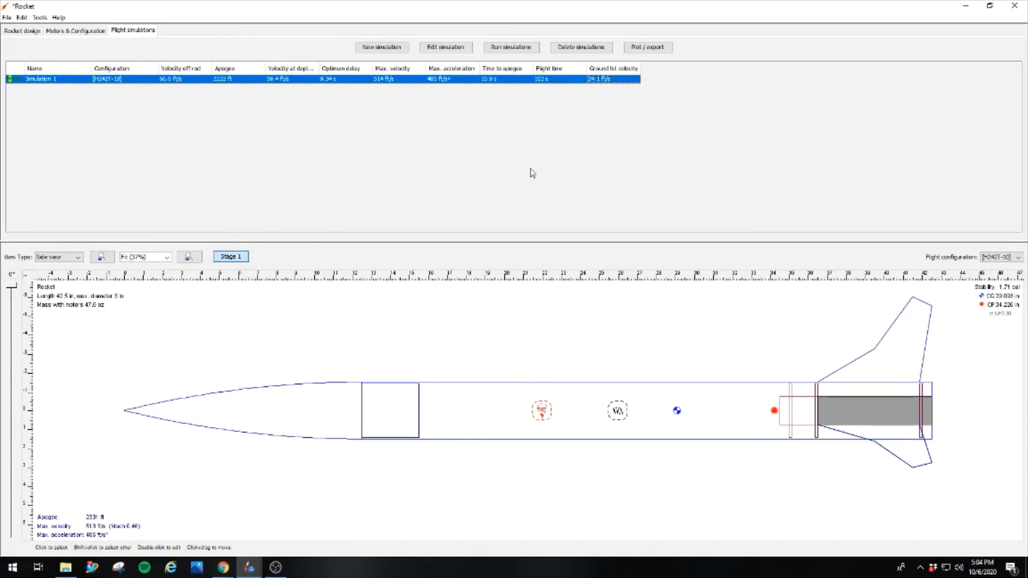